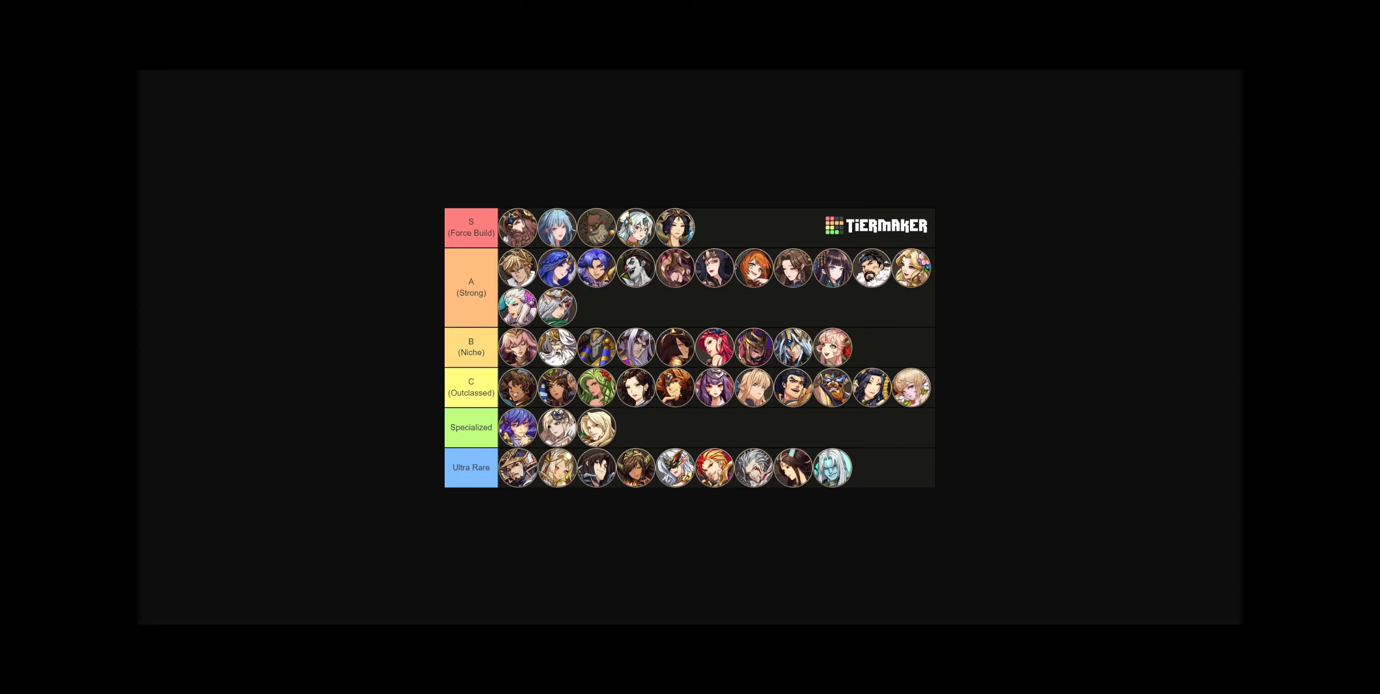
{"action": "mouse_move", "coordinate": [646, 323]}
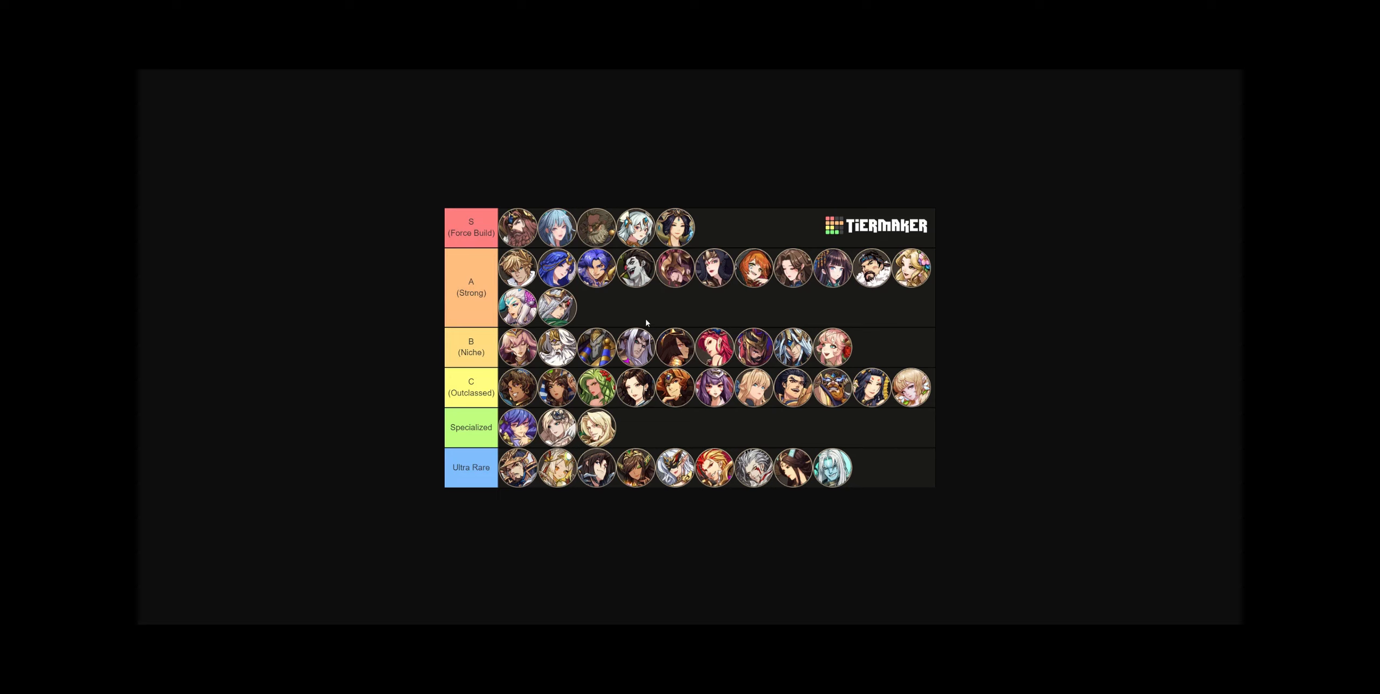
{"action": "mouse_move", "coordinate": [811, 419]}
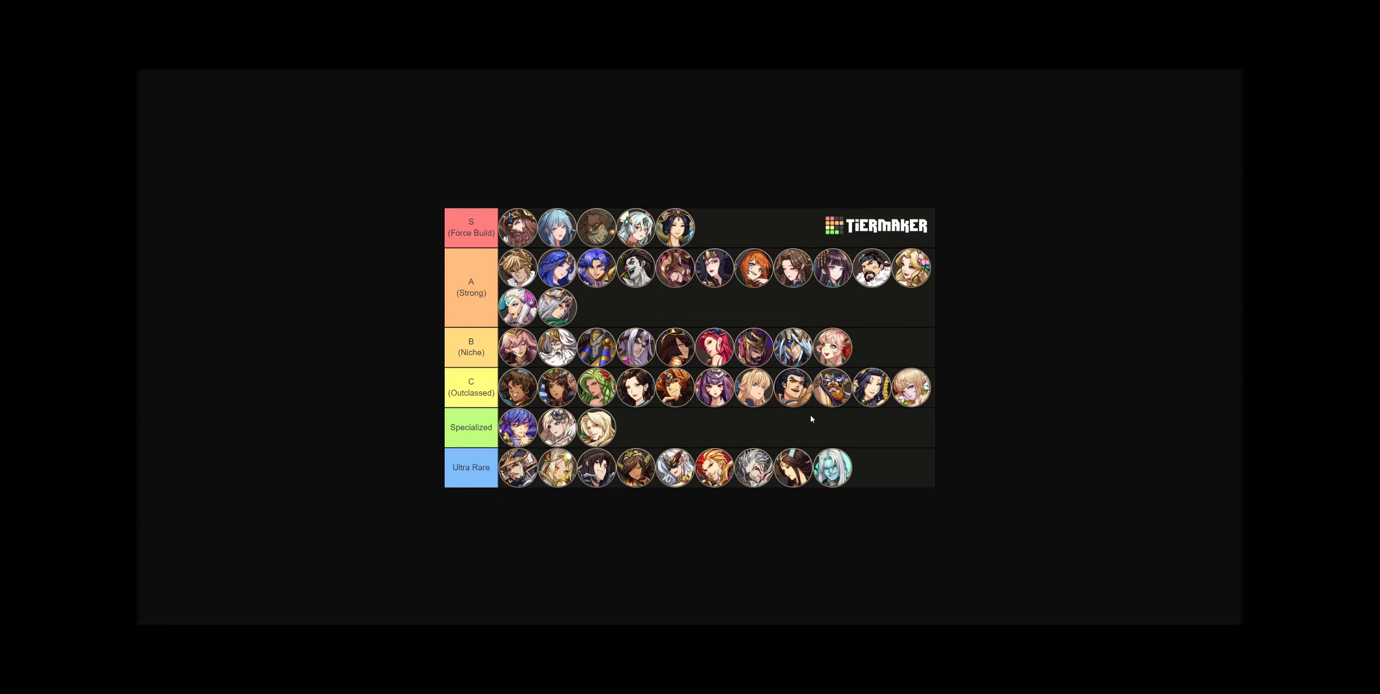
{"action": "mouse_move", "coordinate": [605, 316]}
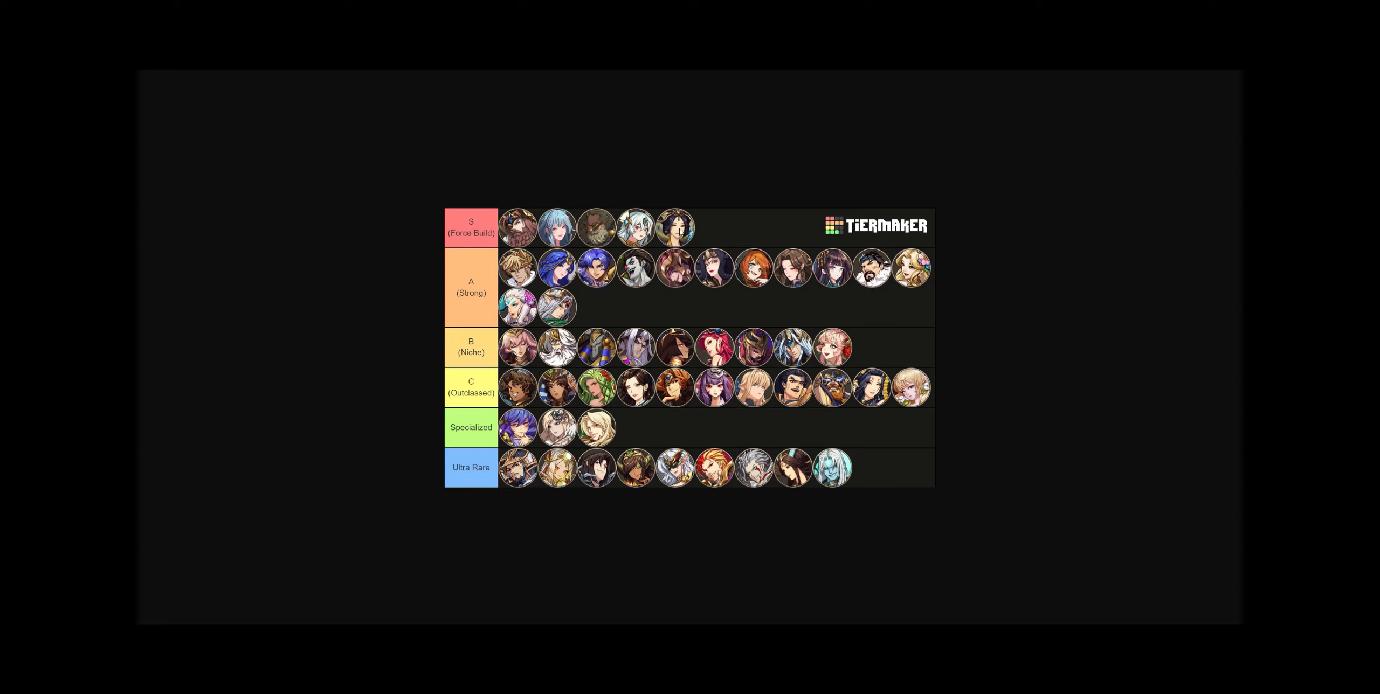
{"action": "mouse_move", "coordinate": [1207, 551]}
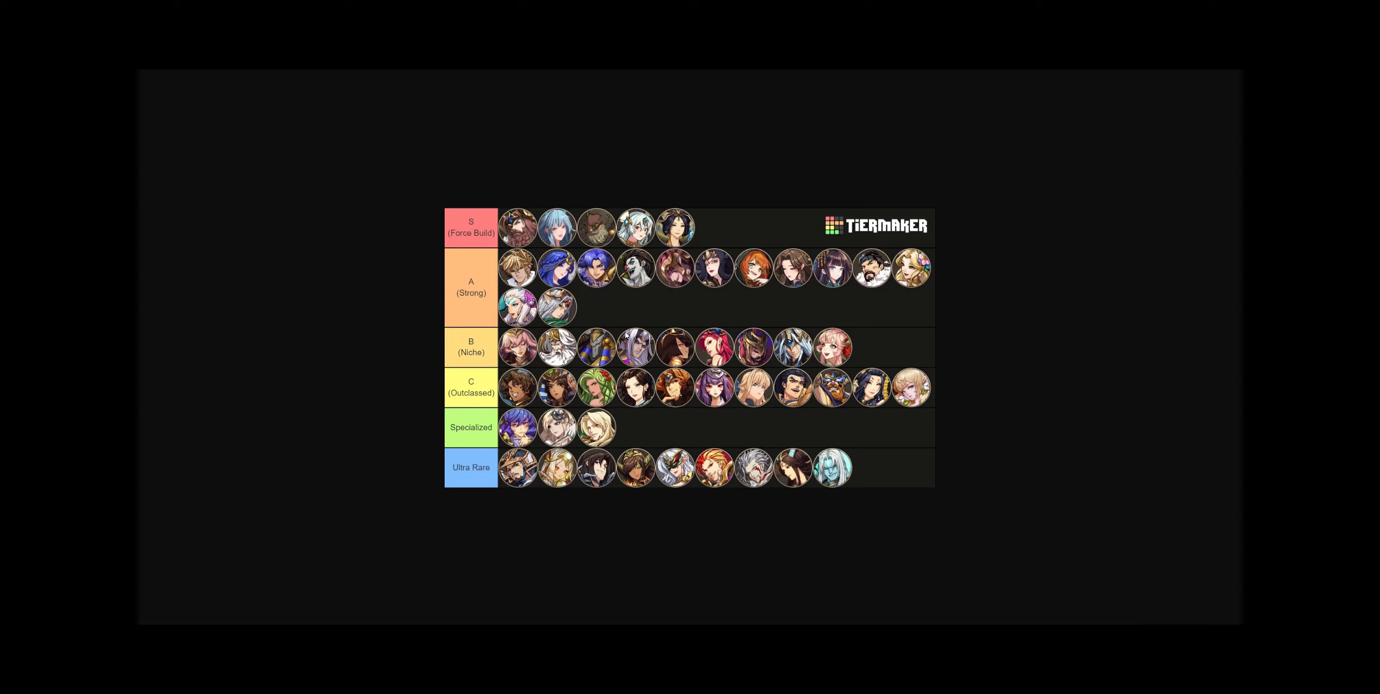
{"action": "mouse_move", "coordinate": [794, 301]}
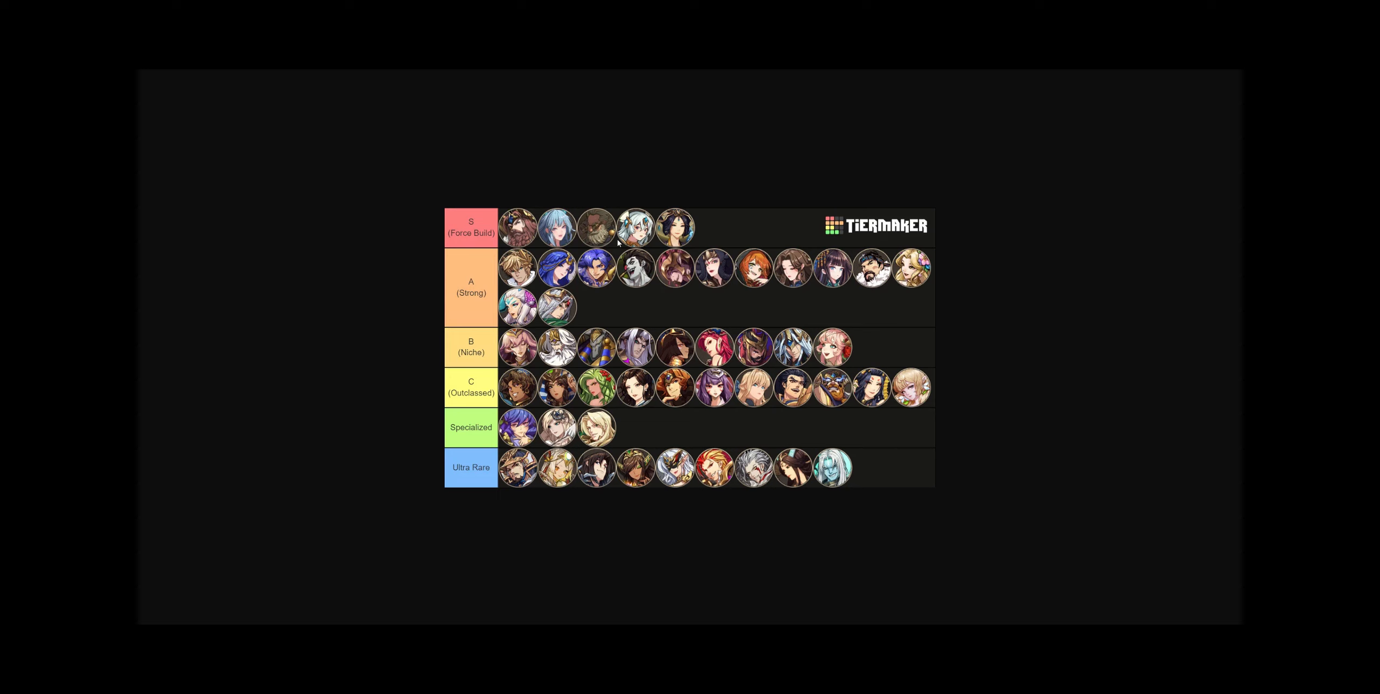
{"action": "mouse_move", "coordinate": [707, 294]}
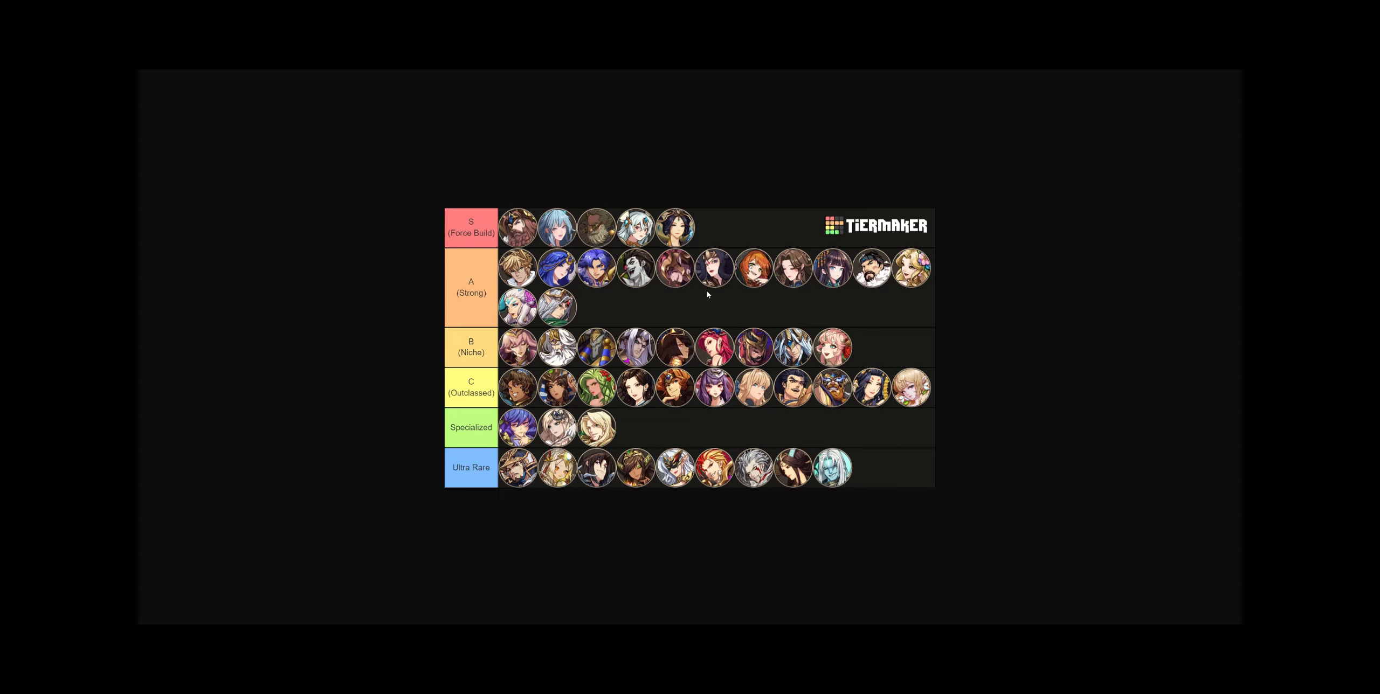
{"action": "mouse_move", "coordinate": [802, 285]}
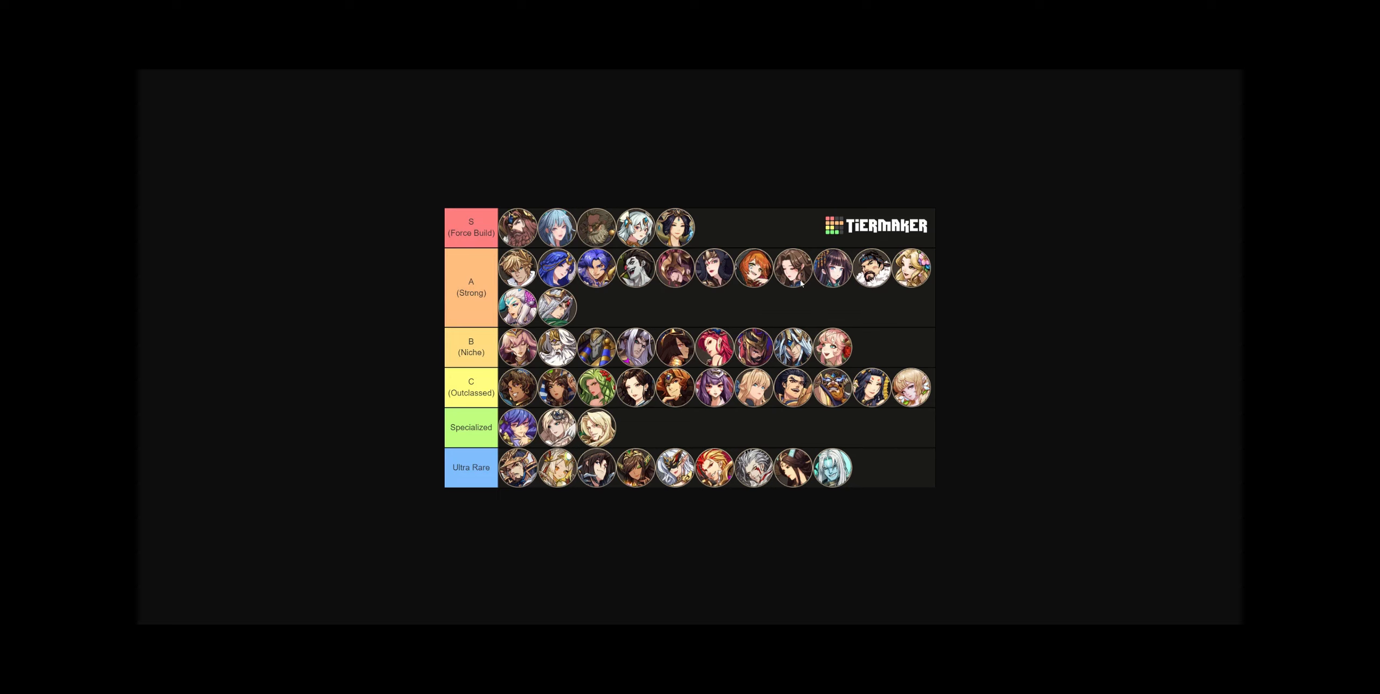
{"action": "mouse_move", "coordinate": [638, 308]}
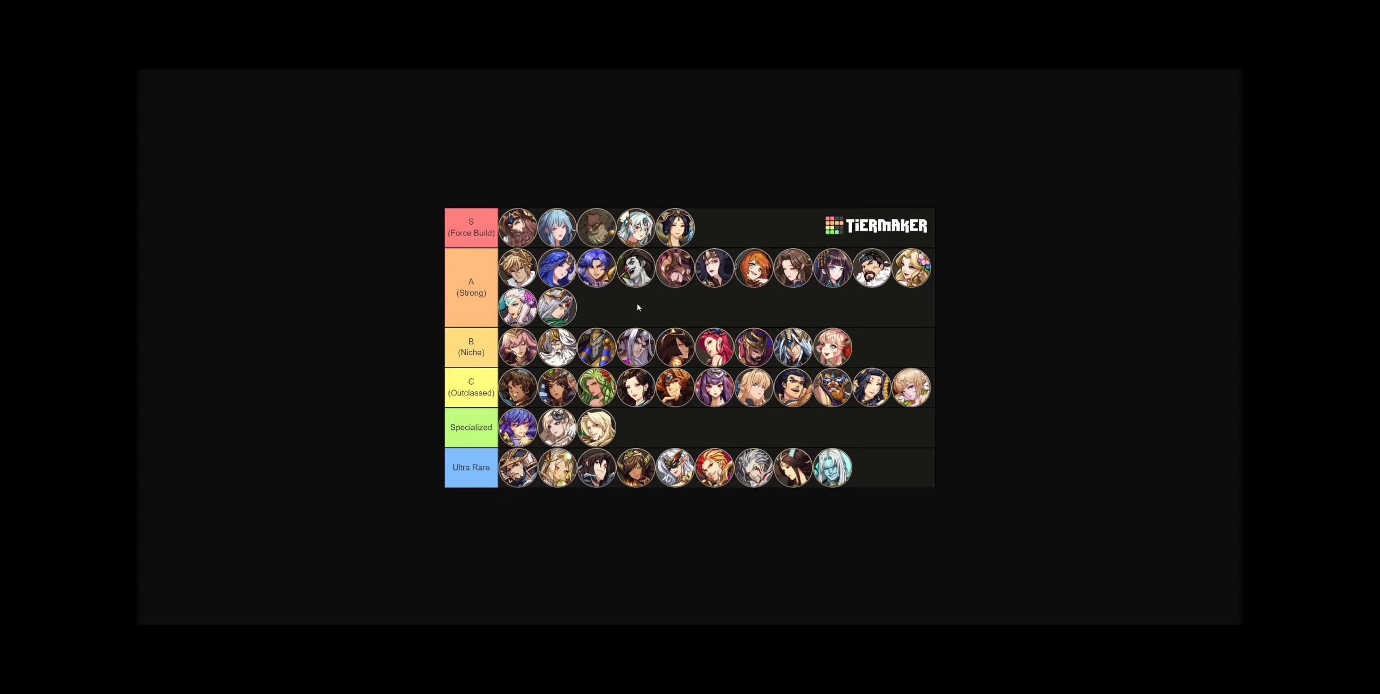
{"action": "mouse_move", "coordinate": [600, 308]}
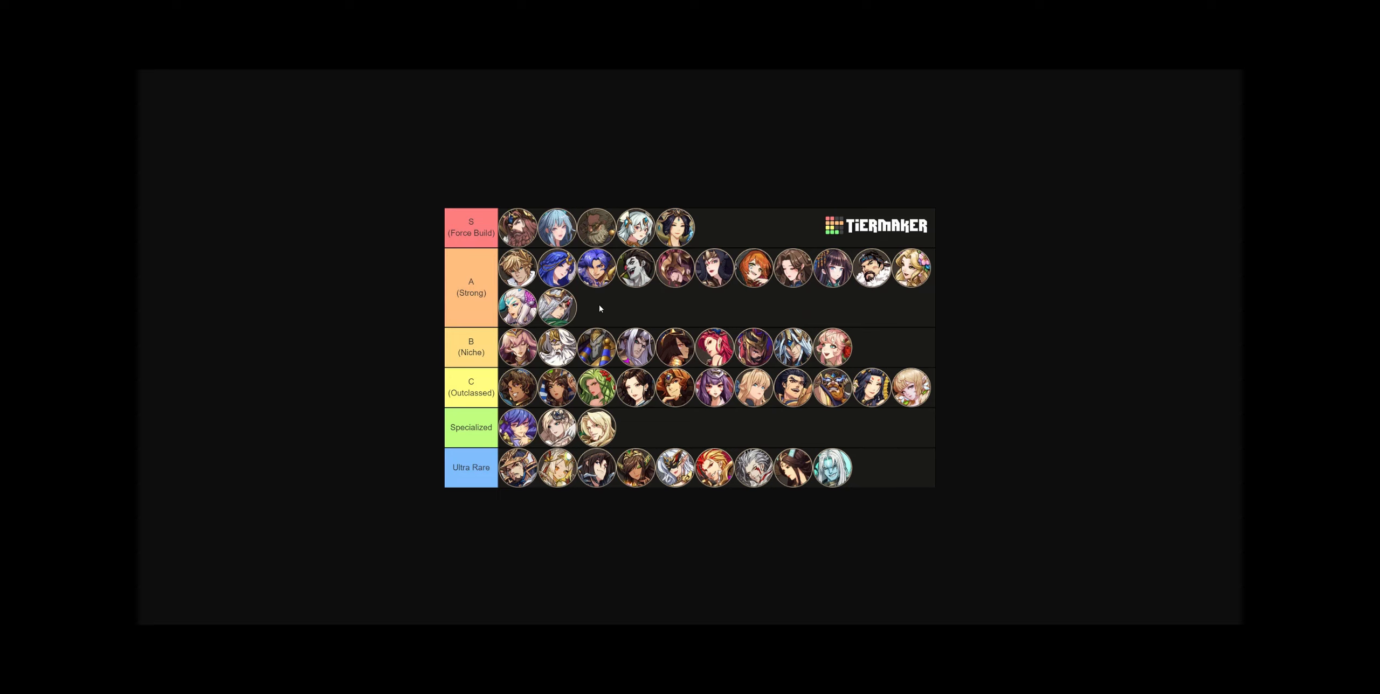
{"action": "mouse_move", "coordinate": [714, 291]}
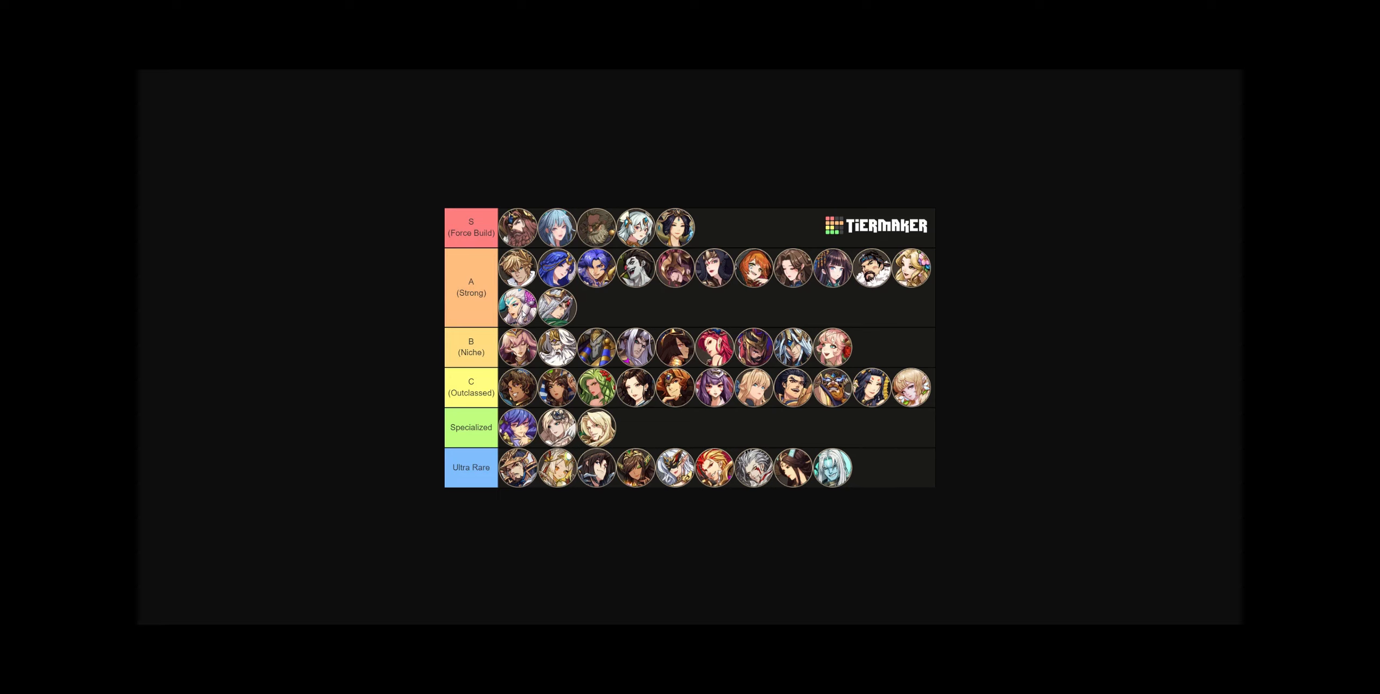
{"action": "mouse_move", "coordinate": [656, 317]}
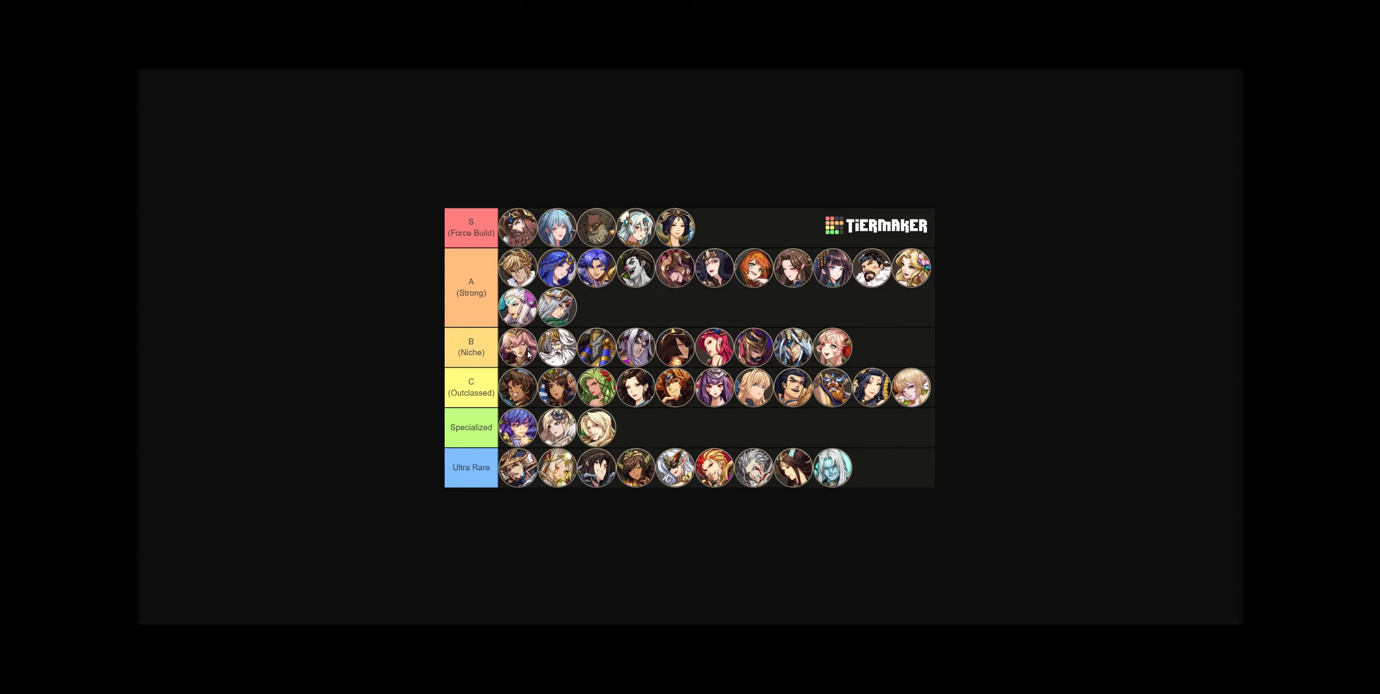
{"action": "mouse_move", "coordinate": [802, 353]}
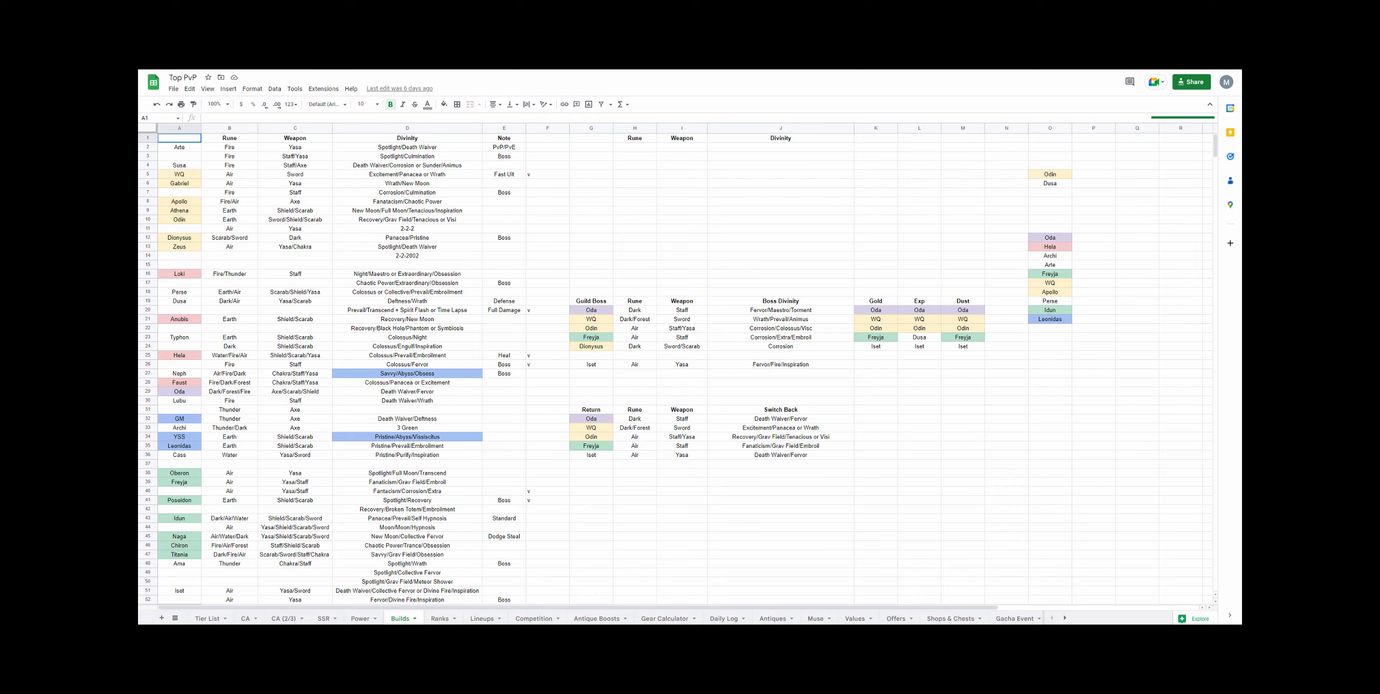
- Show the Tier List sheet that pairs each hero with an S, A, B or C tier
{"action": "left_click", "coordinate": [208, 618]}
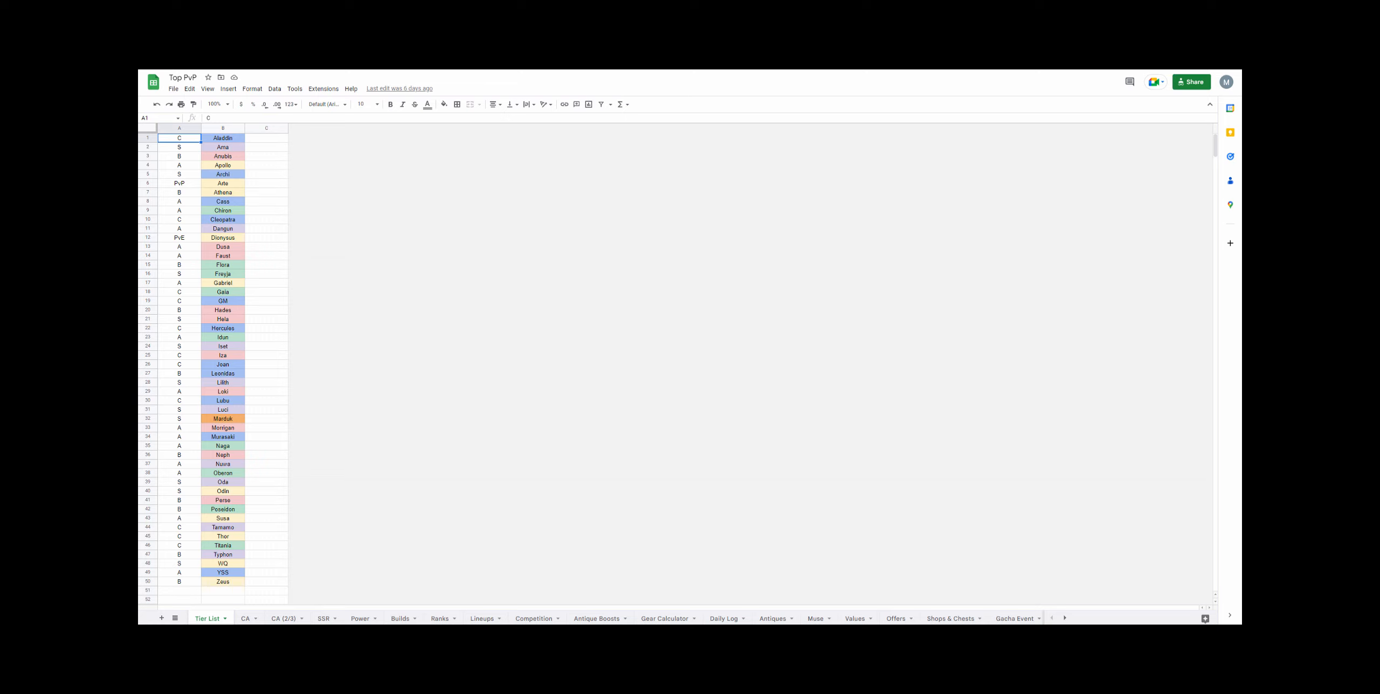
{"action": "mouse_move", "coordinate": [337, 562]}
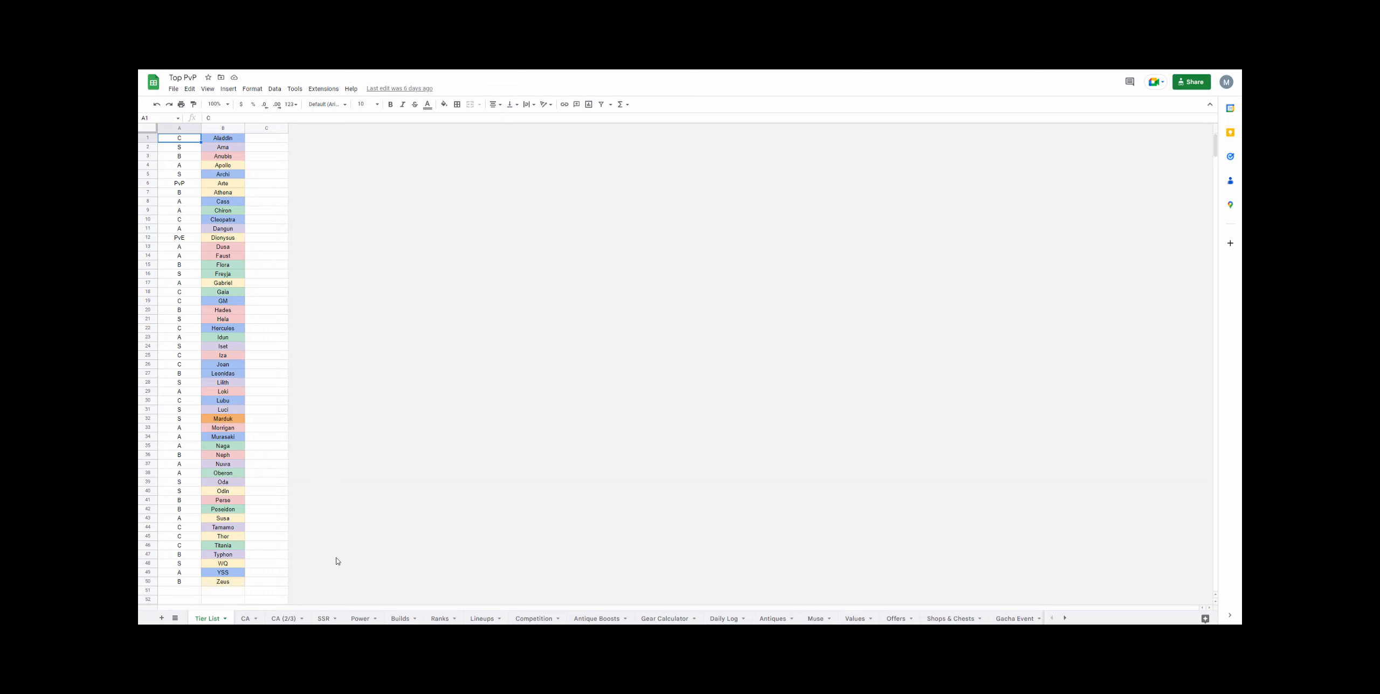
{"action": "mouse_move", "coordinate": [406, 546]}
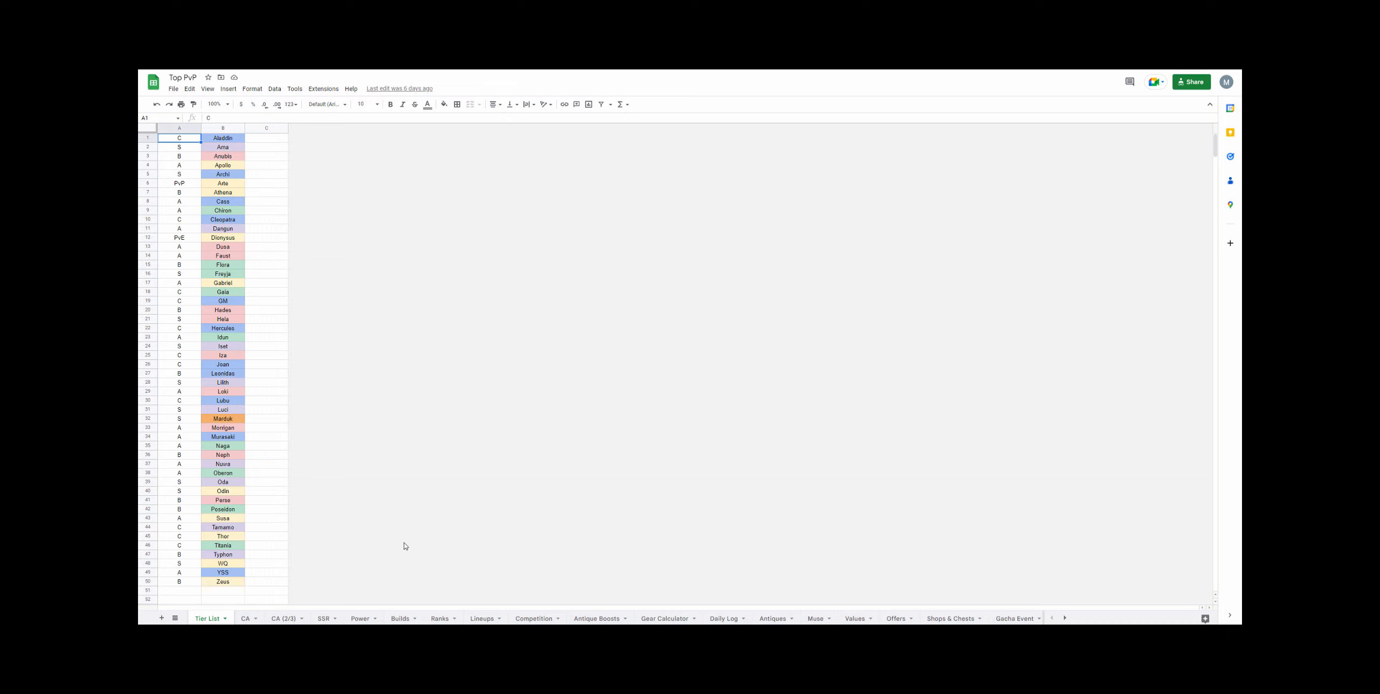
{"action": "mouse_move", "coordinate": [419, 534]}
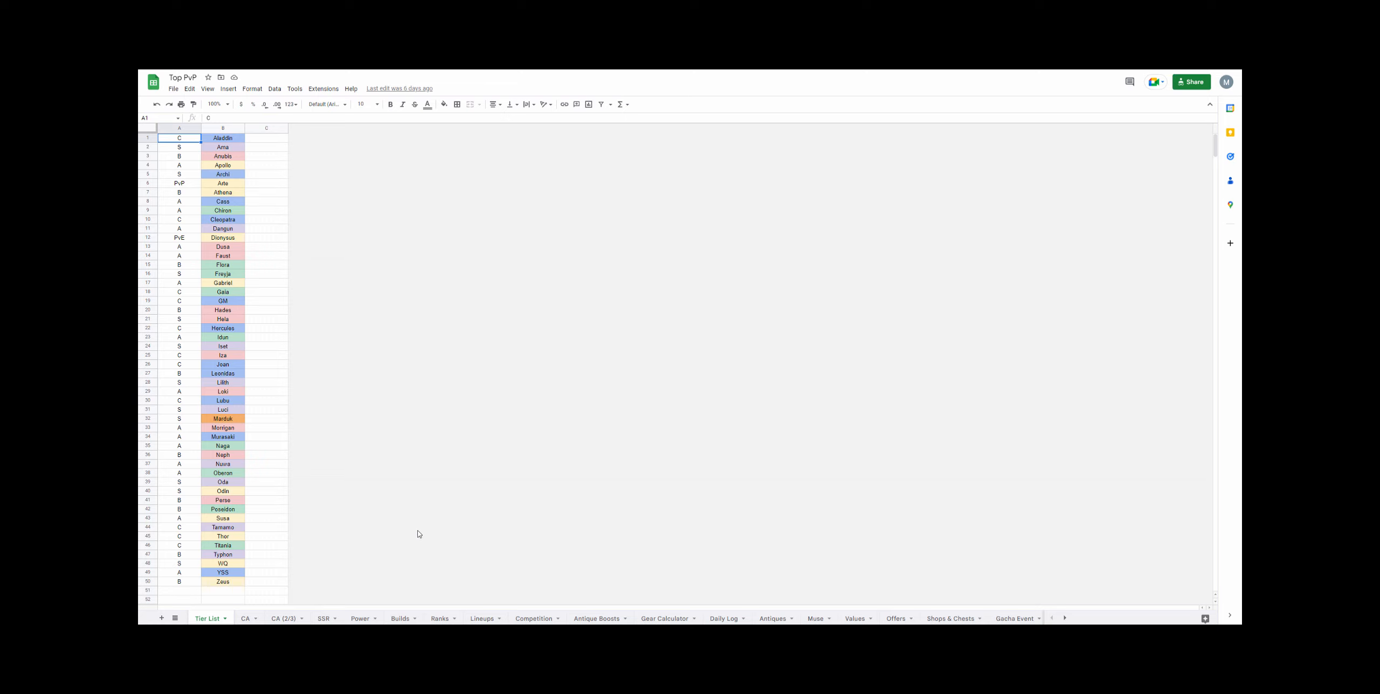
{"action": "mouse_move", "coordinate": [528, 520]}
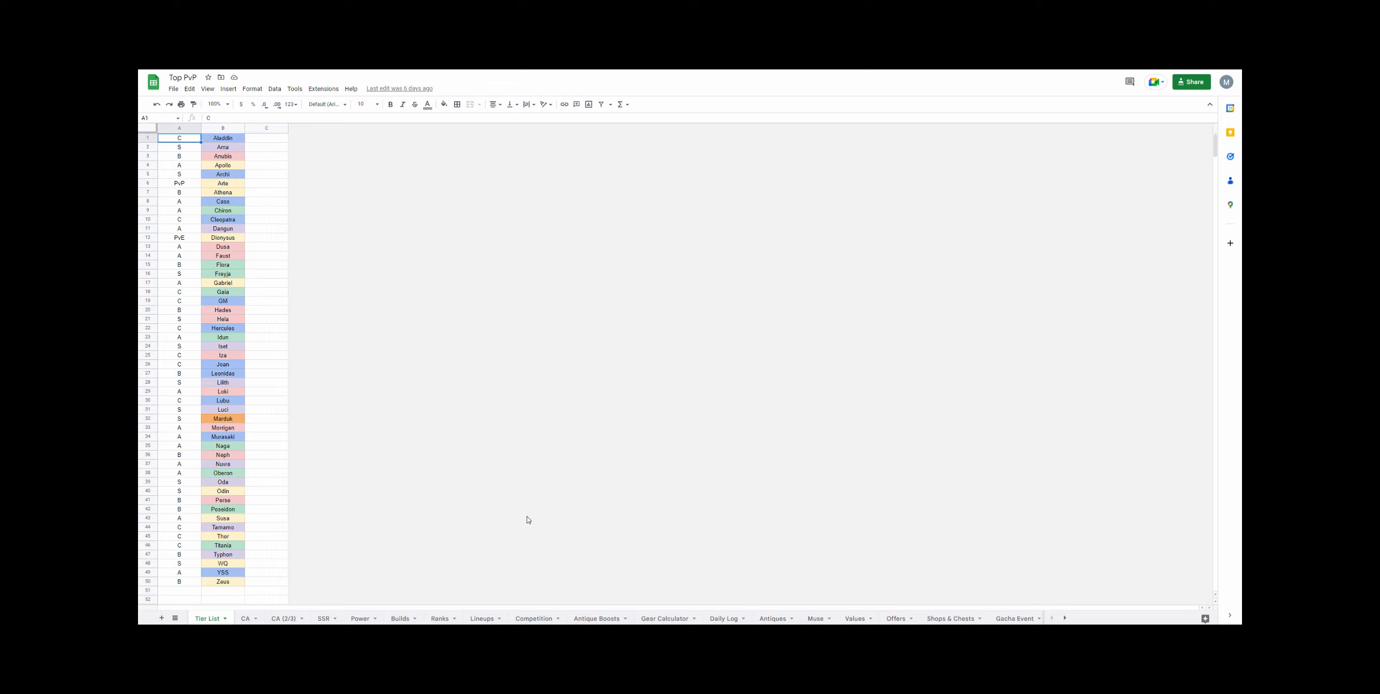
{"action": "mouse_move", "coordinate": [540, 518]}
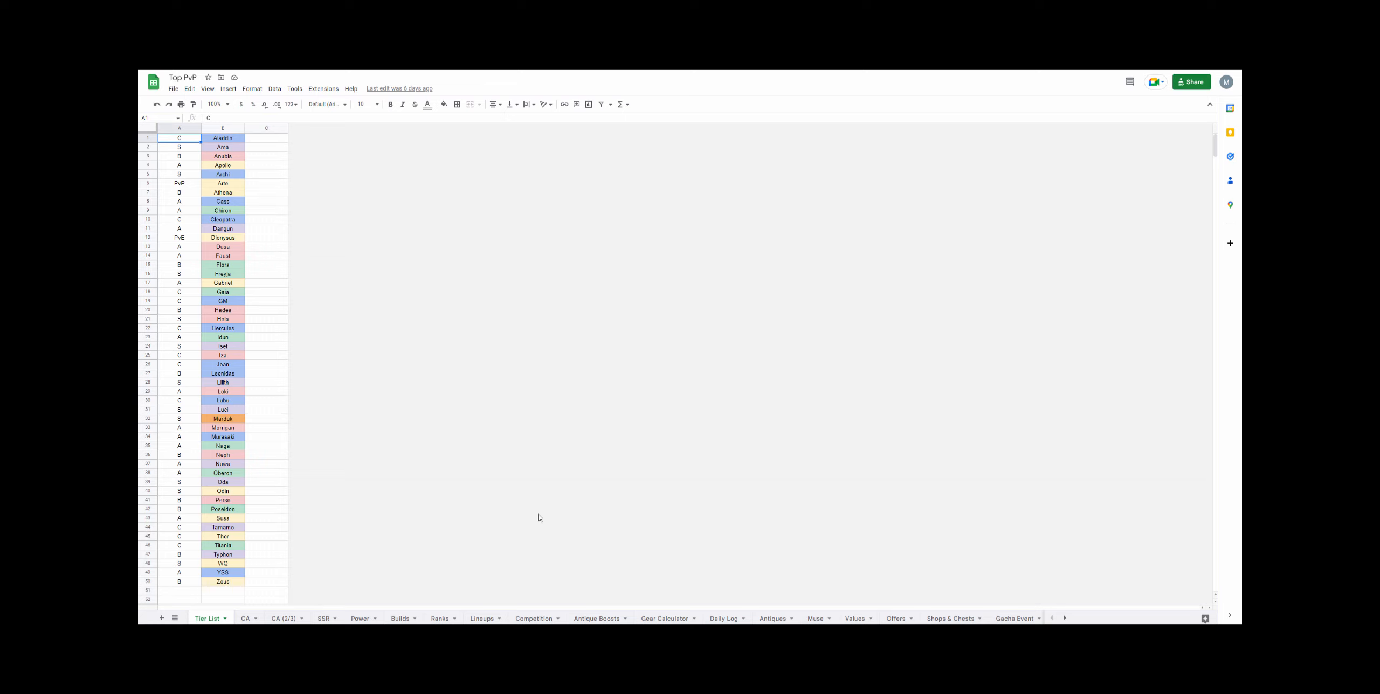
{"action": "mouse_move", "coordinate": [388, 543]}
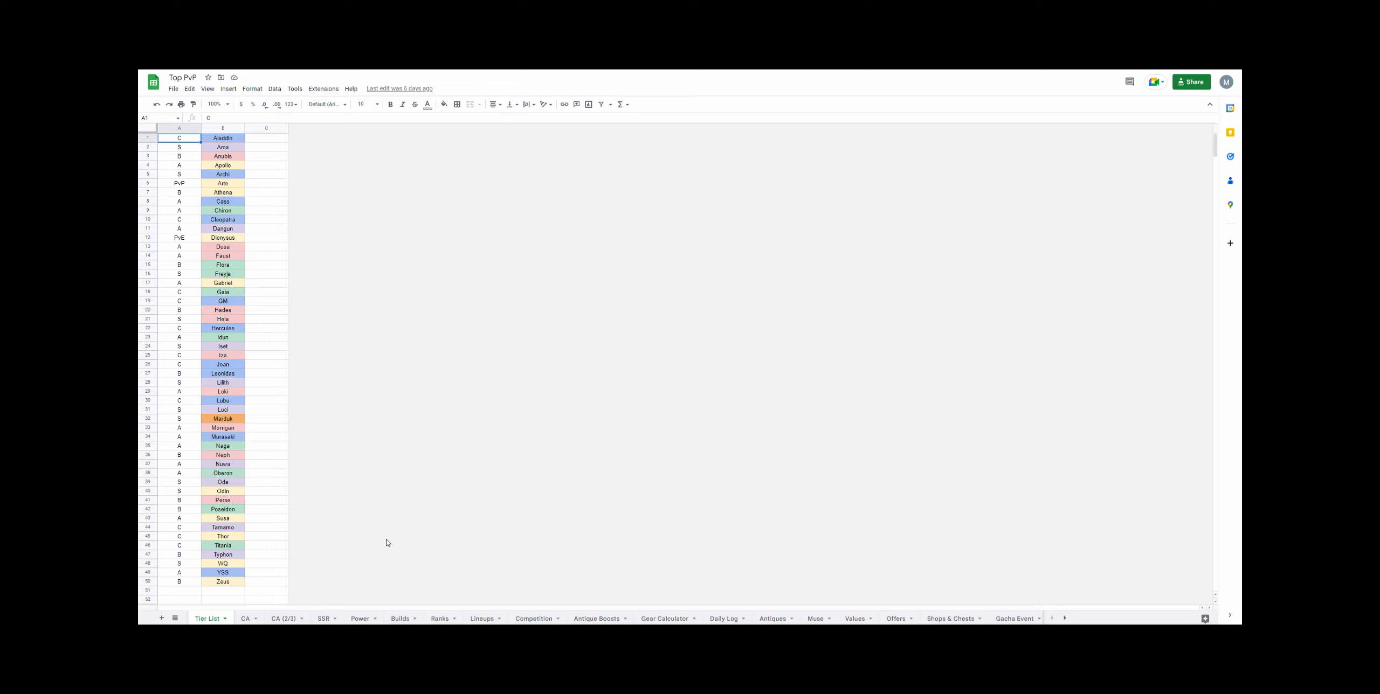
{"action": "mouse_move", "coordinate": [1090, 622]}
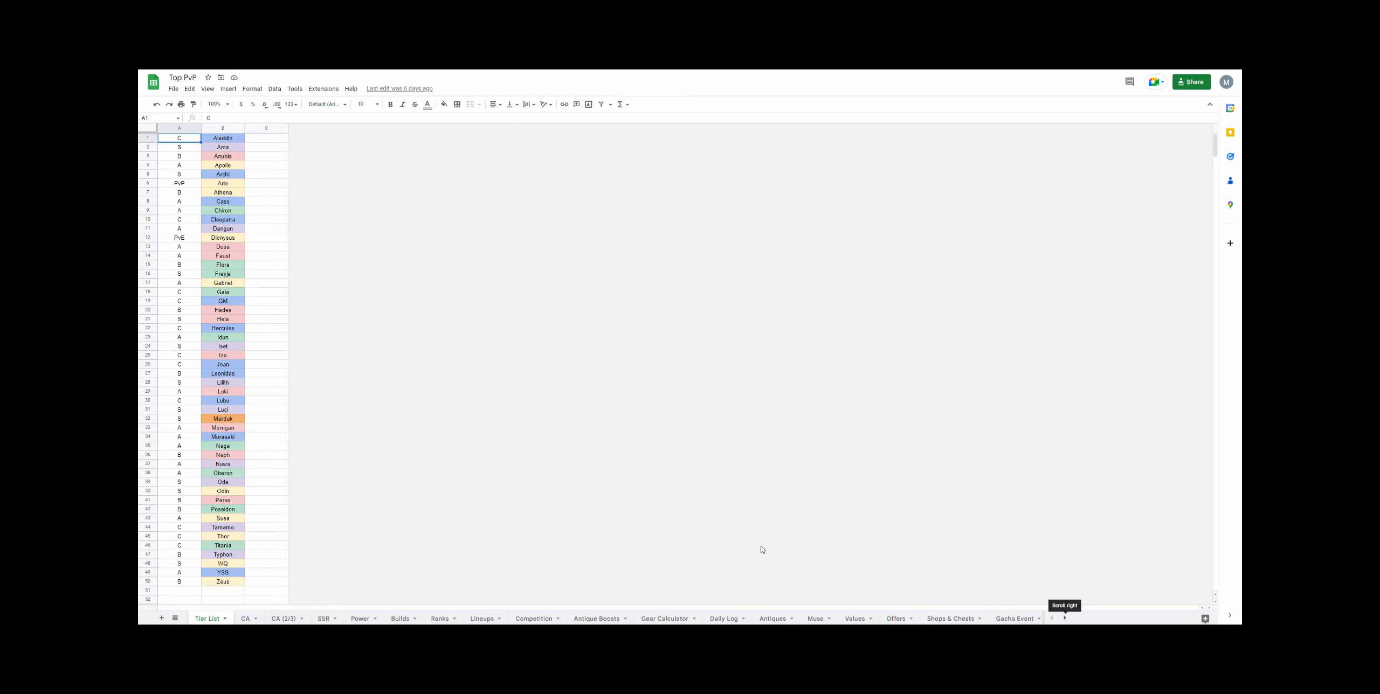
{"action": "mouse_move", "coordinate": [826, 520]}
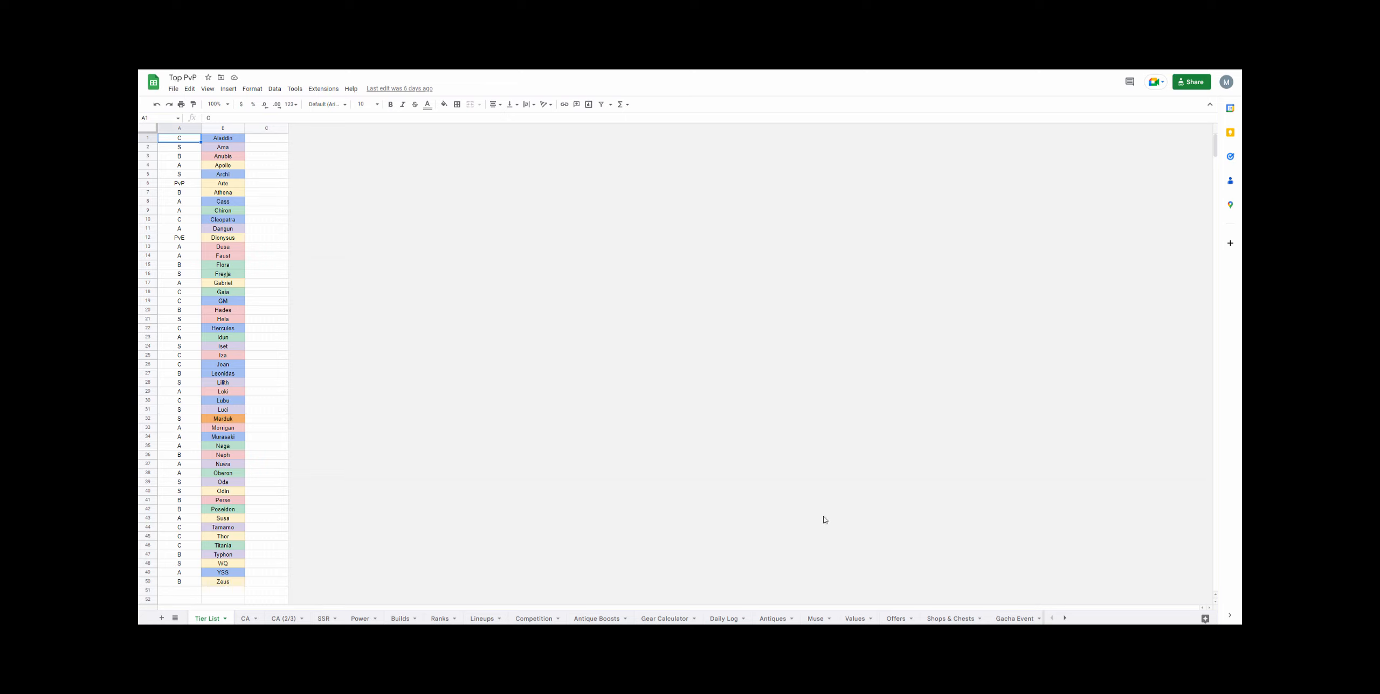
{"action": "mouse_move", "coordinate": [794, 535]}
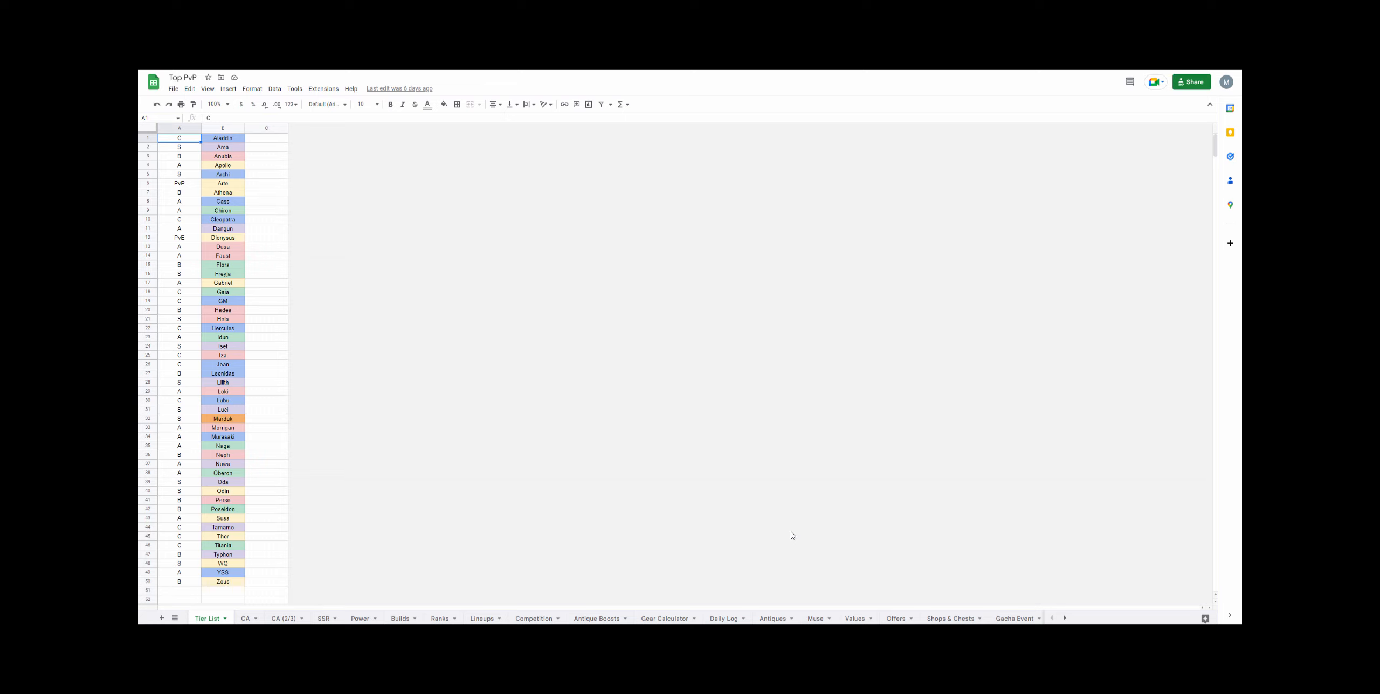
{"action": "mouse_move", "coordinate": [304, 603]}
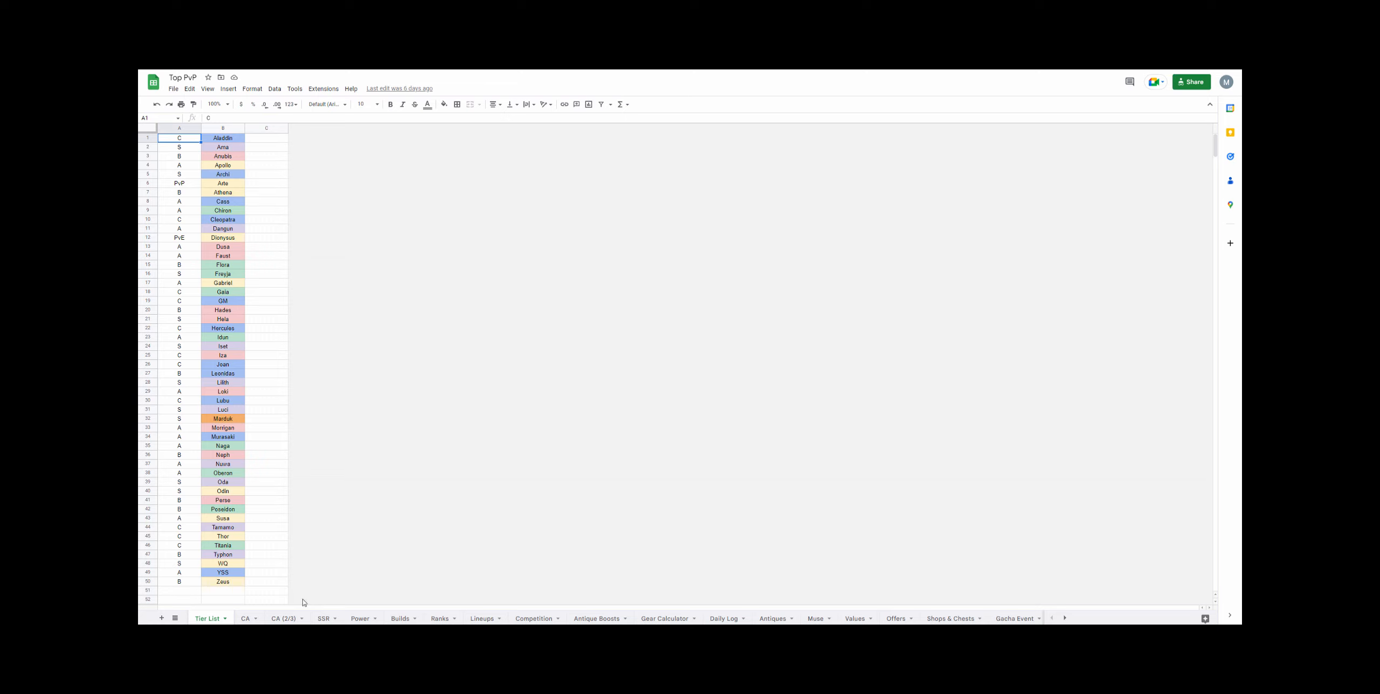
- Display the CA sheet of guild rankings, hero lineups and the usage table
{"action": "left_click", "coordinate": [245, 618]}
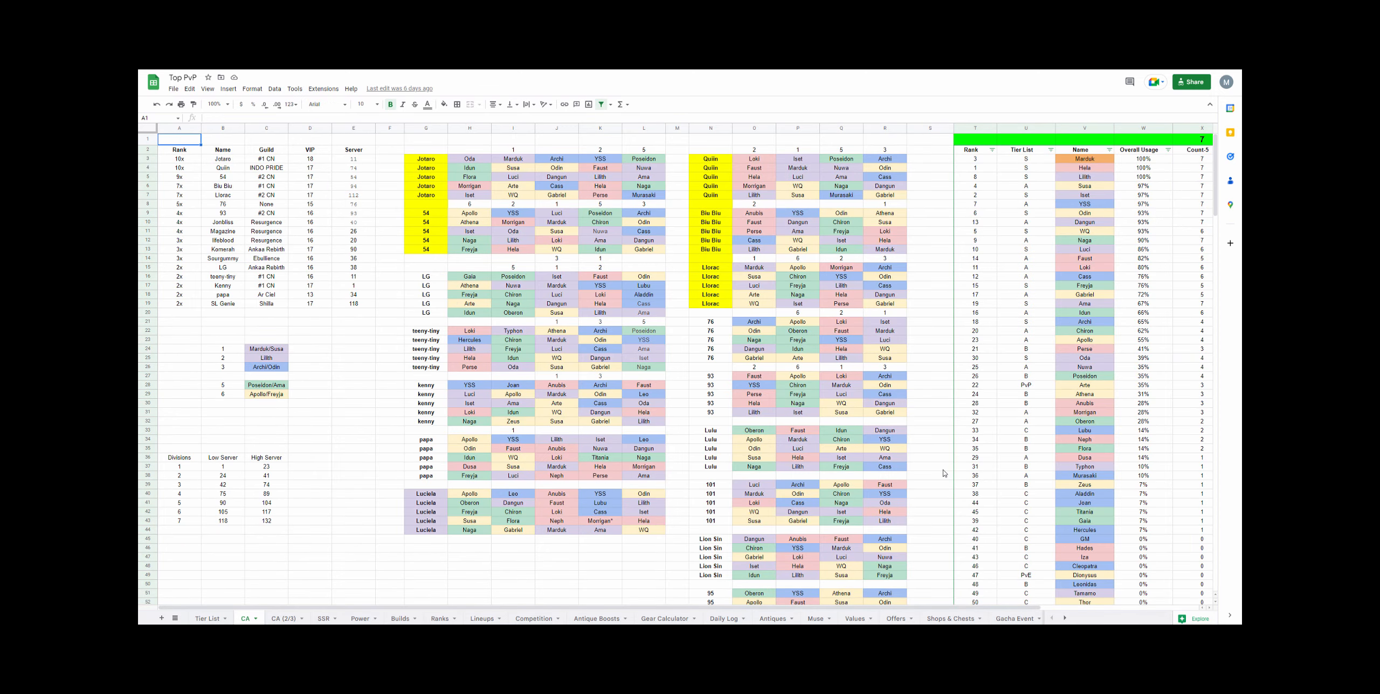
{"action": "left_click", "coordinate": [1064, 619]}
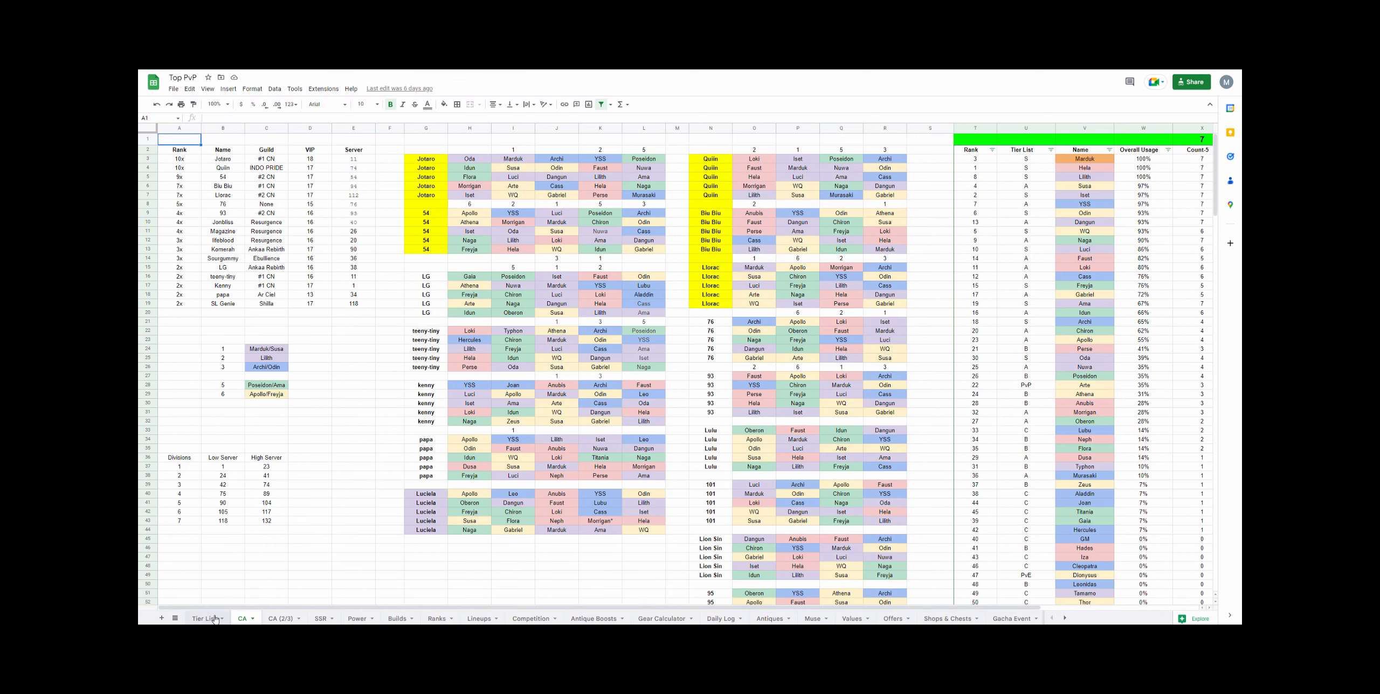
- Go back to the Tier List sheet of heroes and their tier letters
{"action": "left_click", "coordinate": [205, 618]}
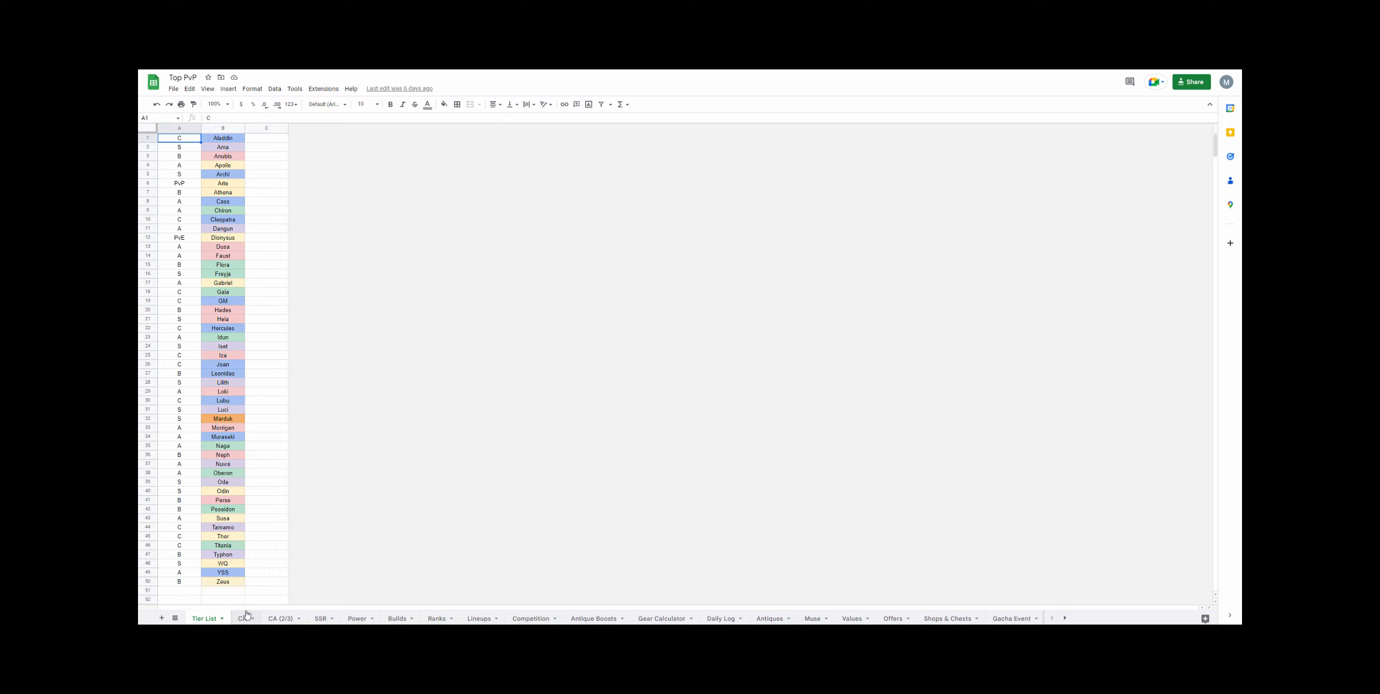
{"action": "left_click", "coordinate": [1065, 619]}
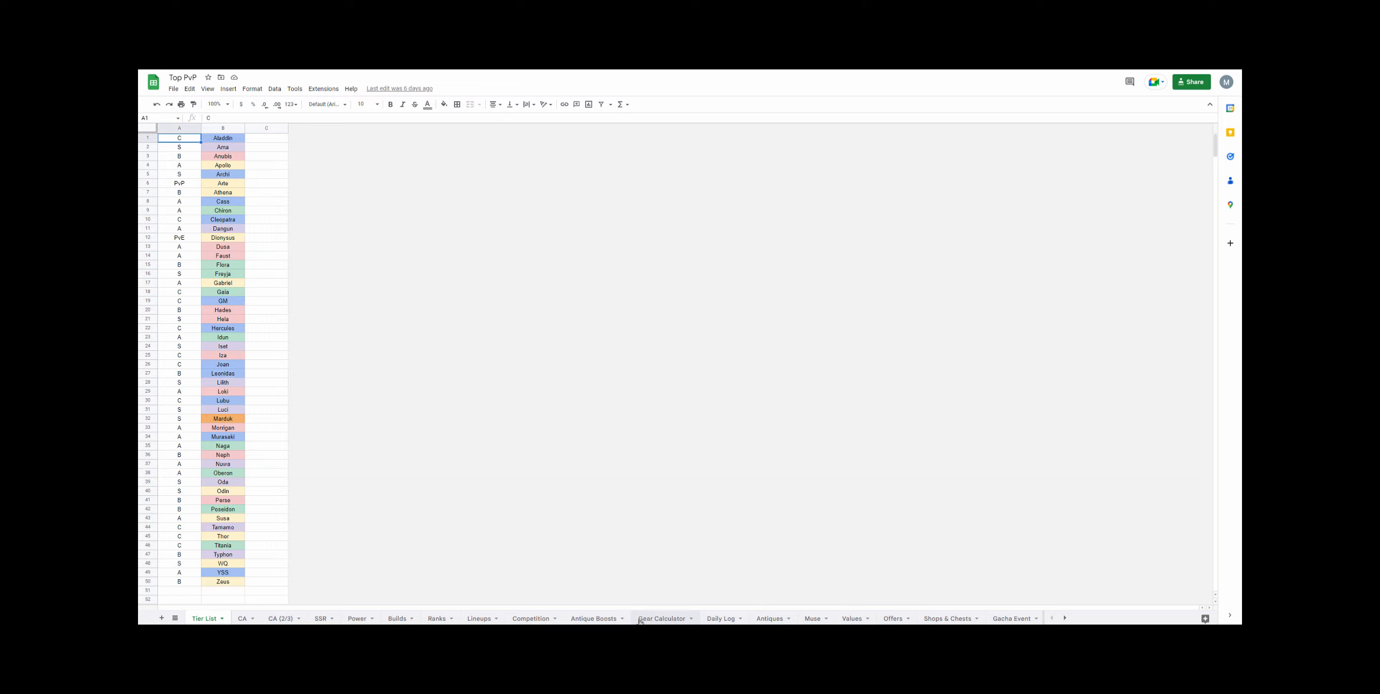
{"action": "mouse_move", "coordinate": [719, 458]}
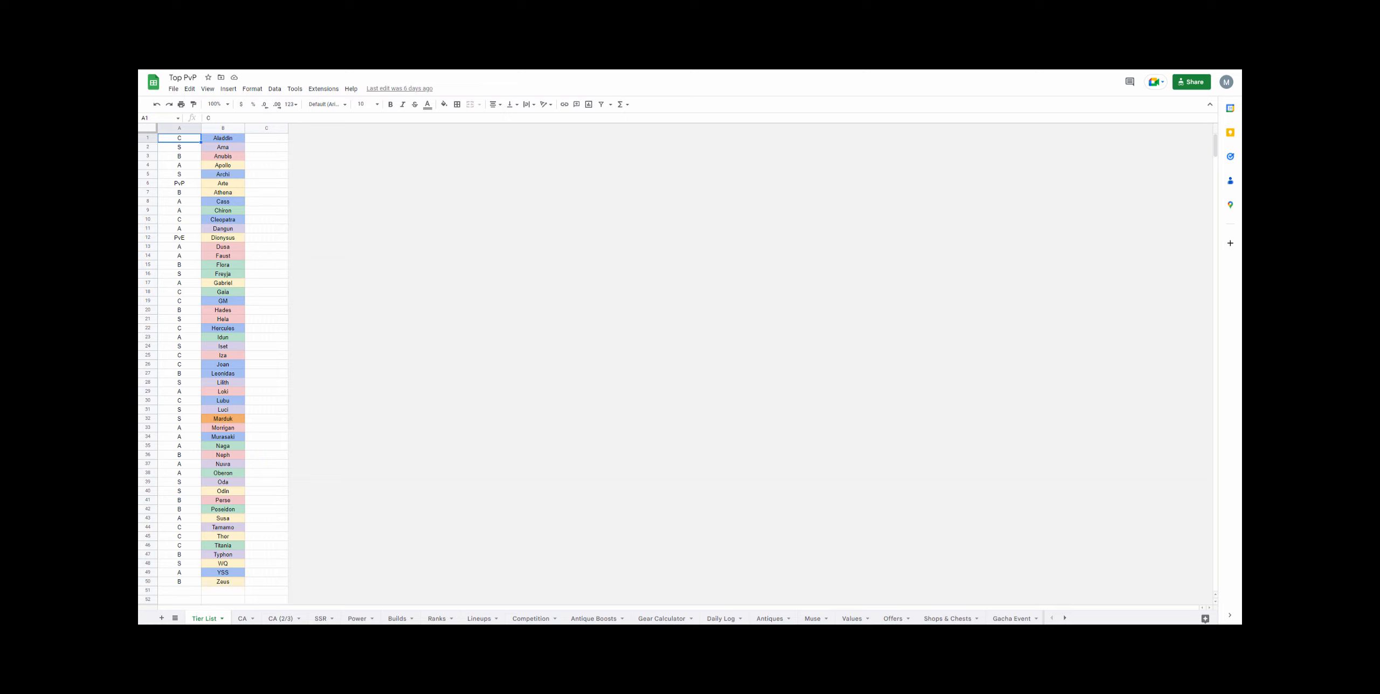
{"action": "mouse_move", "coordinate": [1085, 447]}
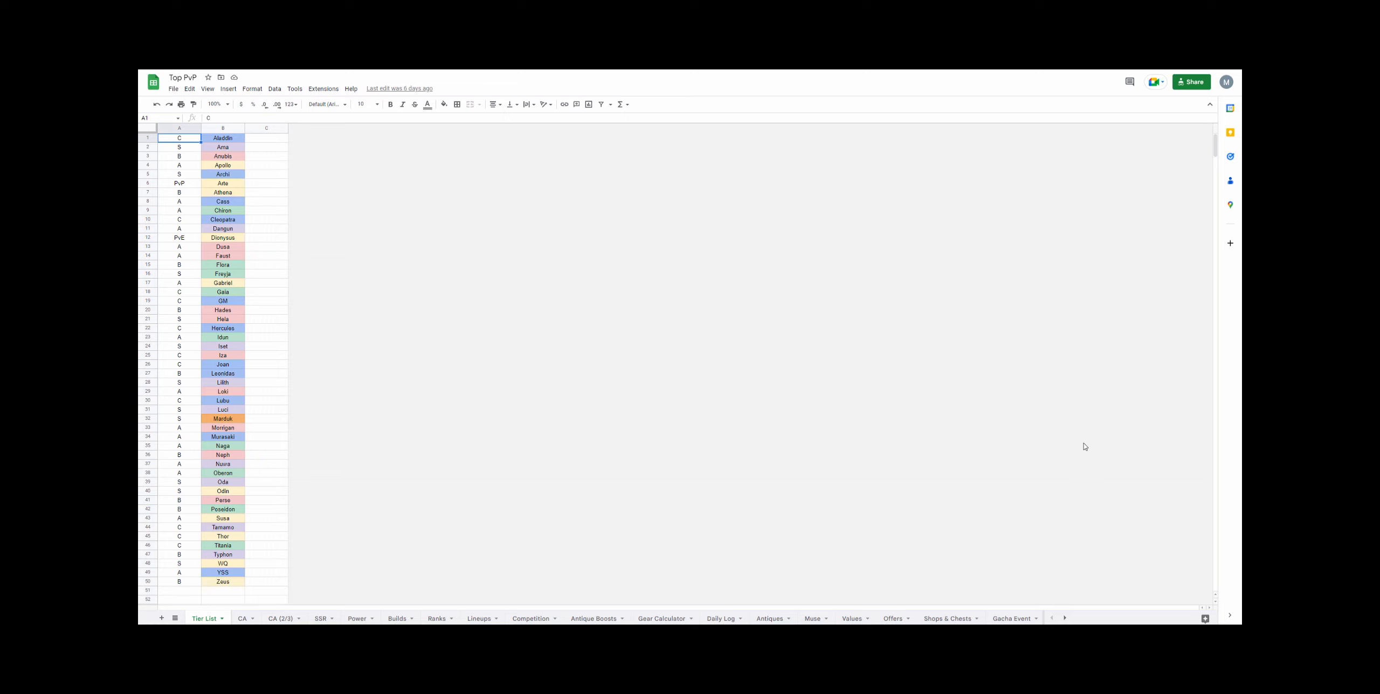
{"action": "mouse_move", "coordinate": [1087, 450]}
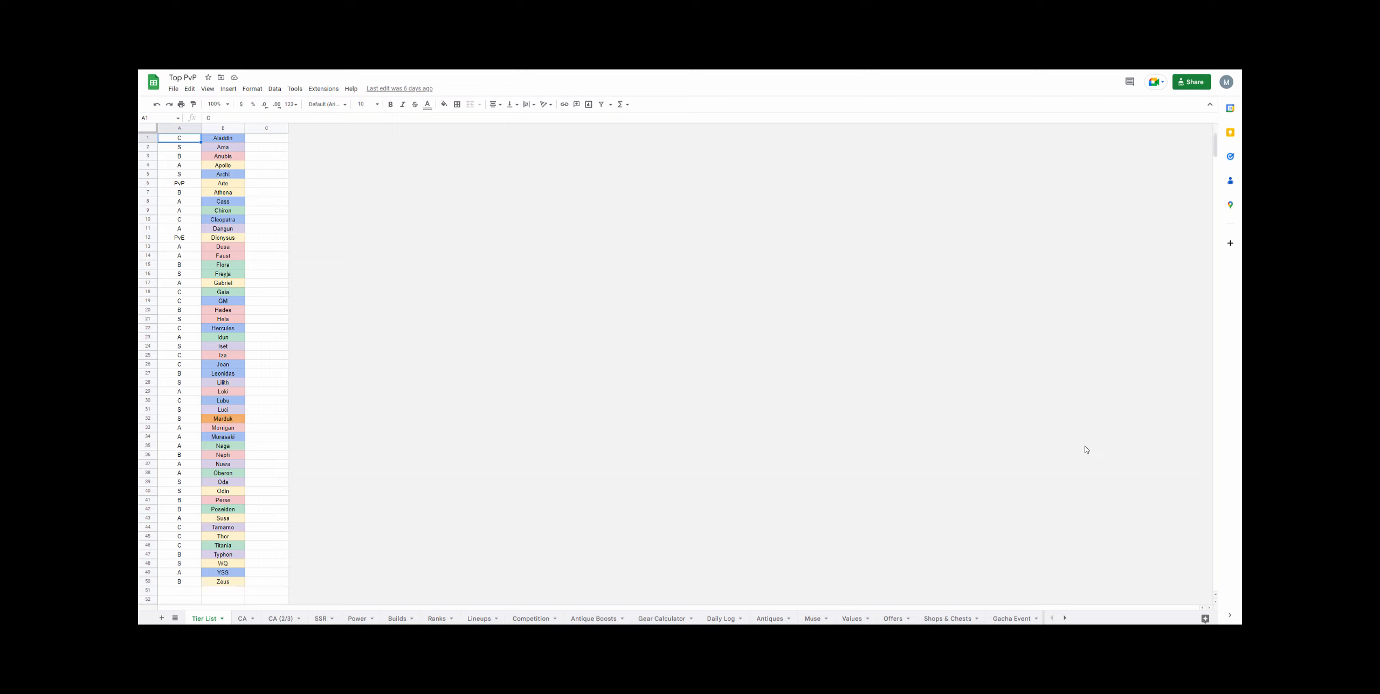
{"action": "mouse_move", "coordinate": [1065, 618]}
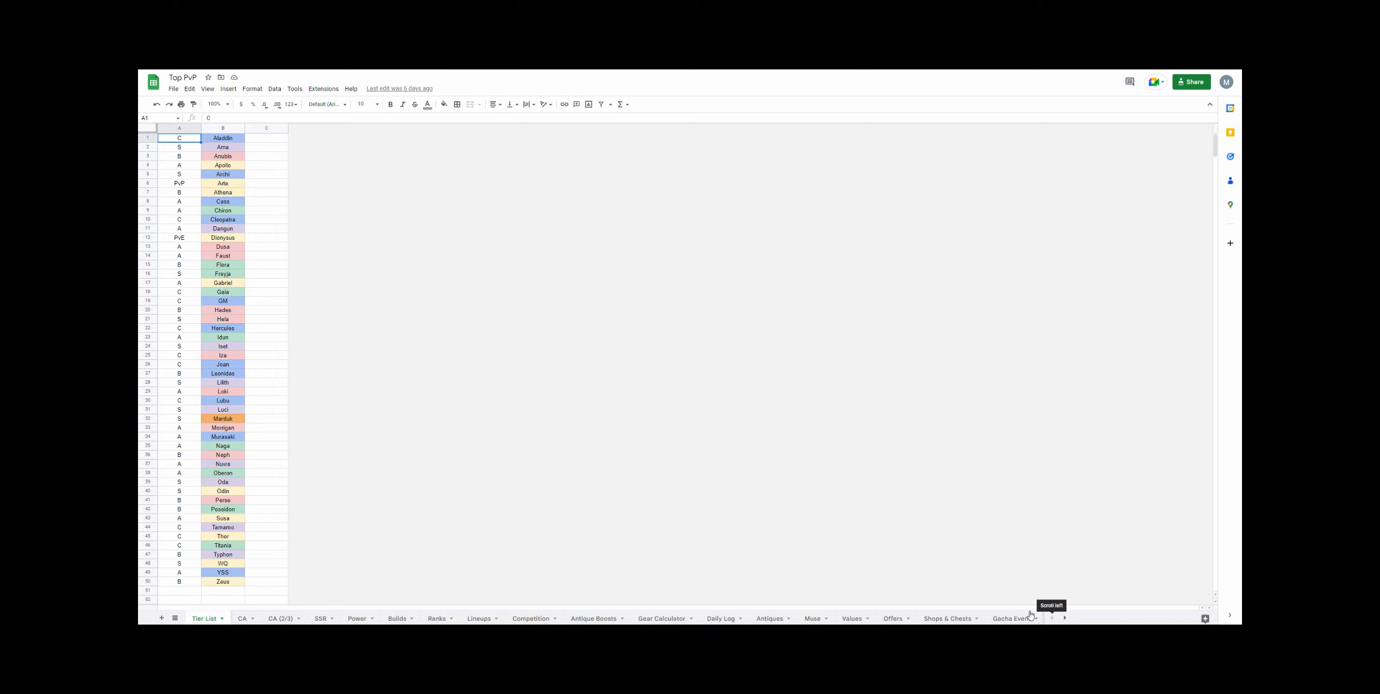
{"action": "mouse_move", "coordinate": [462, 377]}
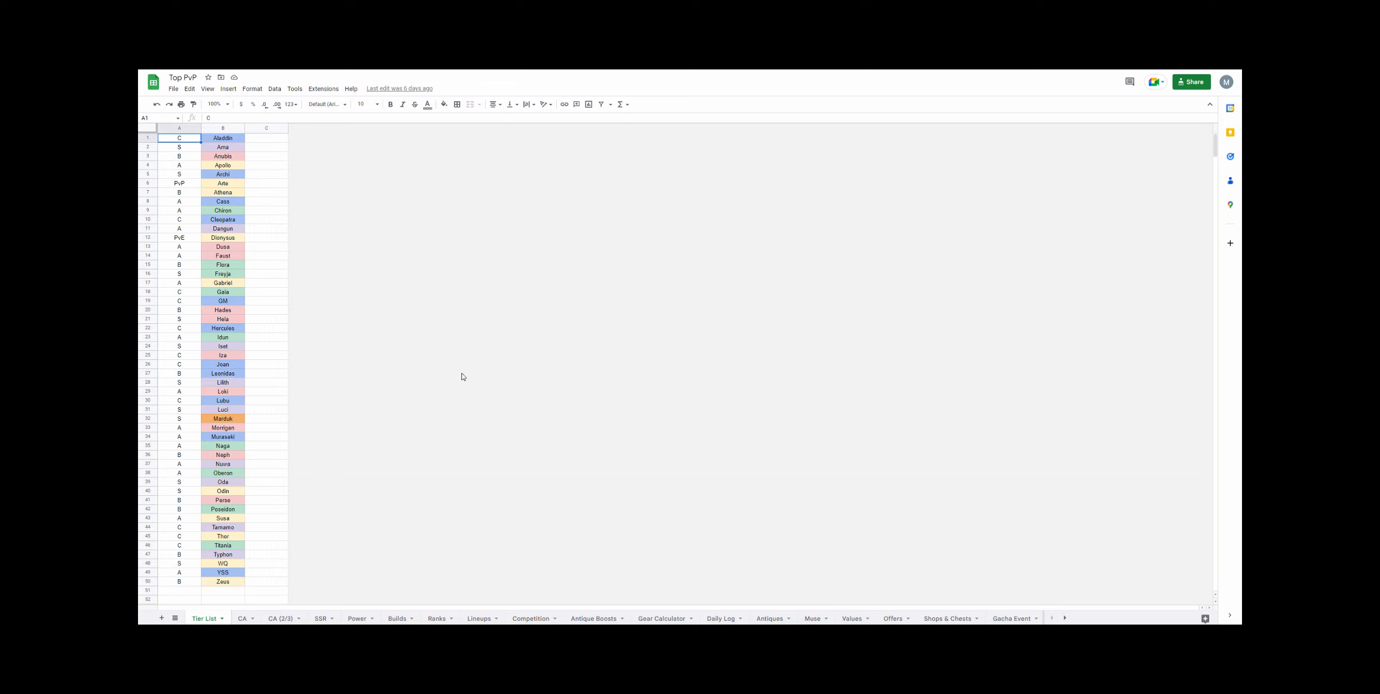
{"action": "mouse_move", "coordinate": [461, 380]}
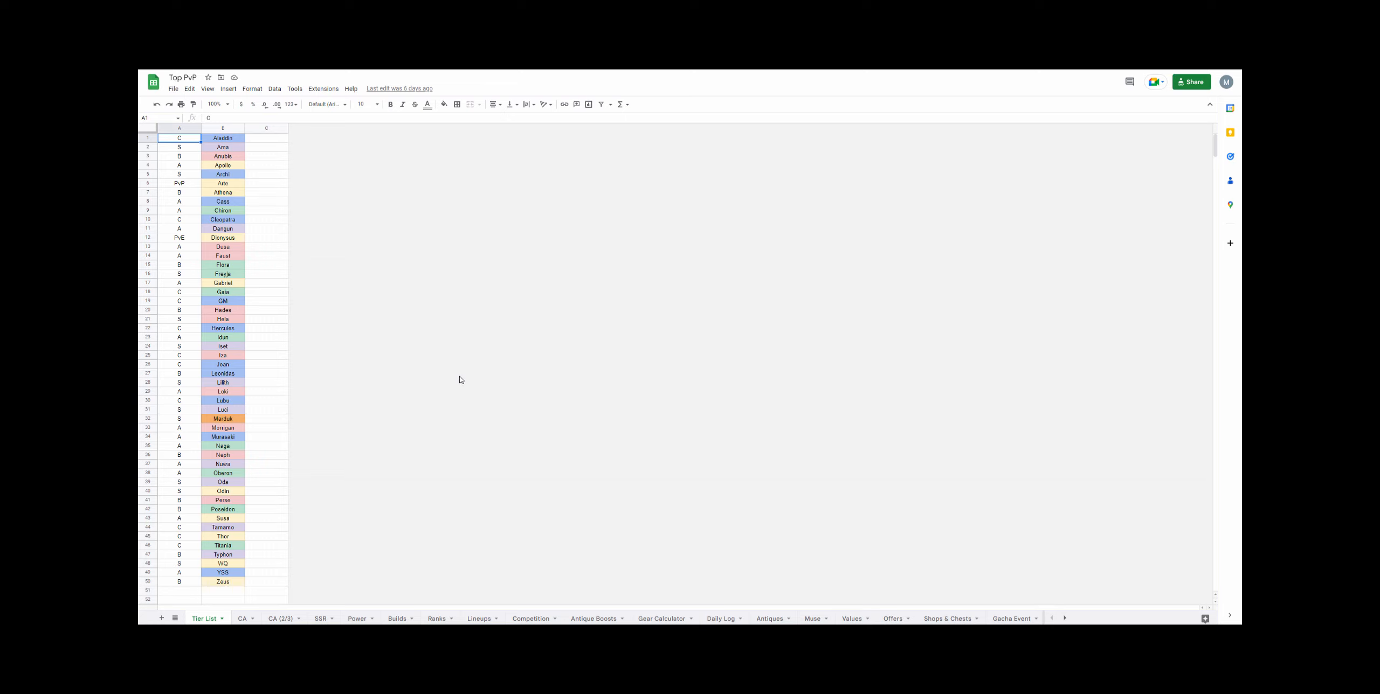
{"action": "mouse_move", "coordinate": [458, 380]}
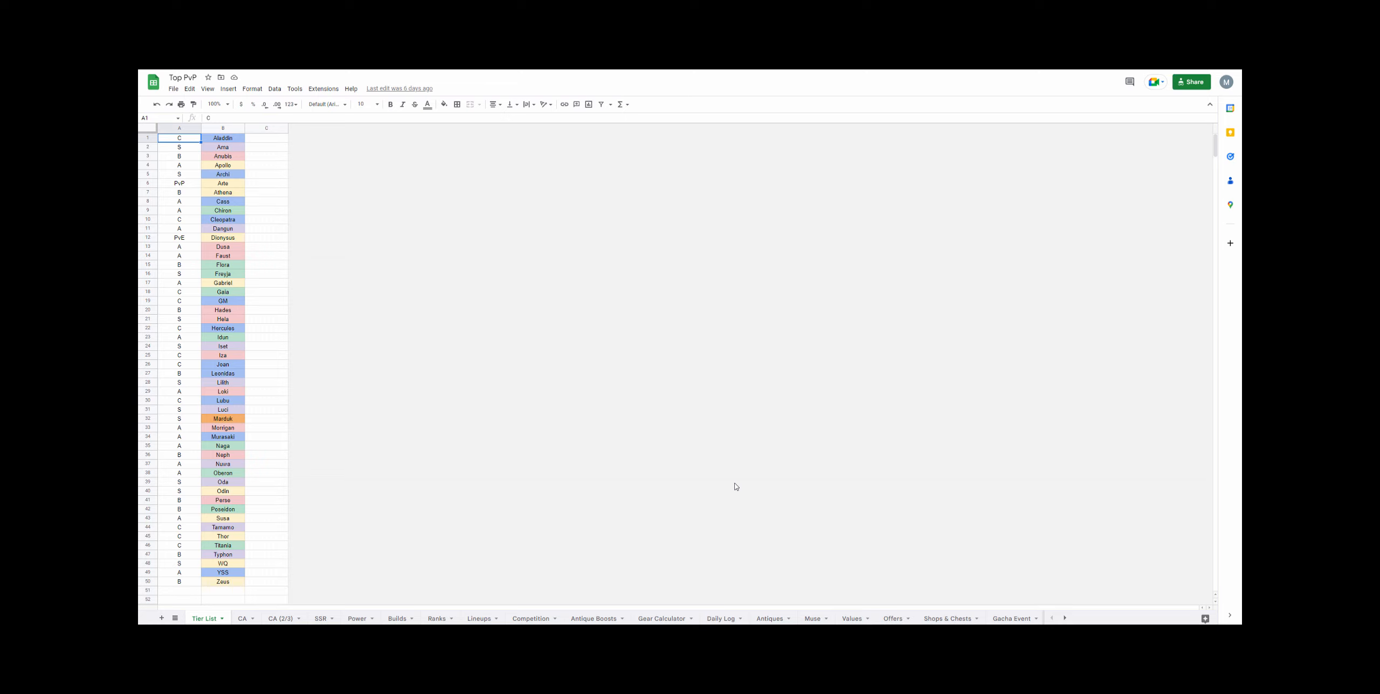
{"action": "mouse_move", "coordinate": [377, 536]}
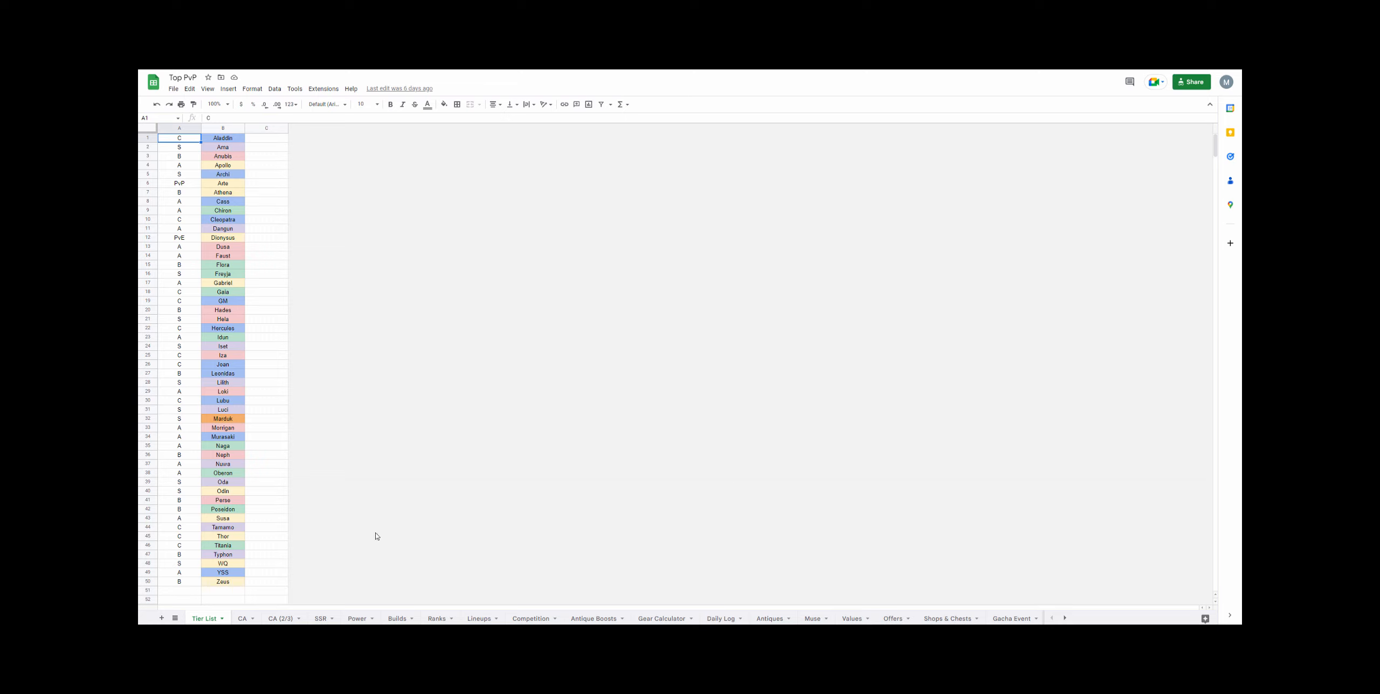
{"action": "mouse_move", "coordinate": [357, 527]}
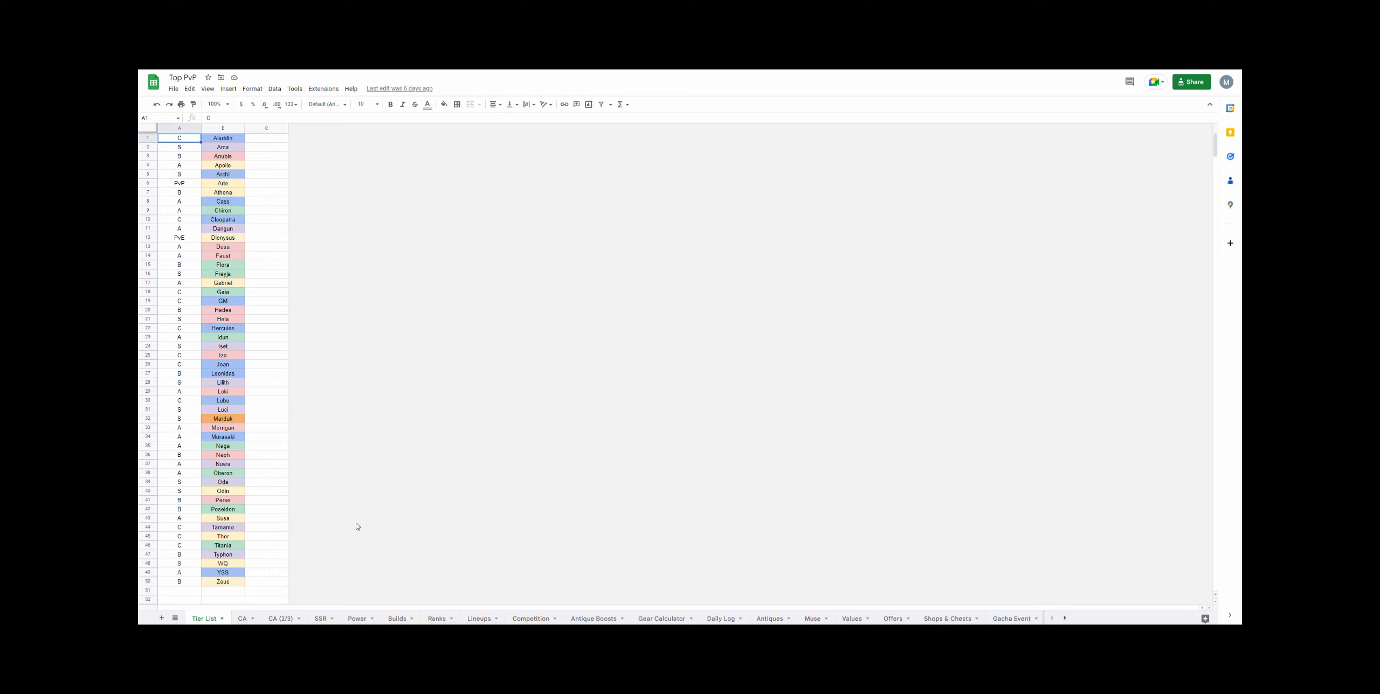
{"action": "mouse_move", "coordinate": [402, 479]}
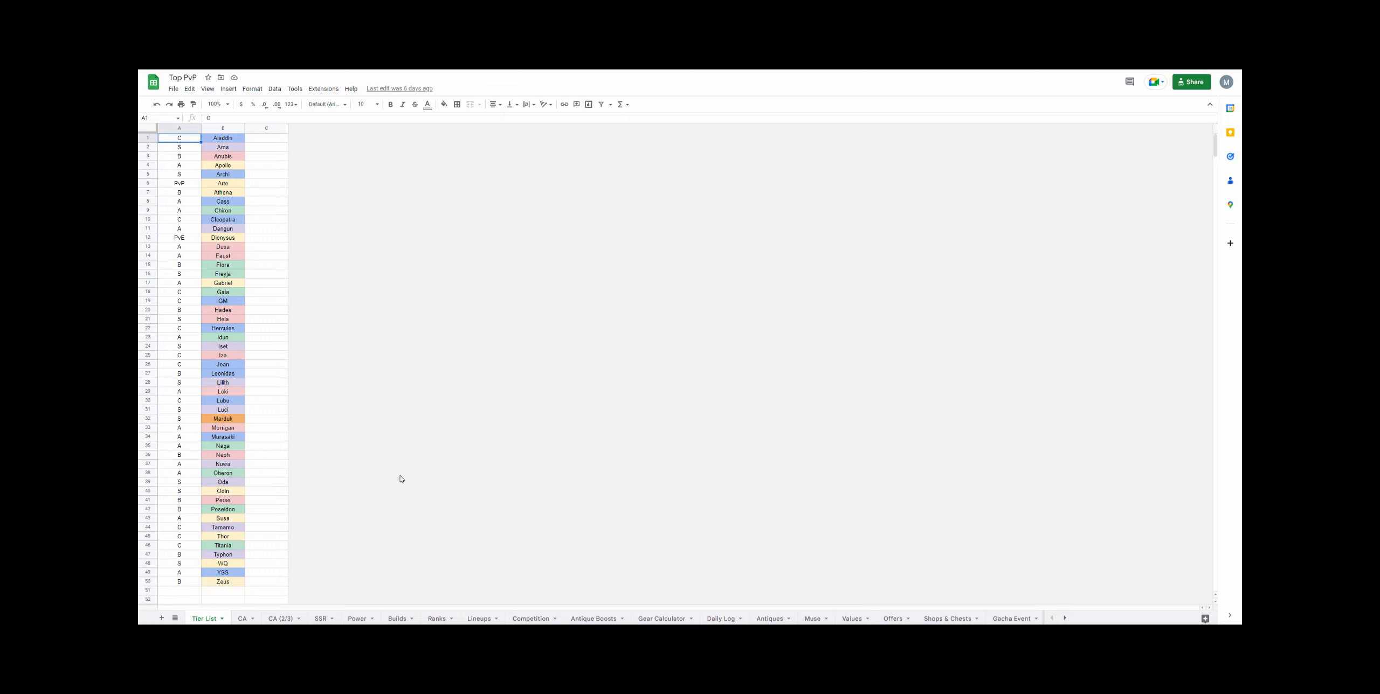
{"action": "mouse_move", "coordinate": [432, 478]}
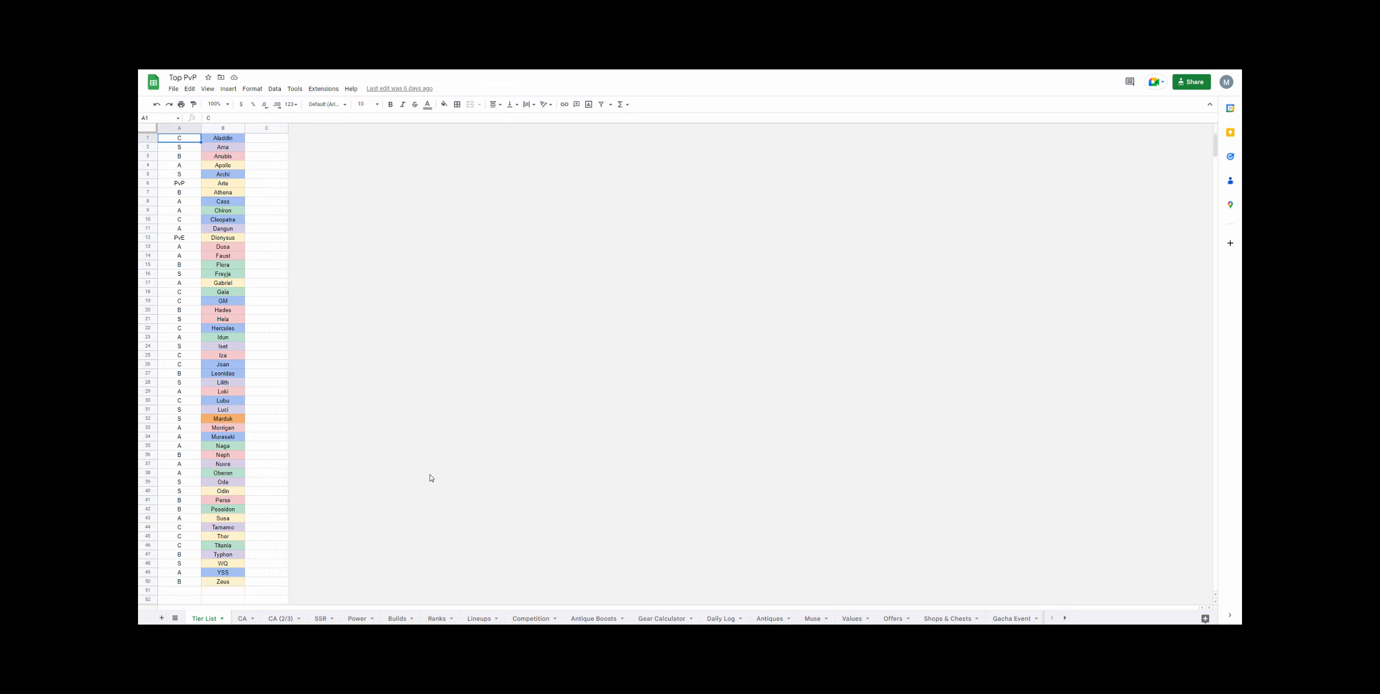
{"action": "mouse_move", "coordinate": [441, 471]}
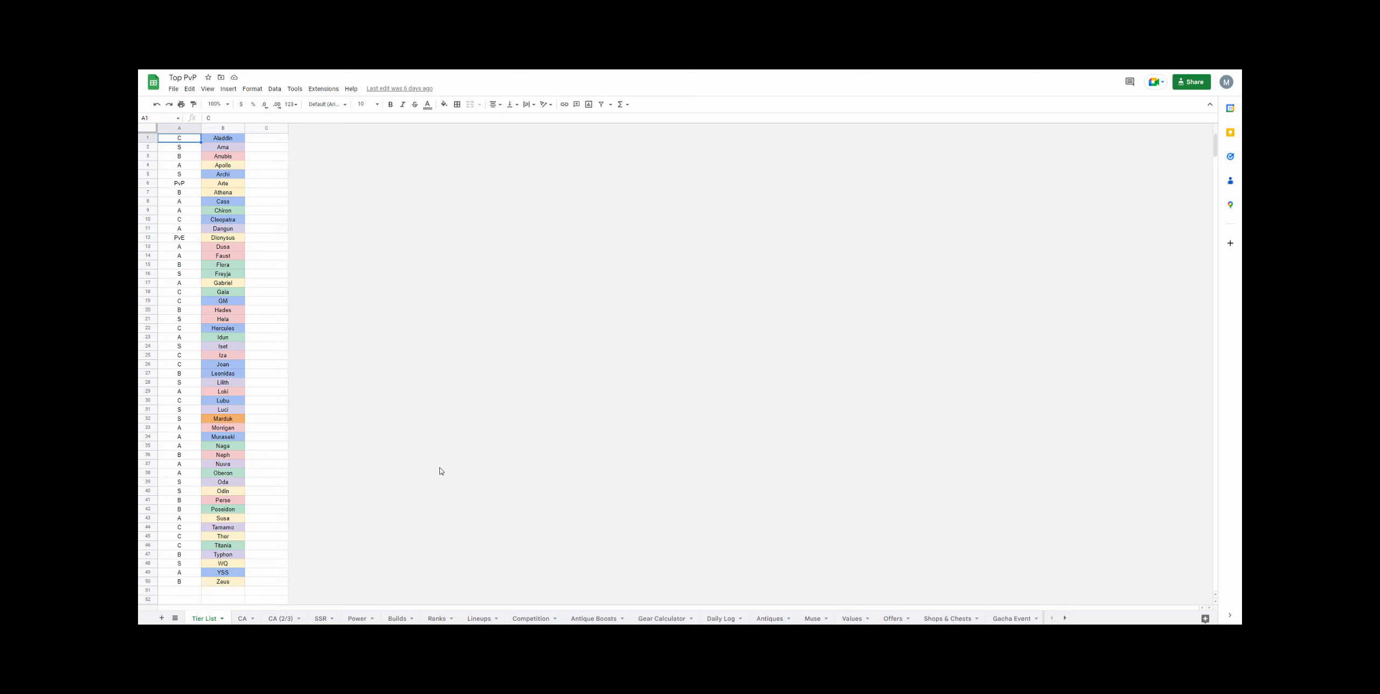
{"action": "mouse_move", "coordinate": [451, 465]}
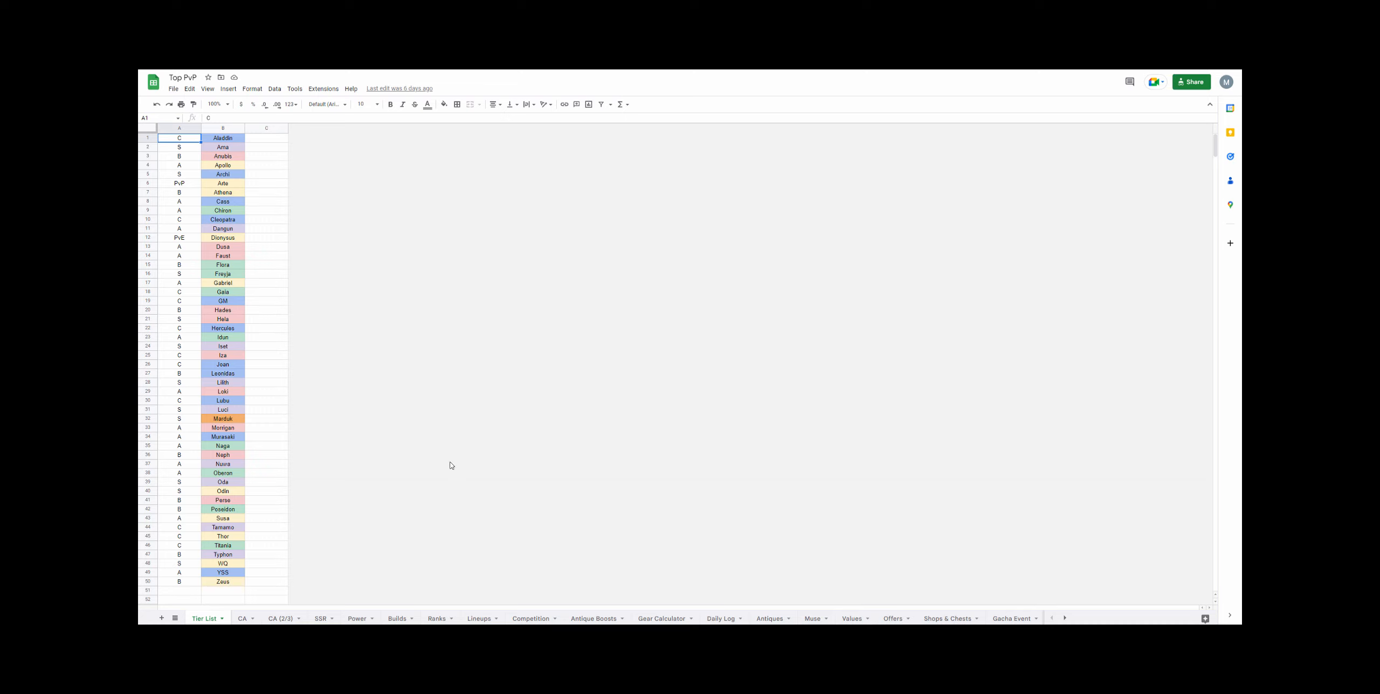
{"action": "mouse_move", "coordinate": [471, 440]}
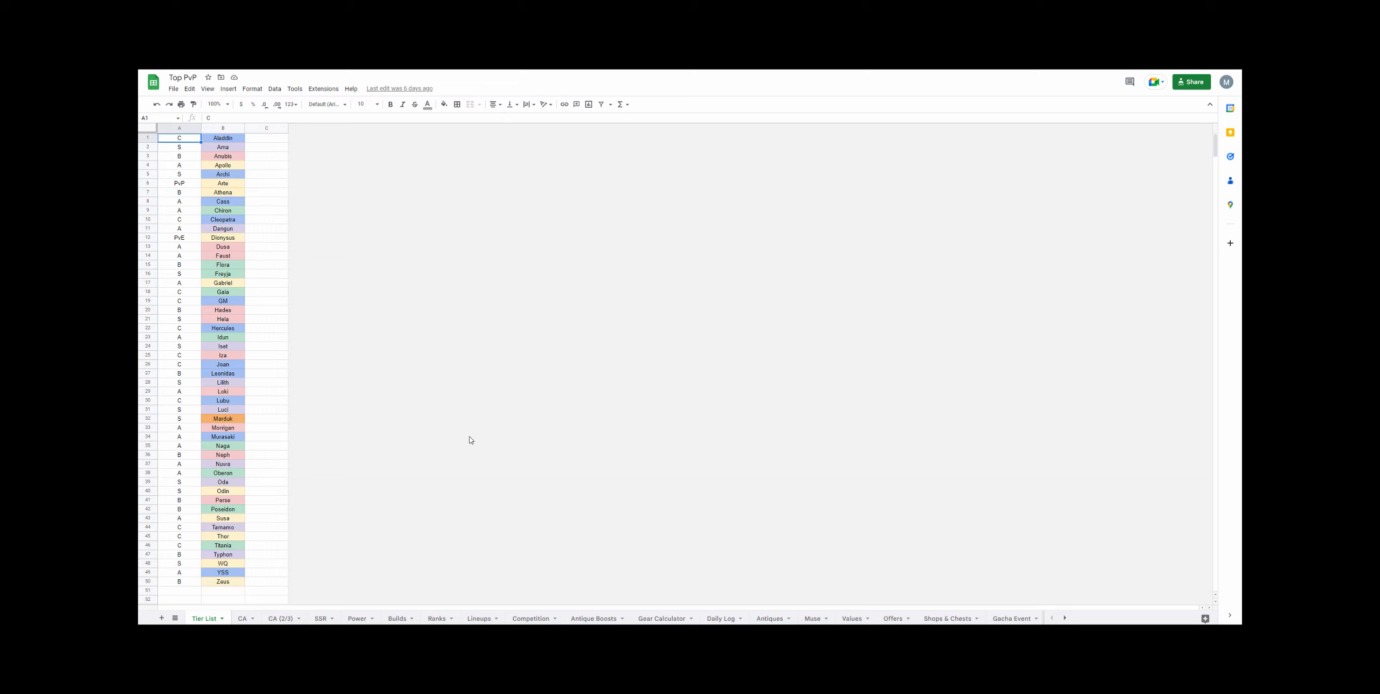
{"action": "mouse_move", "coordinate": [475, 439]}
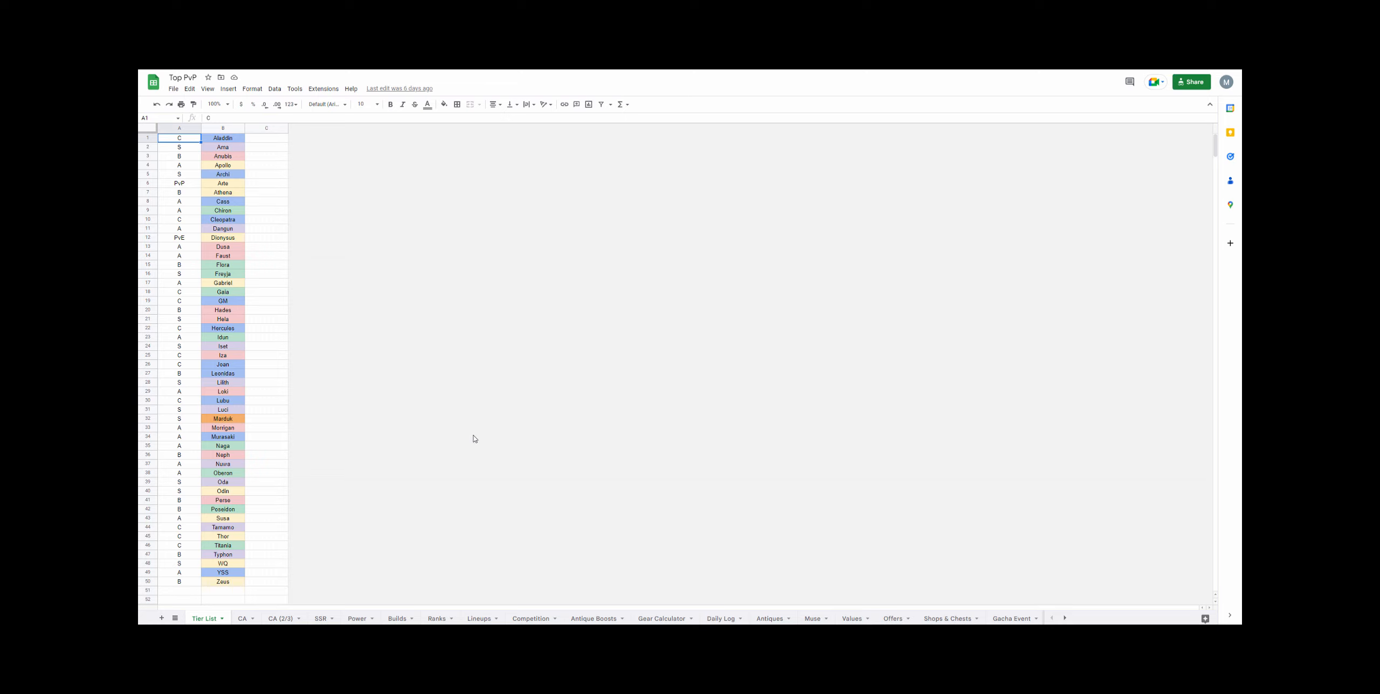
{"action": "mouse_move", "coordinate": [348, 542]}
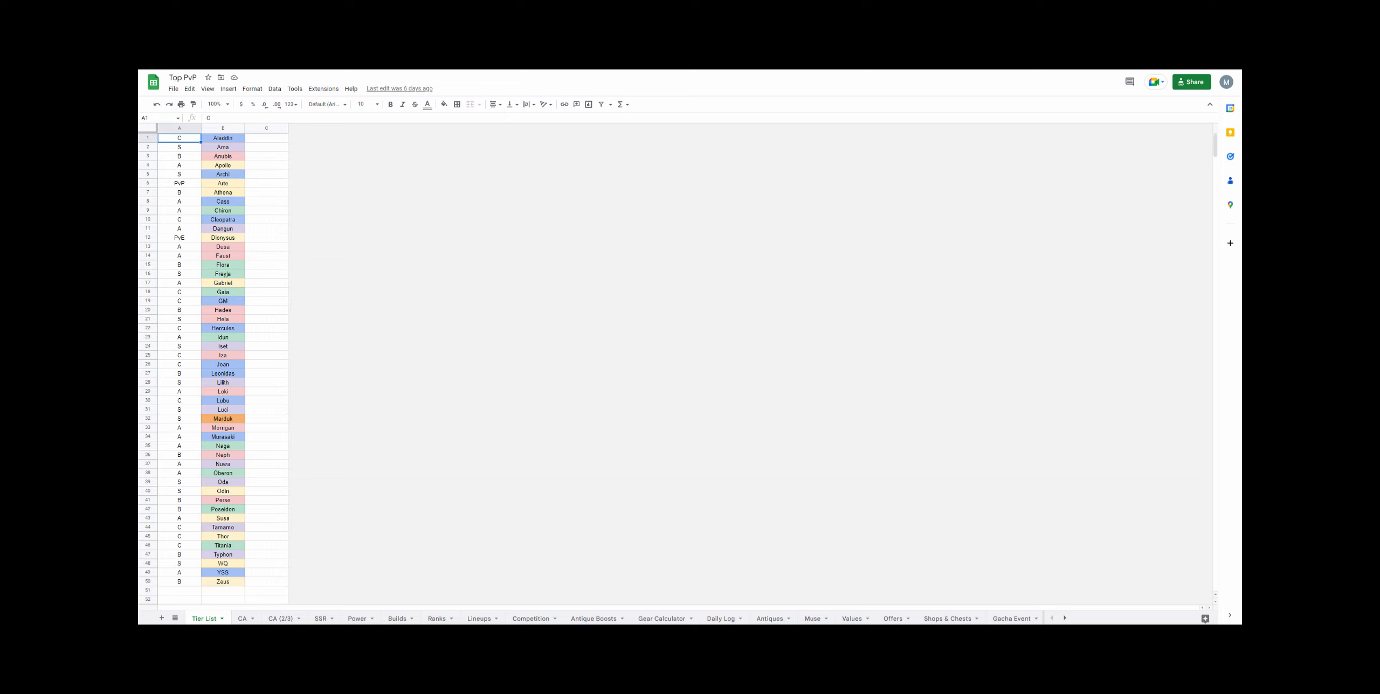
{"action": "mouse_move", "coordinate": [770, 619]}
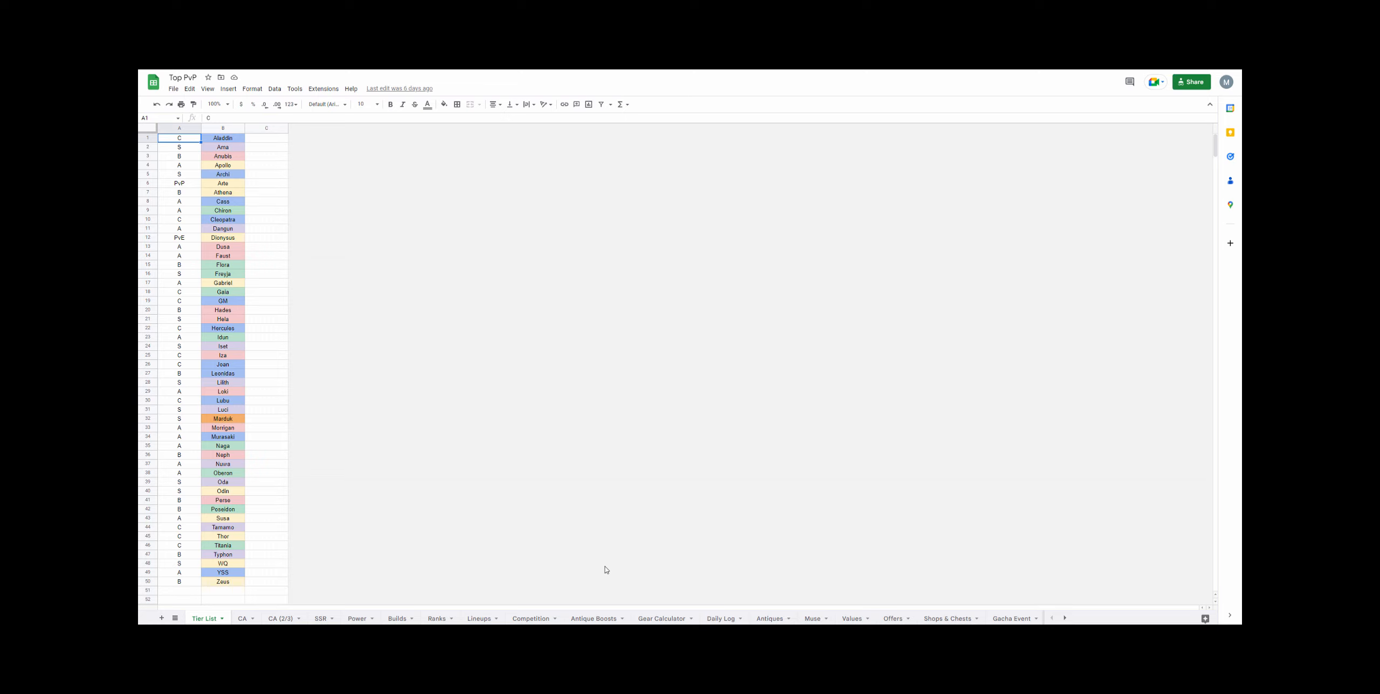
{"action": "mouse_move", "coordinate": [678, 555]}
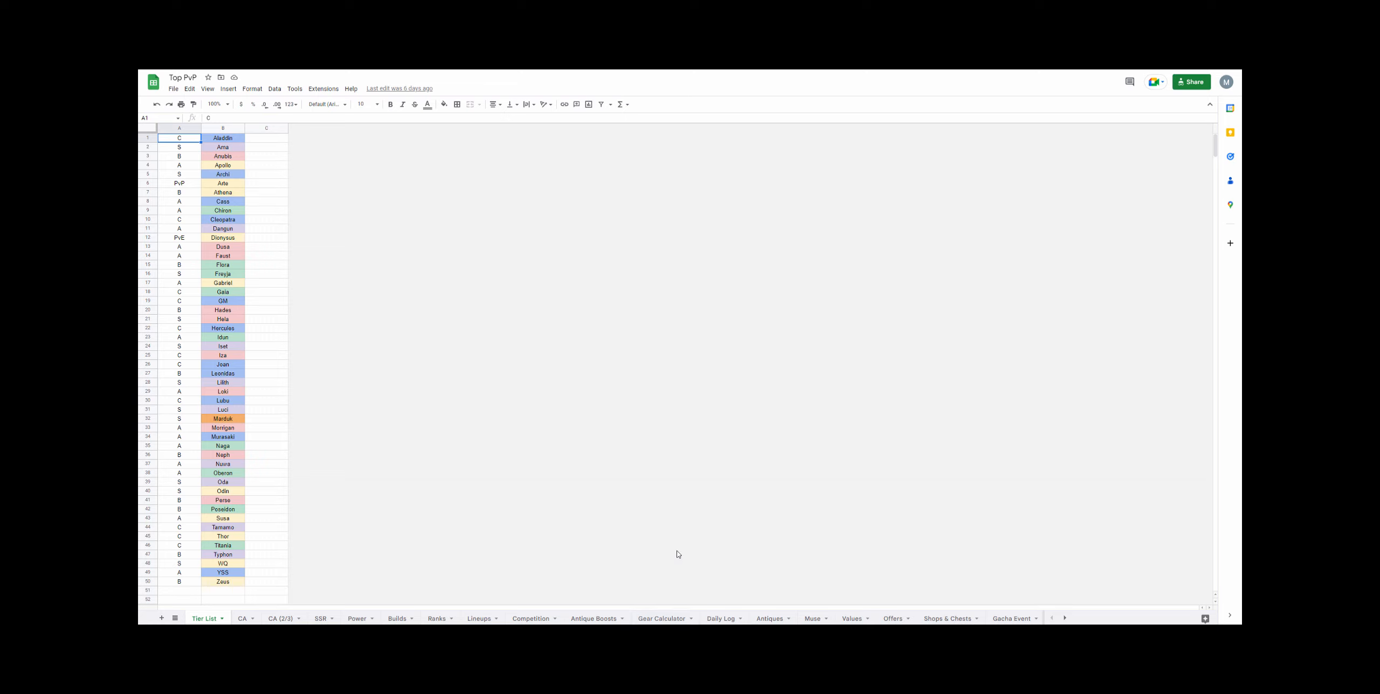
{"action": "mouse_move", "coordinate": [682, 504]}
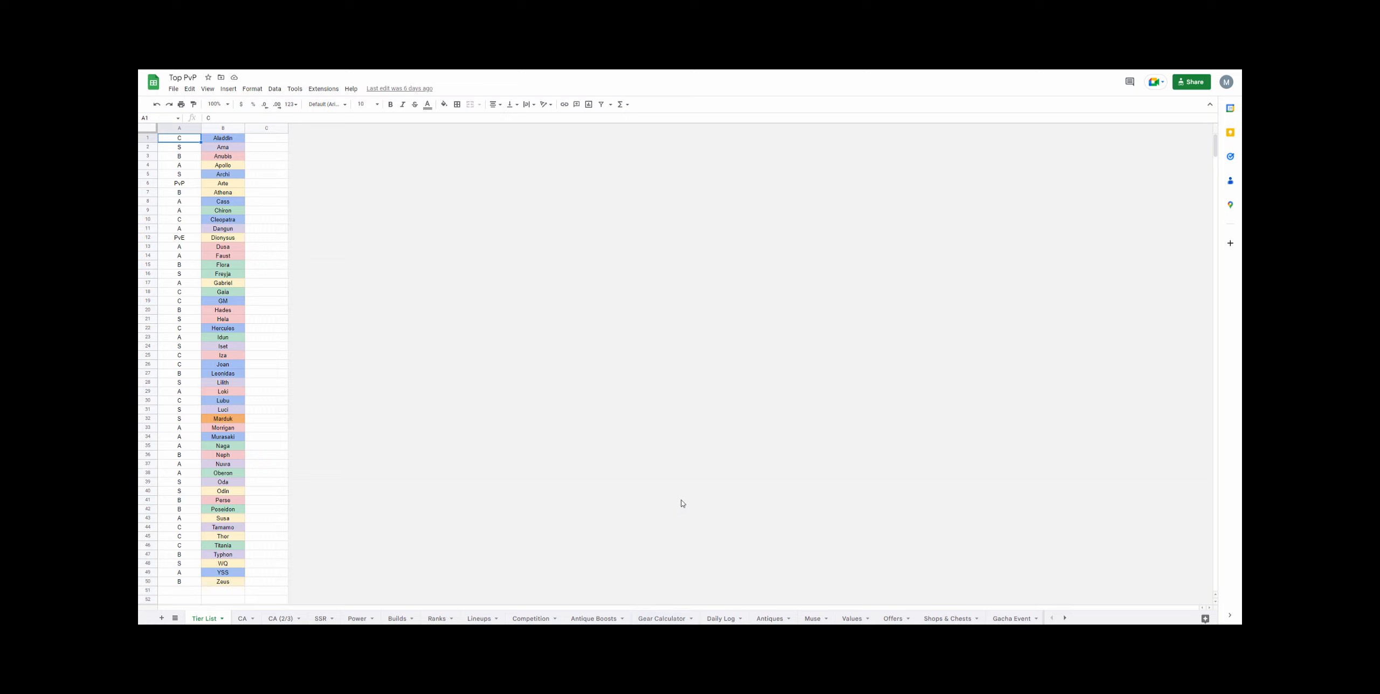
{"action": "mouse_move", "coordinate": [592, 494]}
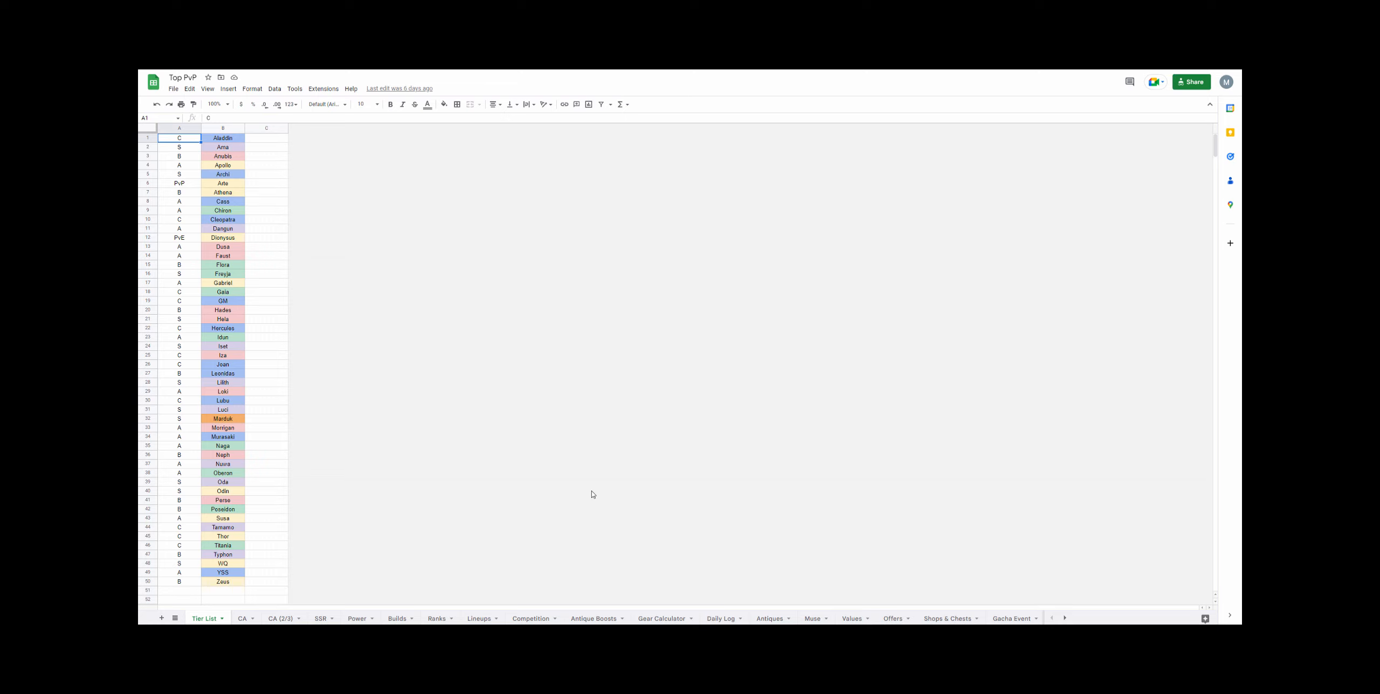
{"action": "mouse_move", "coordinate": [504, 434]}
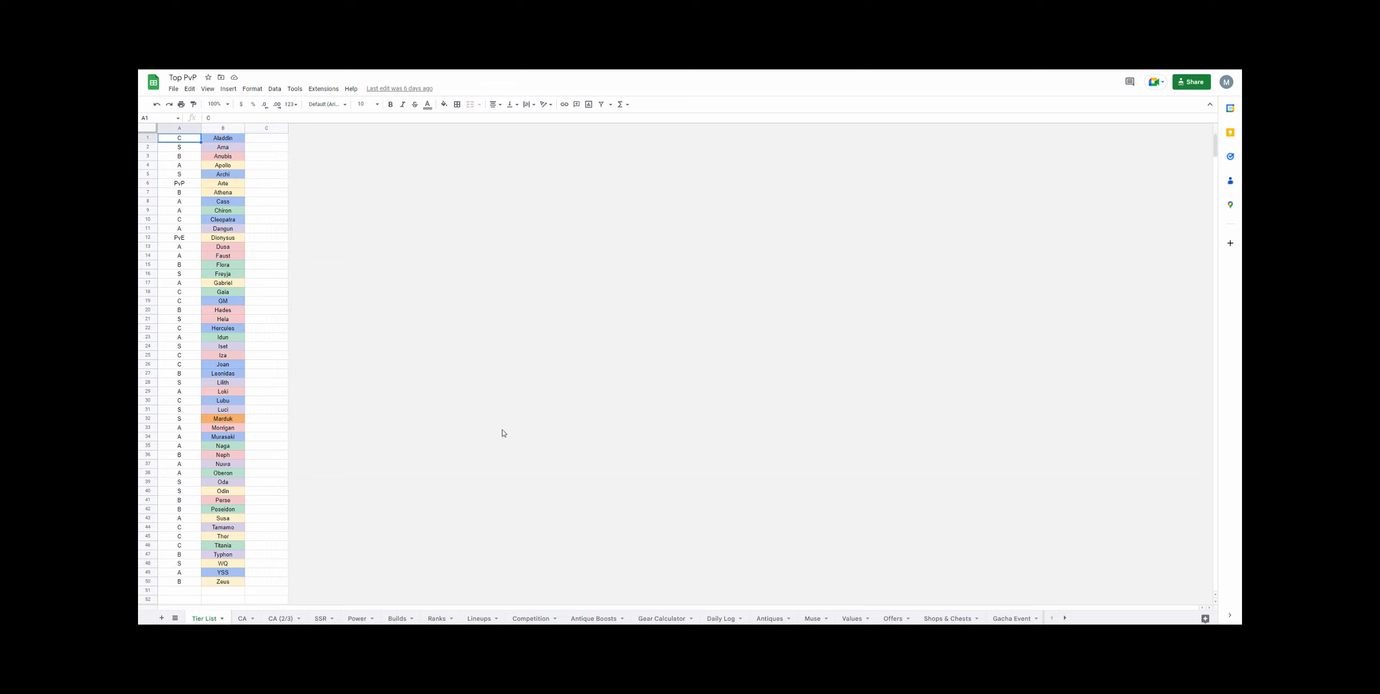
{"action": "mouse_move", "coordinate": [327, 579]}
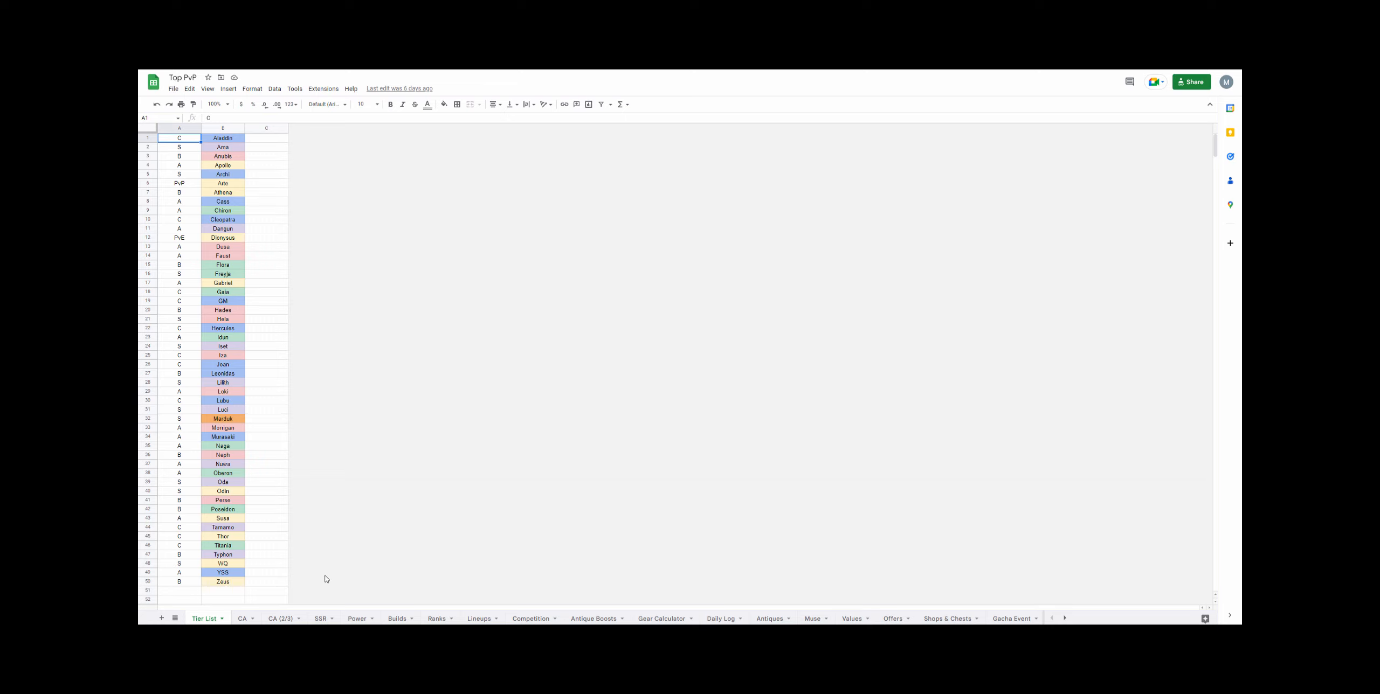
{"action": "mouse_move", "coordinate": [333, 574]}
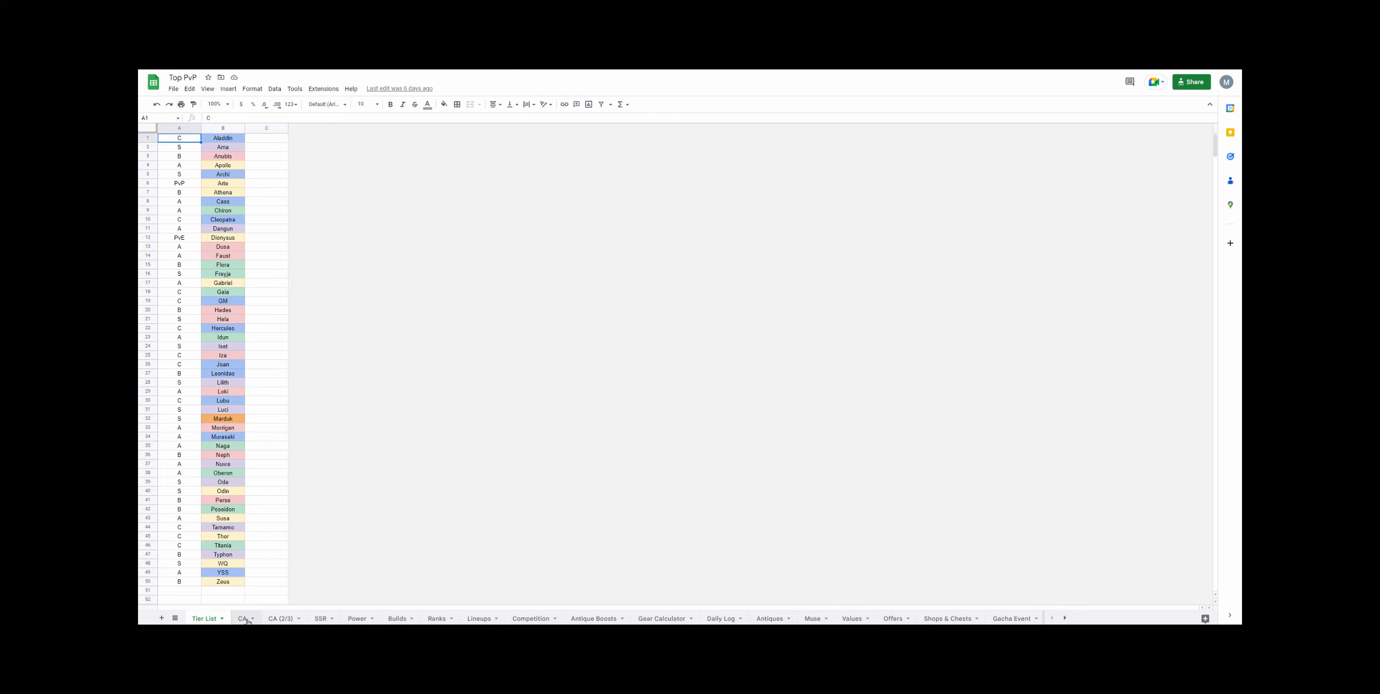
- Flip between the CA, CA (2/3), Tier List and Power sheets
{"action": "left_click", "coordinate": [242, 619]}
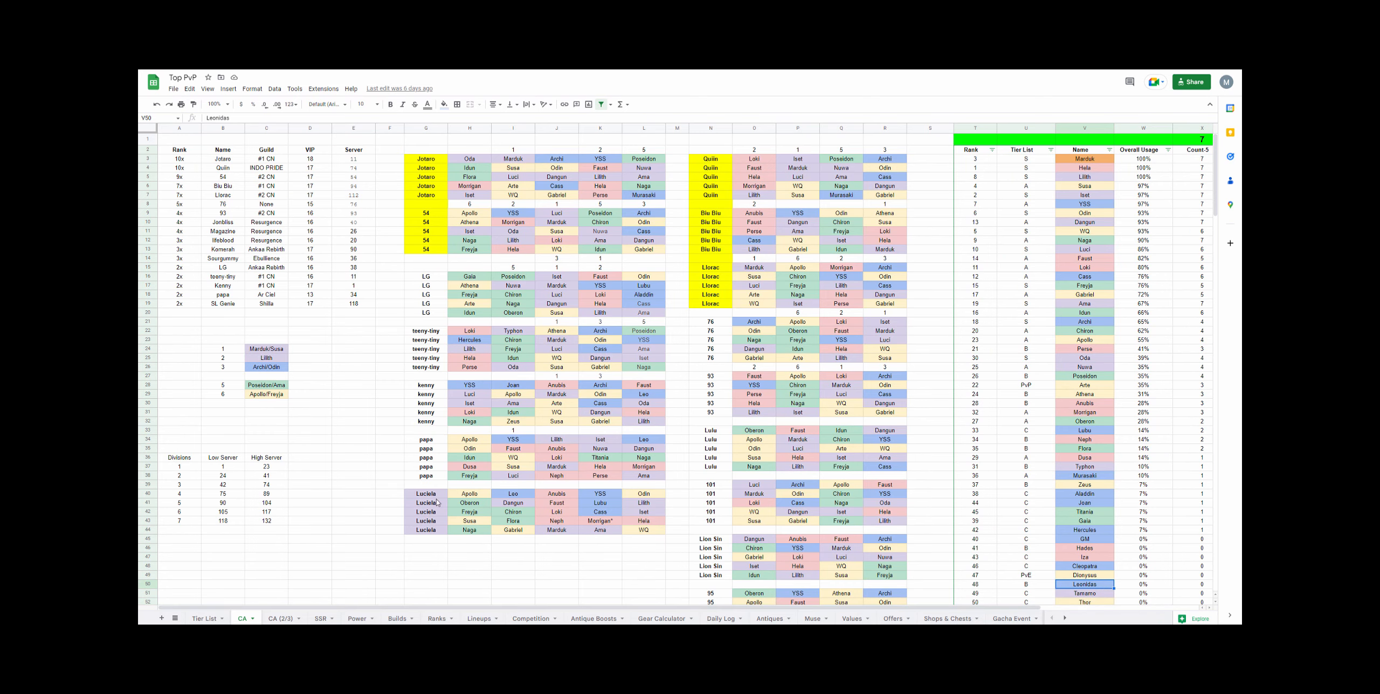
{"action": "left_click", "coordinate": [280, 618]}
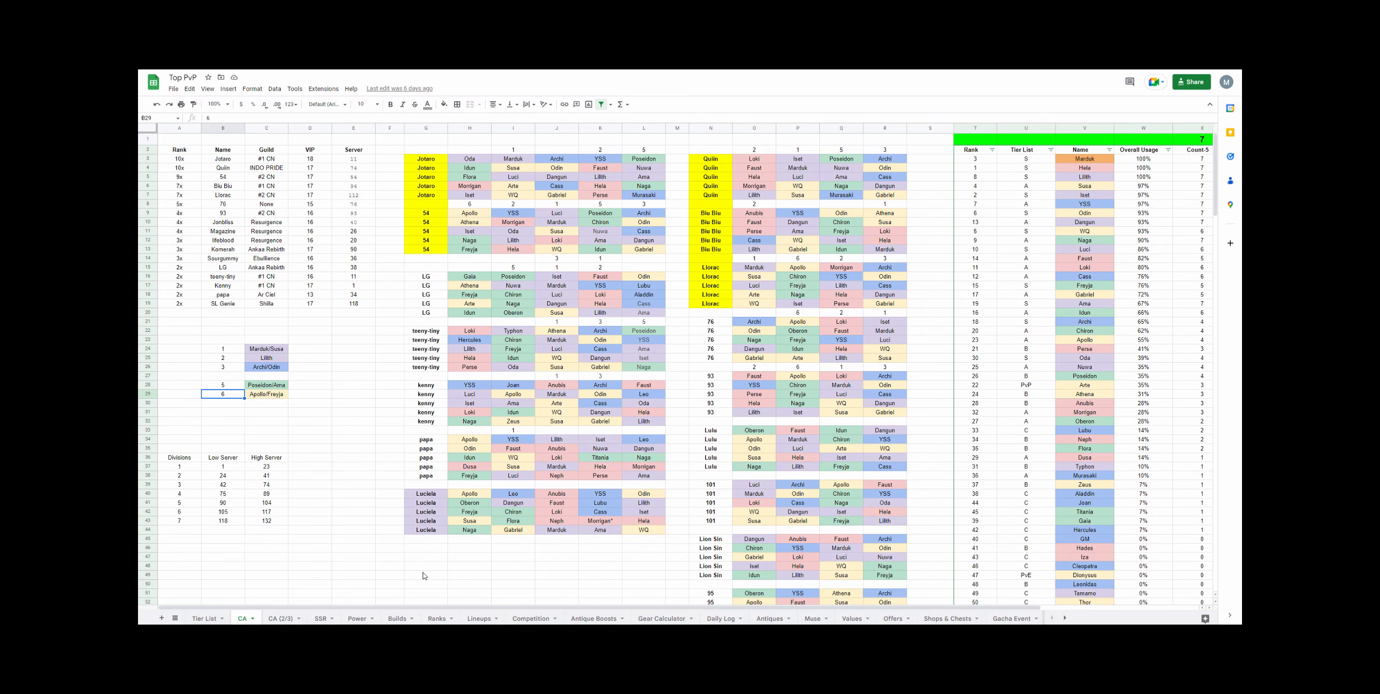
{"action": "left_click", "coordinate": [205, 618]}
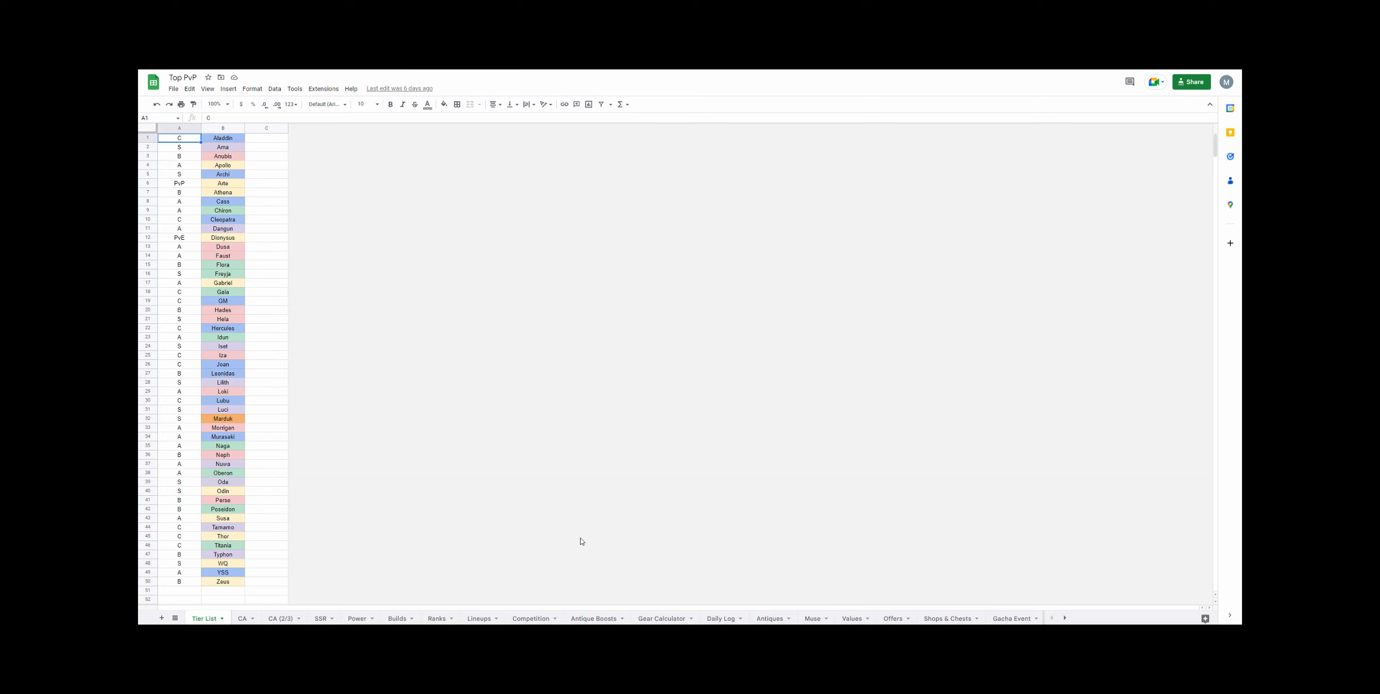
{"action": "left_click", "coordinate": [357, 618]}
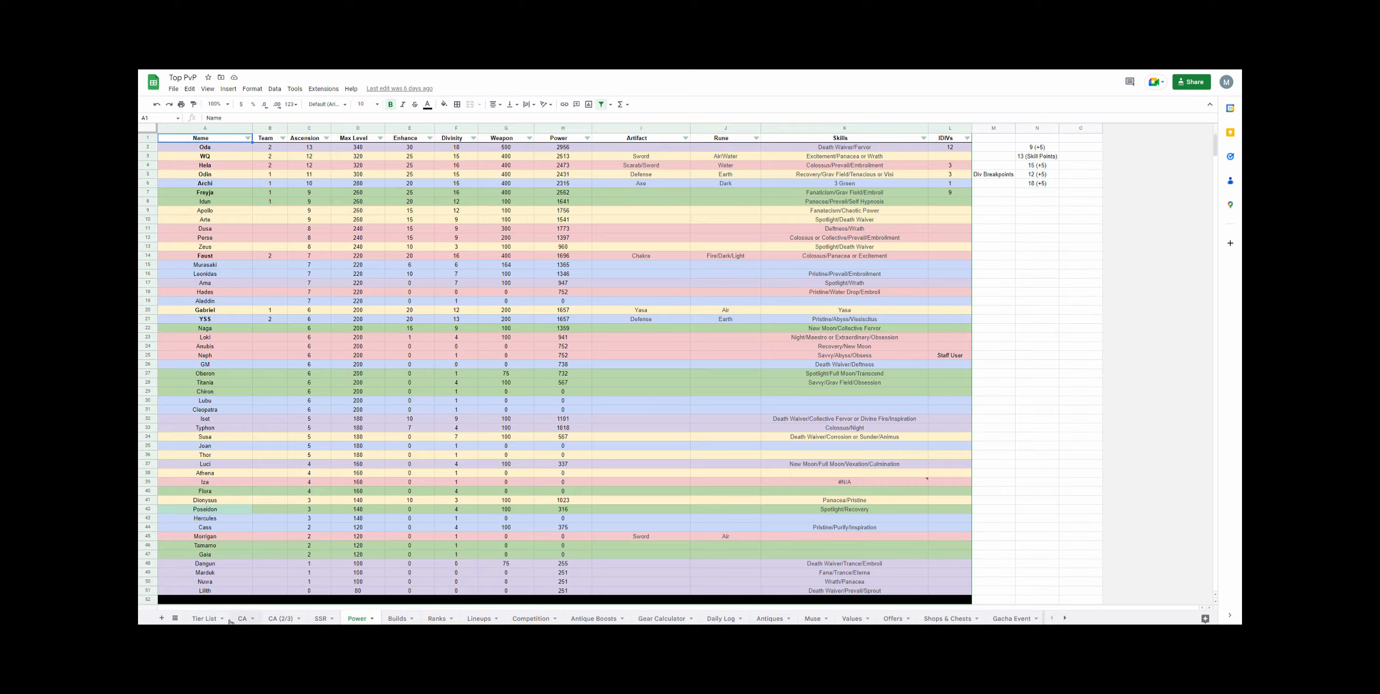
- Recheck the Power sheet, then select Arna's and Aladdin's tier grades on Tier List
{"action": "left_click", "coordinate": [204, 618]}
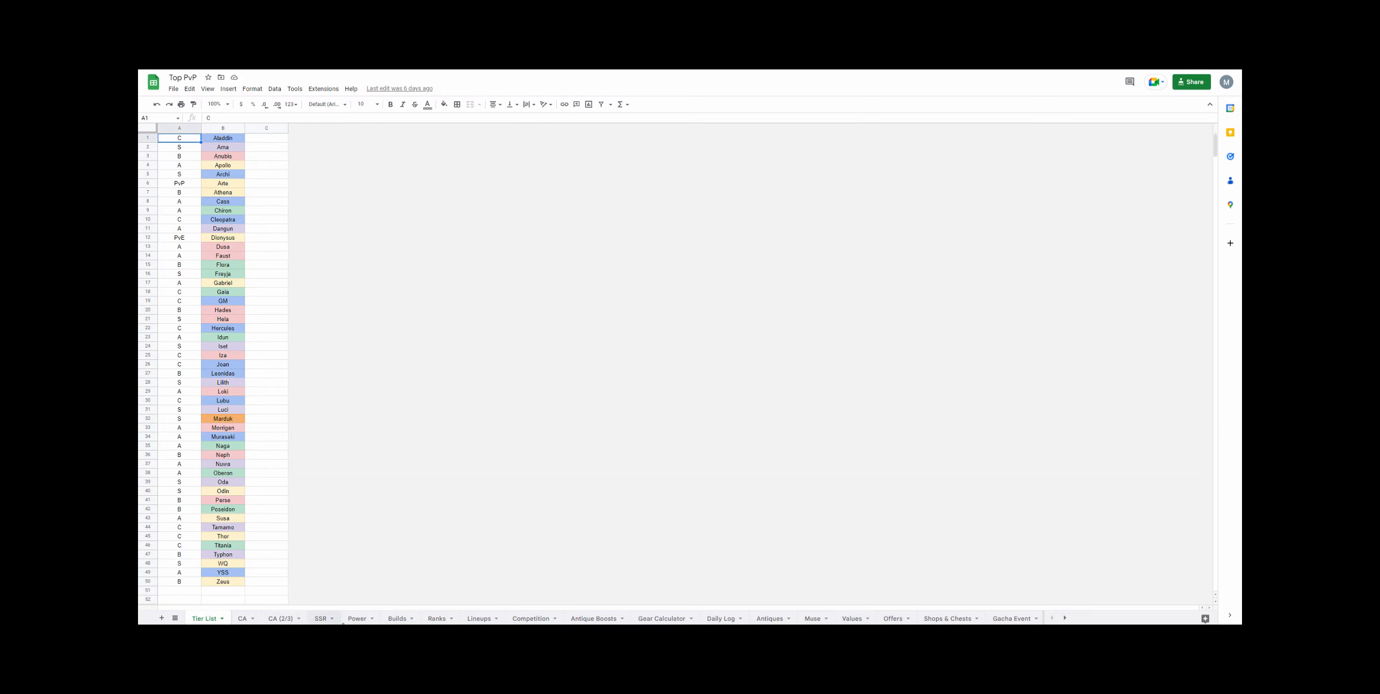
{"action": "left_click", "coordinate": [335, 618]}
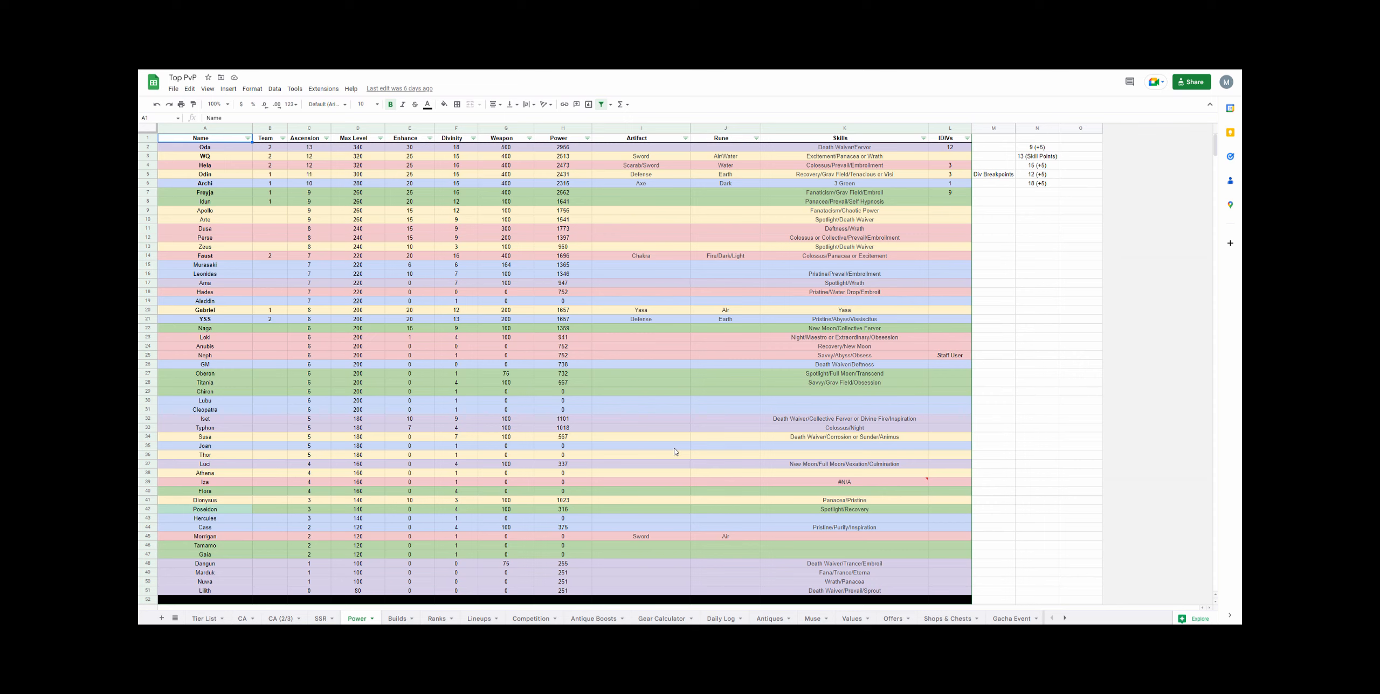
{"action": "left_click", "coordinate": [204, 619]}
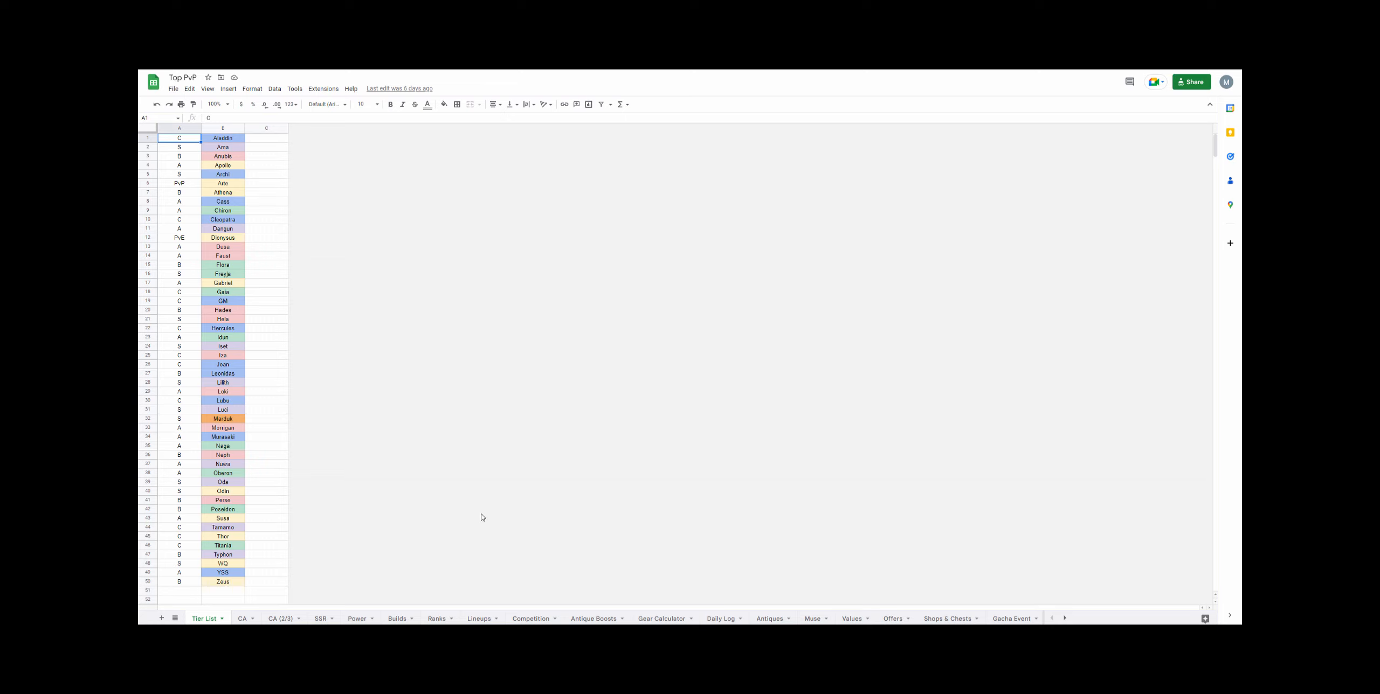
{"action": "mouse_move", "coordinate": [482, 508]}
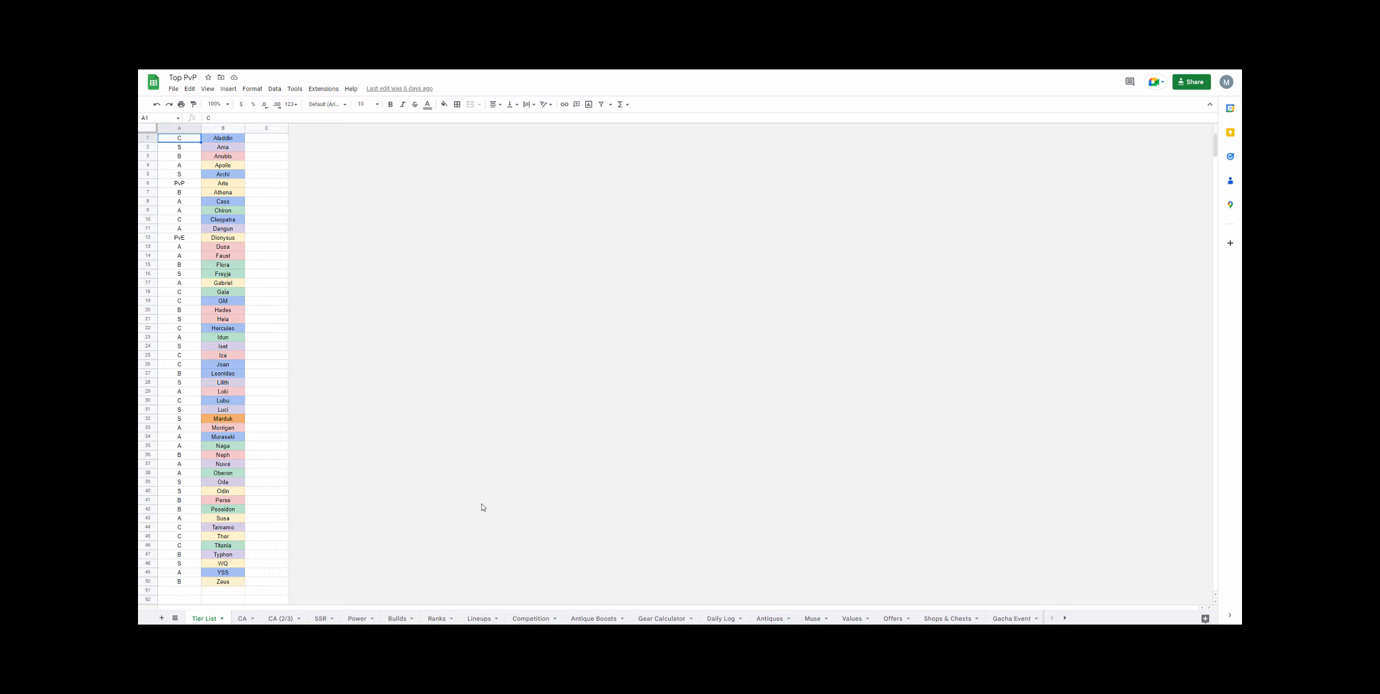
{"action": "mouse_move", "coordinate": [501, 499]}
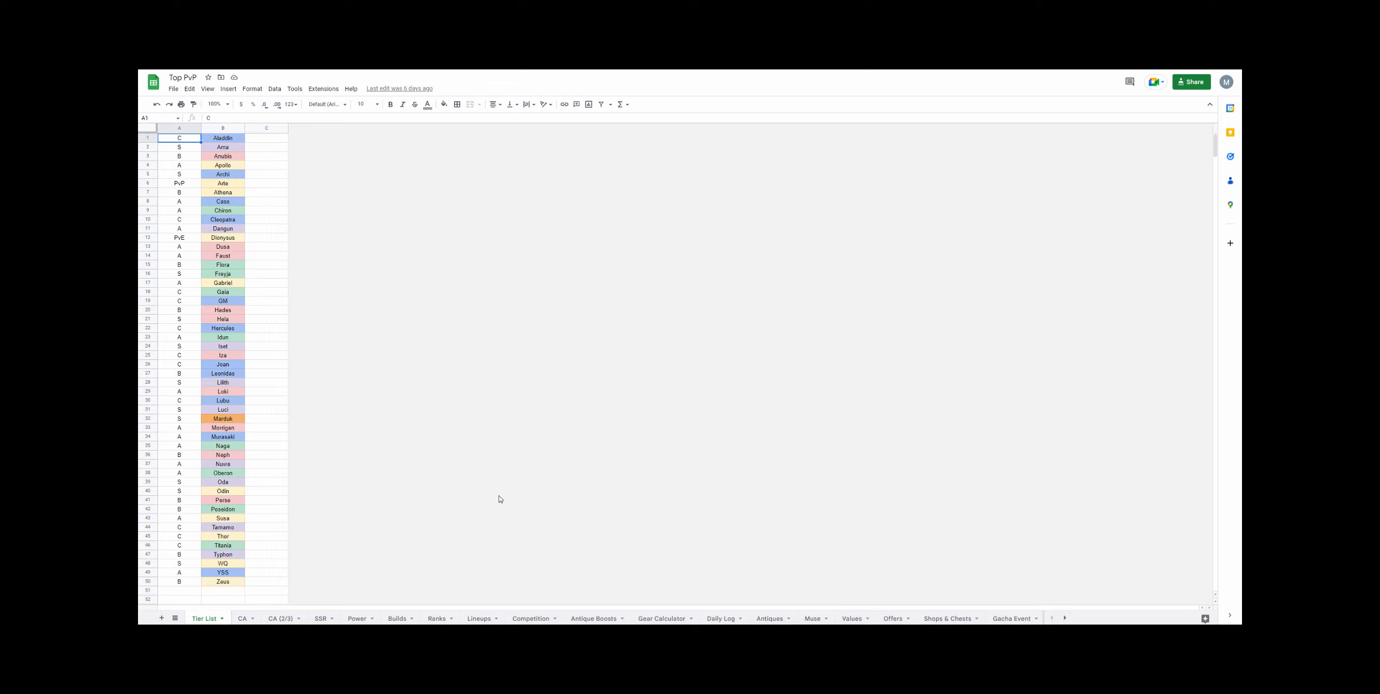
{"action": "mouse_move", "coordinate": [500, 479]}
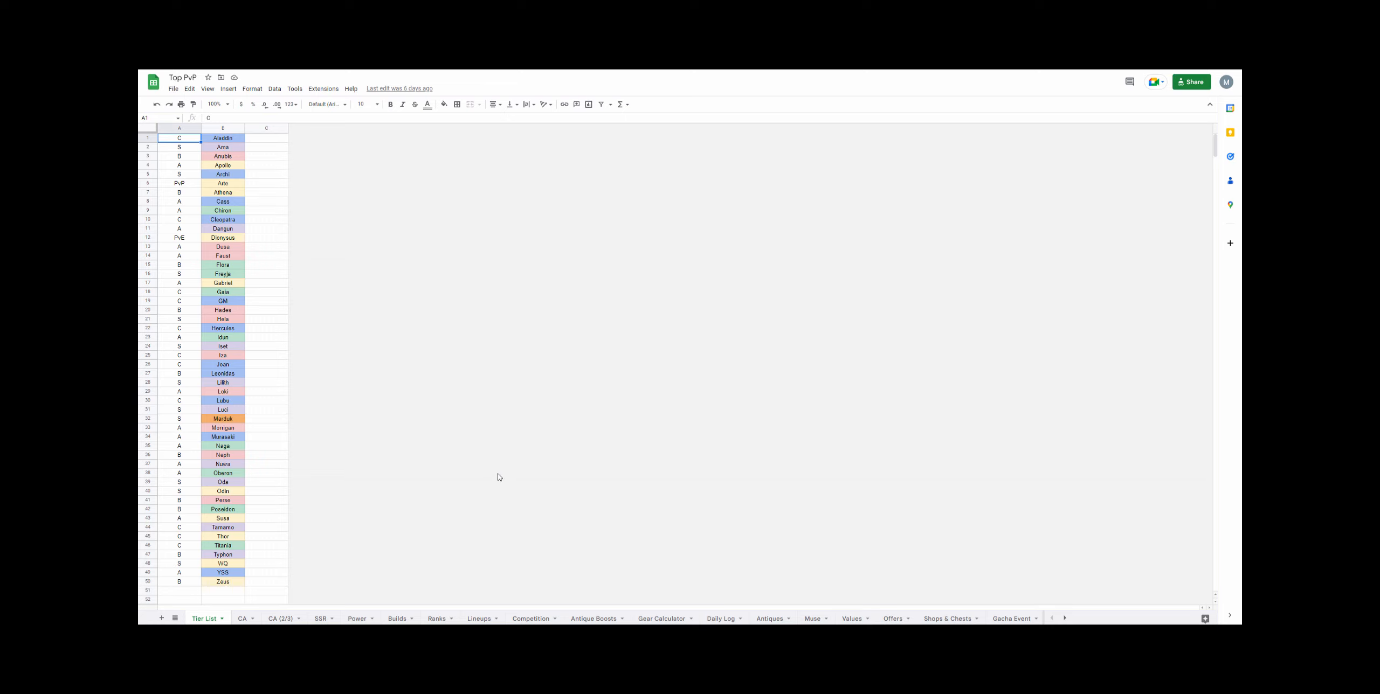
{"action": "mouse_move", "coordinate": [536, 393]}
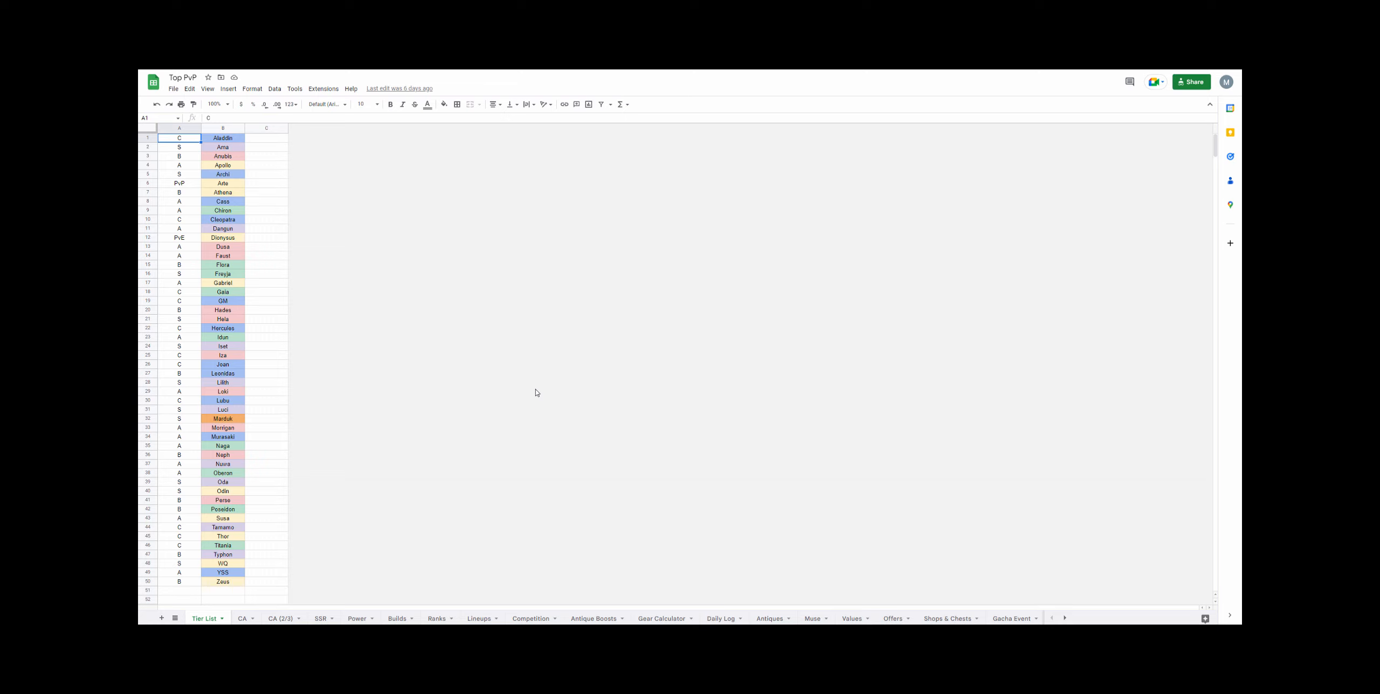
{"action": "mouse_move", "coordinate": [470, 386]}
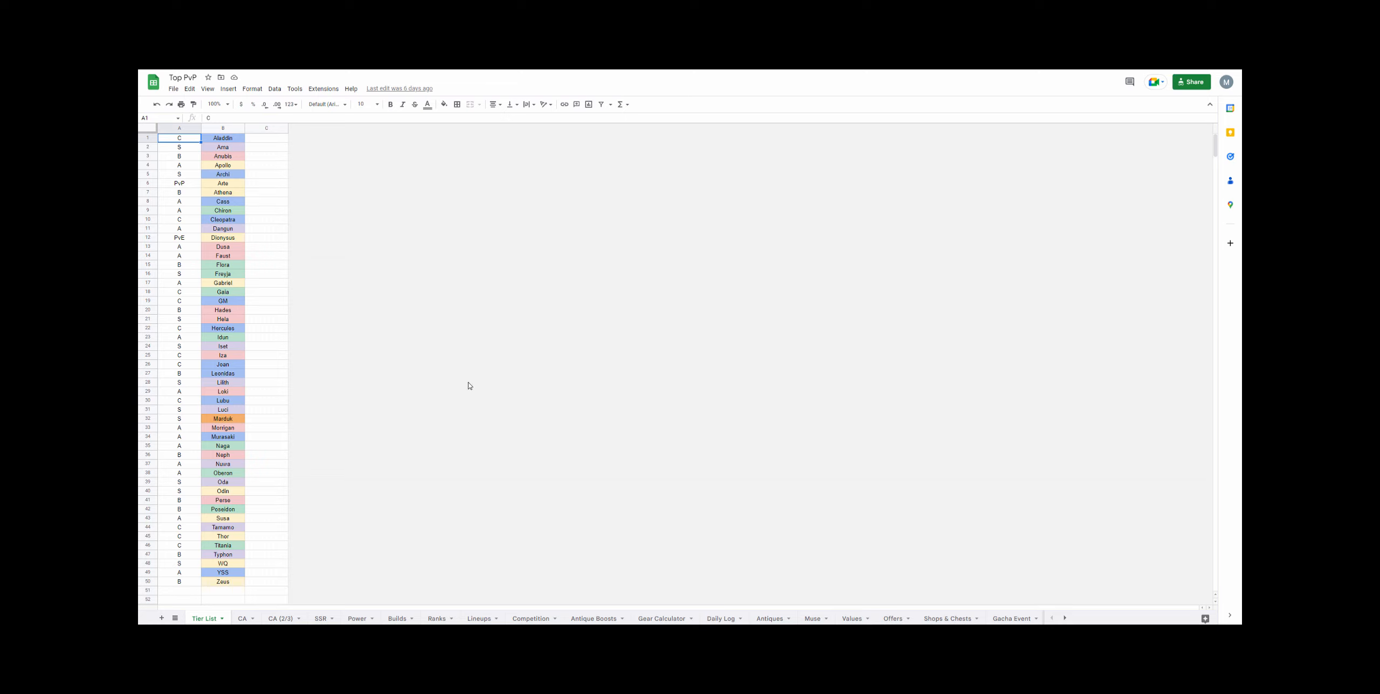
{"action": "mouse_move", "coordinate": [562, 546]}
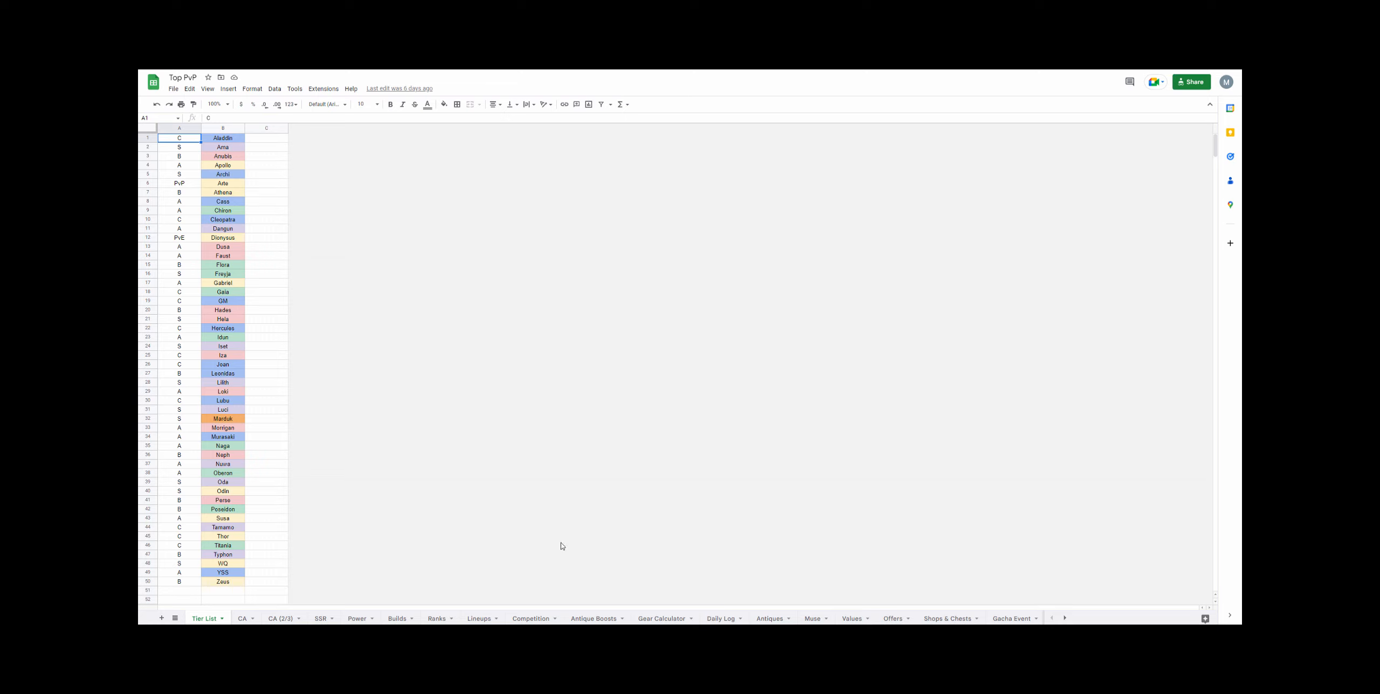
{"action": "left_click", "coordinate": [179, 147]}
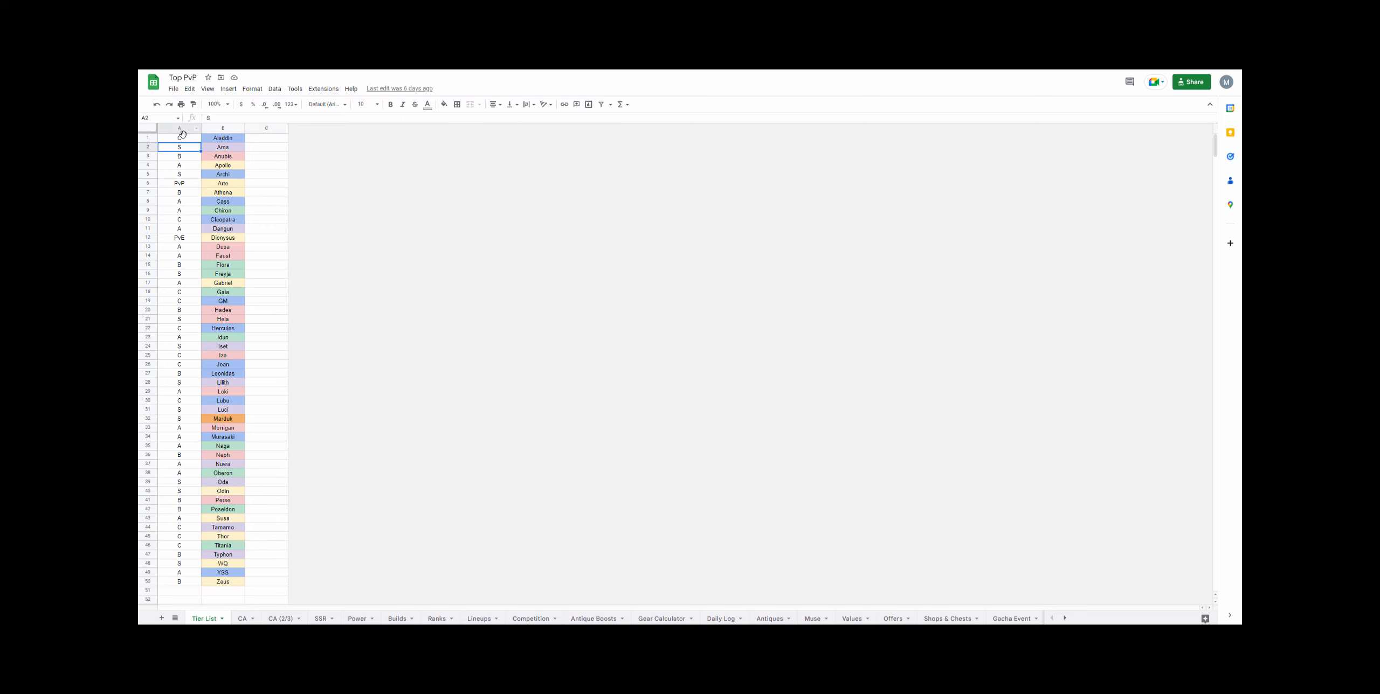
{"action": "left_click", "coordinate": [179, 138]}
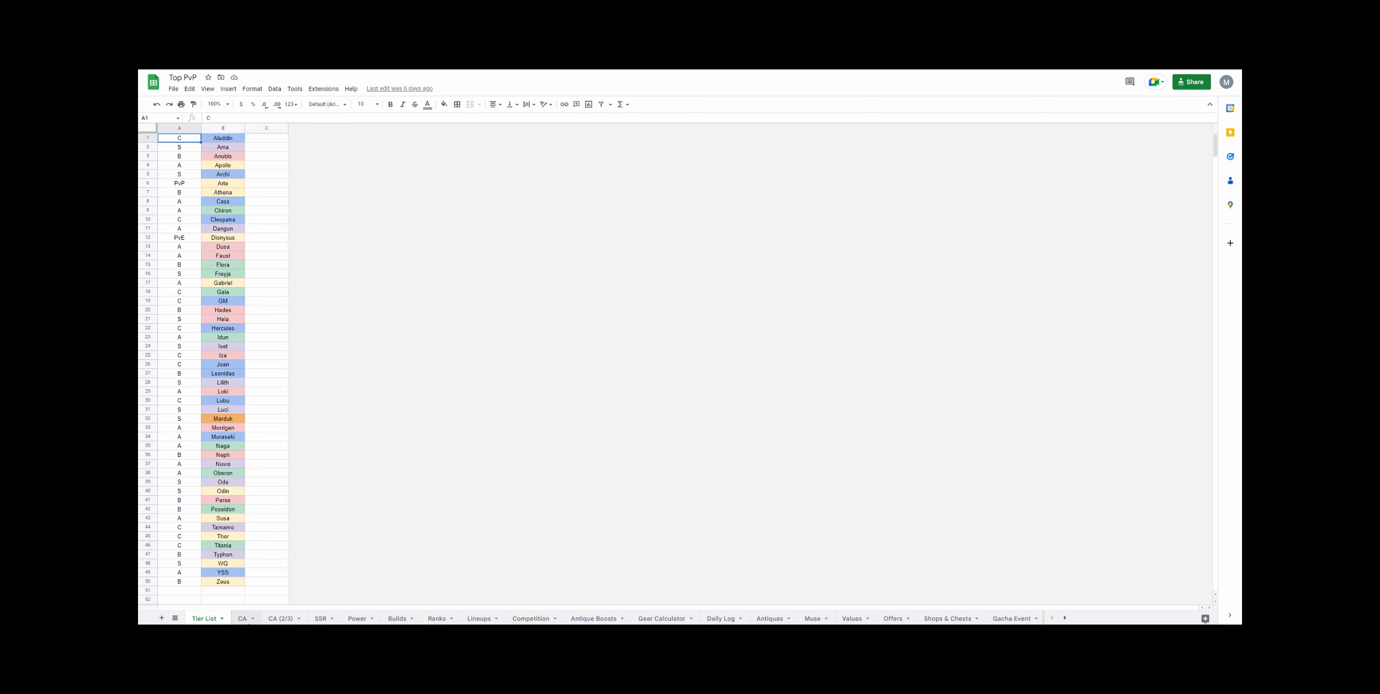
- Switch to the CA rosters sheet and scroll right across it
{"action": "left_click", "coordinate": [242, 618]}
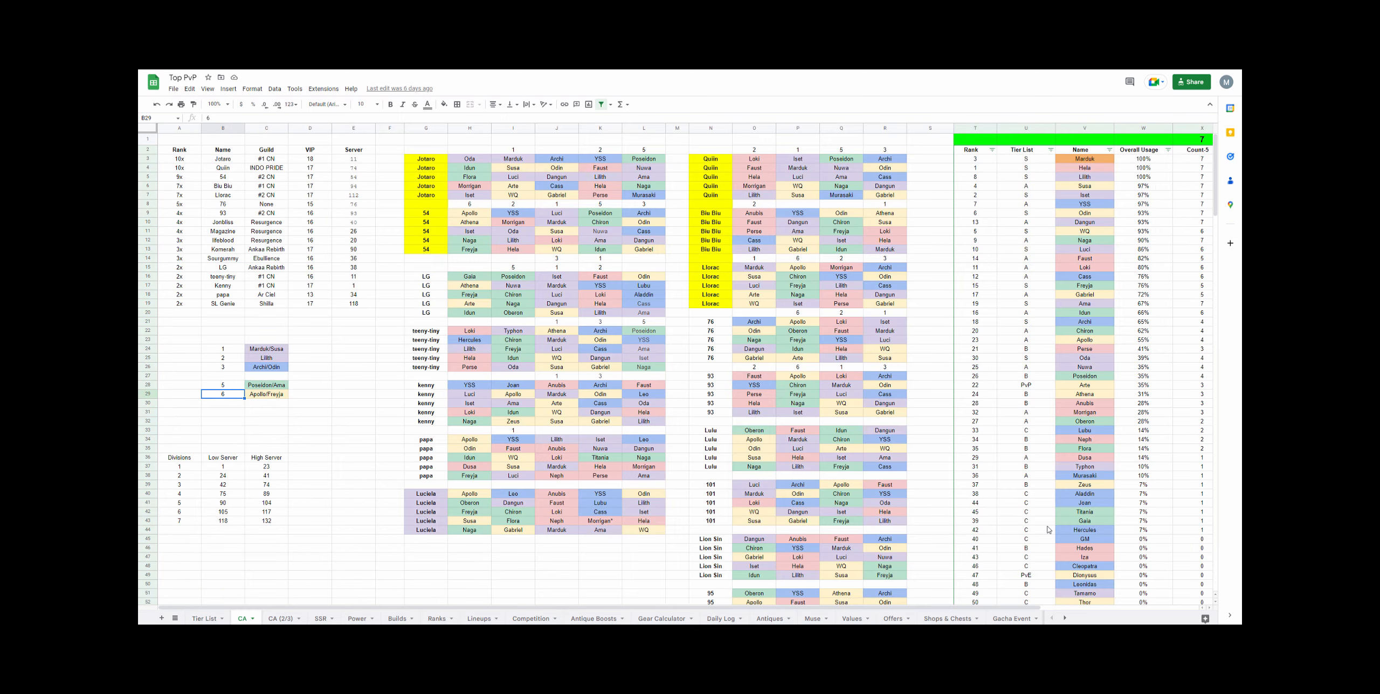
{"action": "mouse_move", "coordinate": [1008, 608]}
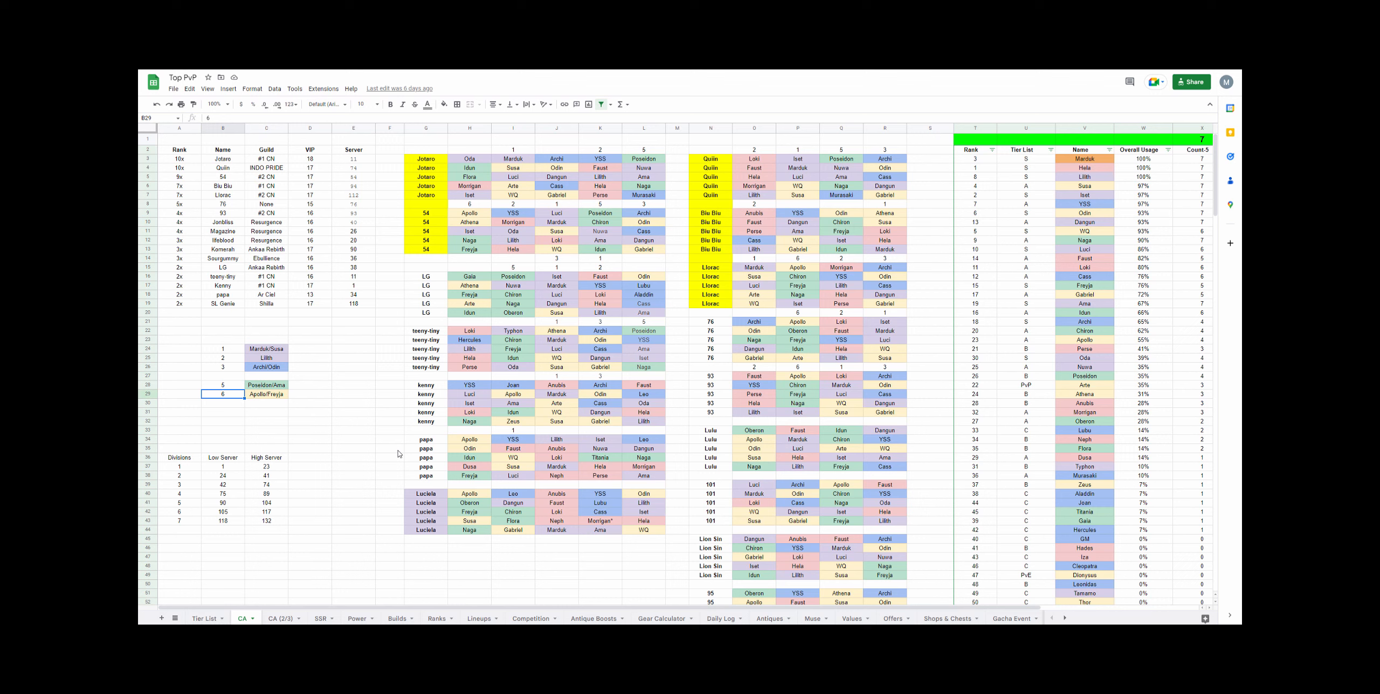
{"action": "mouse_move", "coordinate": [373, 410]}
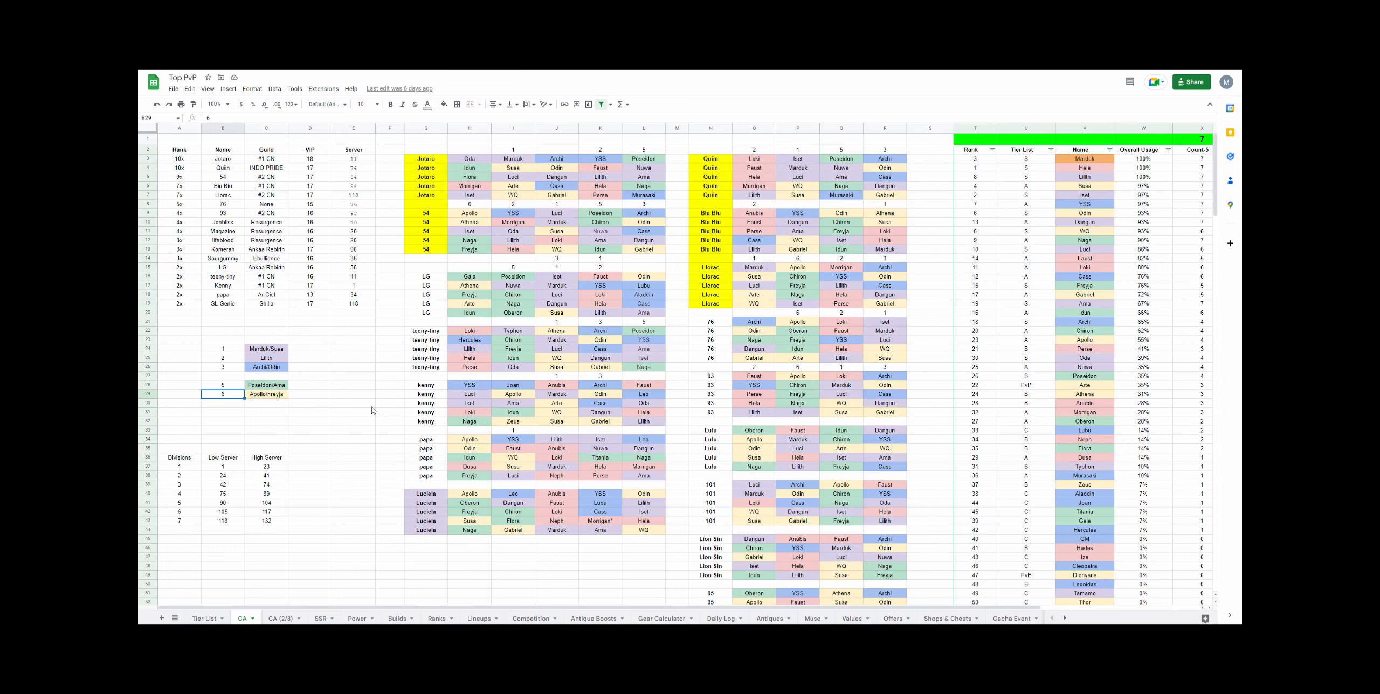
{"action": "scroll", "scroll_direction": "right", "scroll_amount": 3}
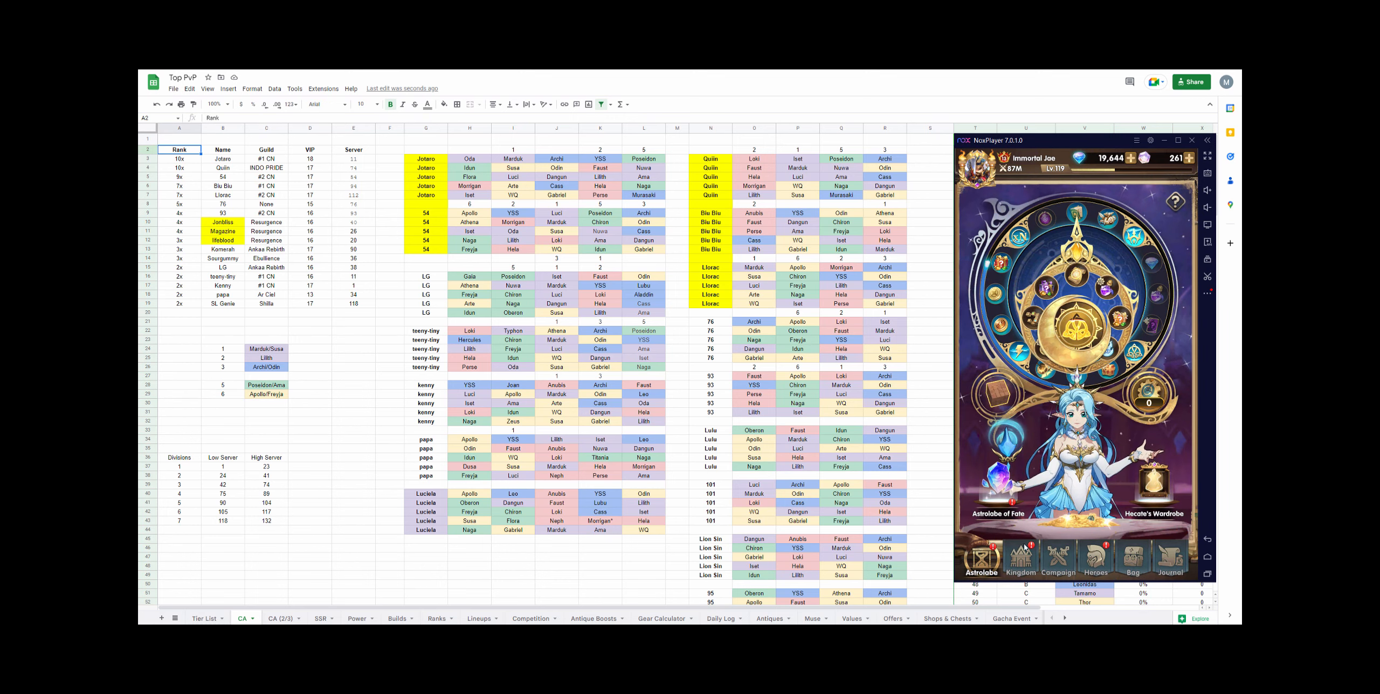
{"action": "left_click", "coordinate": [1021, 558]}
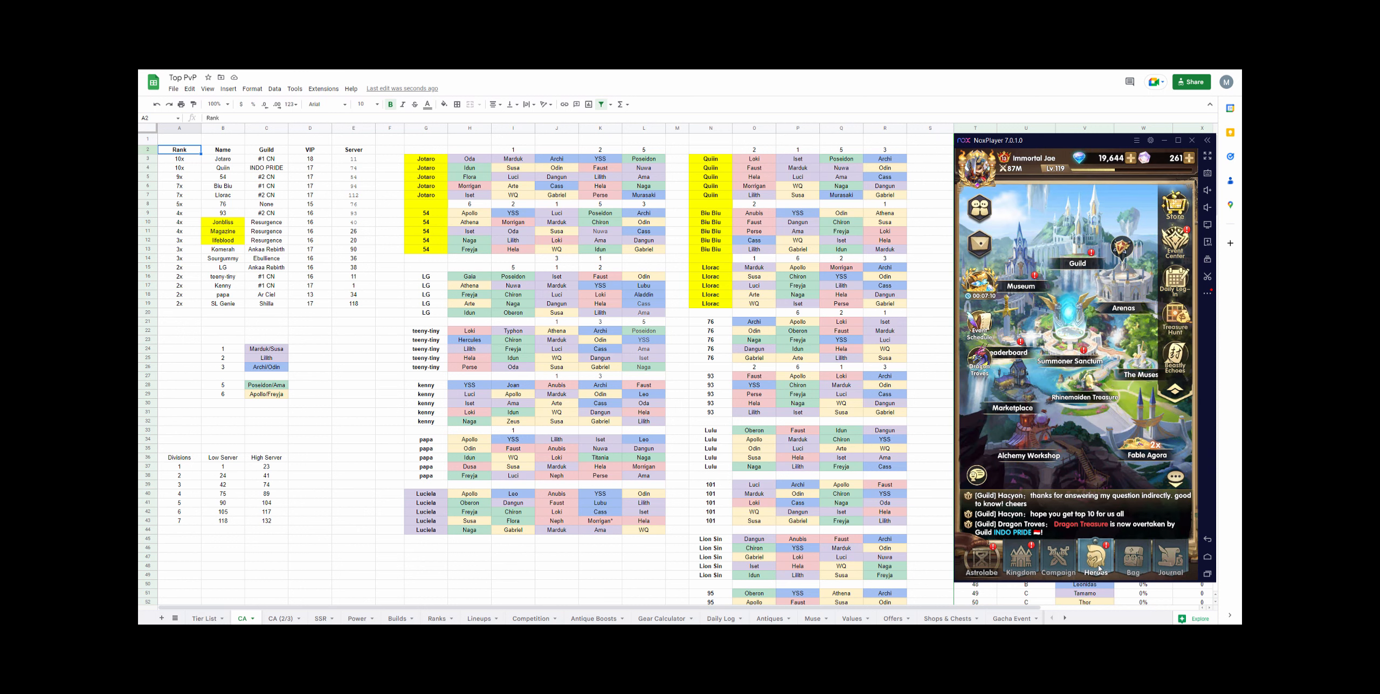
{"action": "left_click", "coordinate": [1096, 558]}
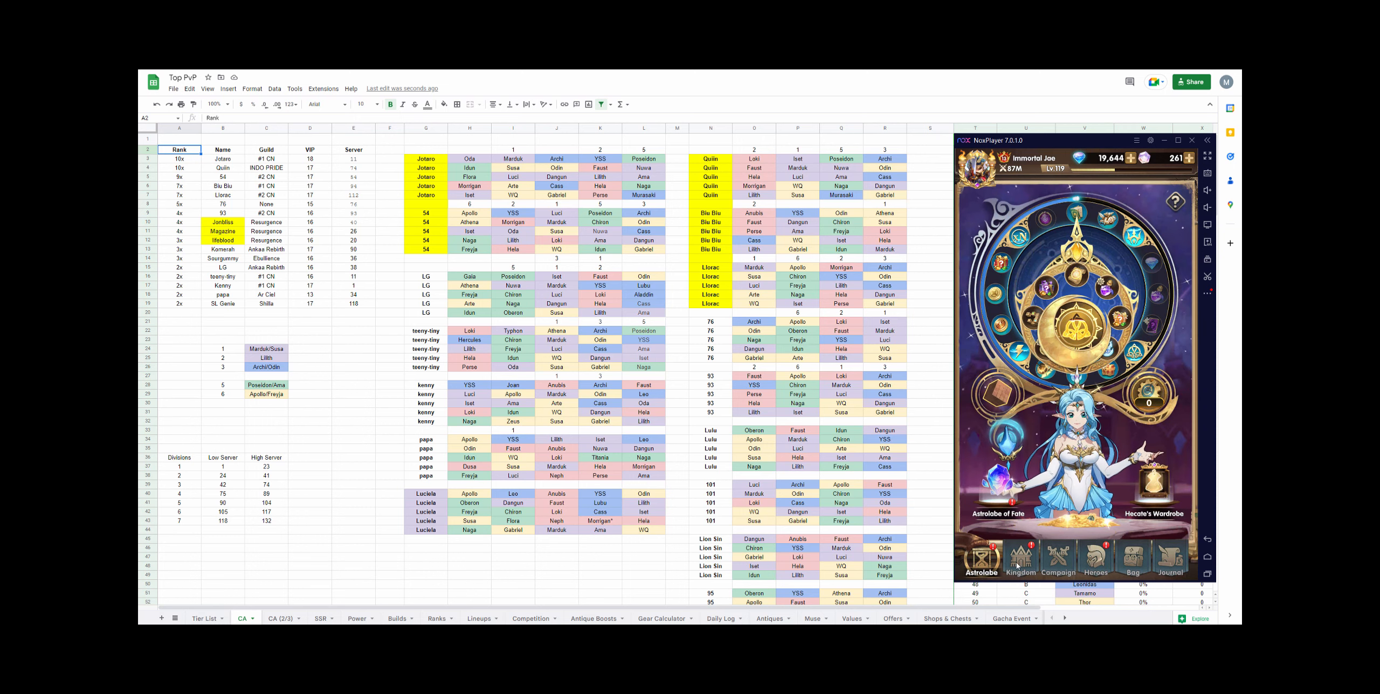
- Browse leaderboard player profiles, including first place, then close the NoxPlayer window
{"action": "left_click", "coordinate": [1020, 557]}
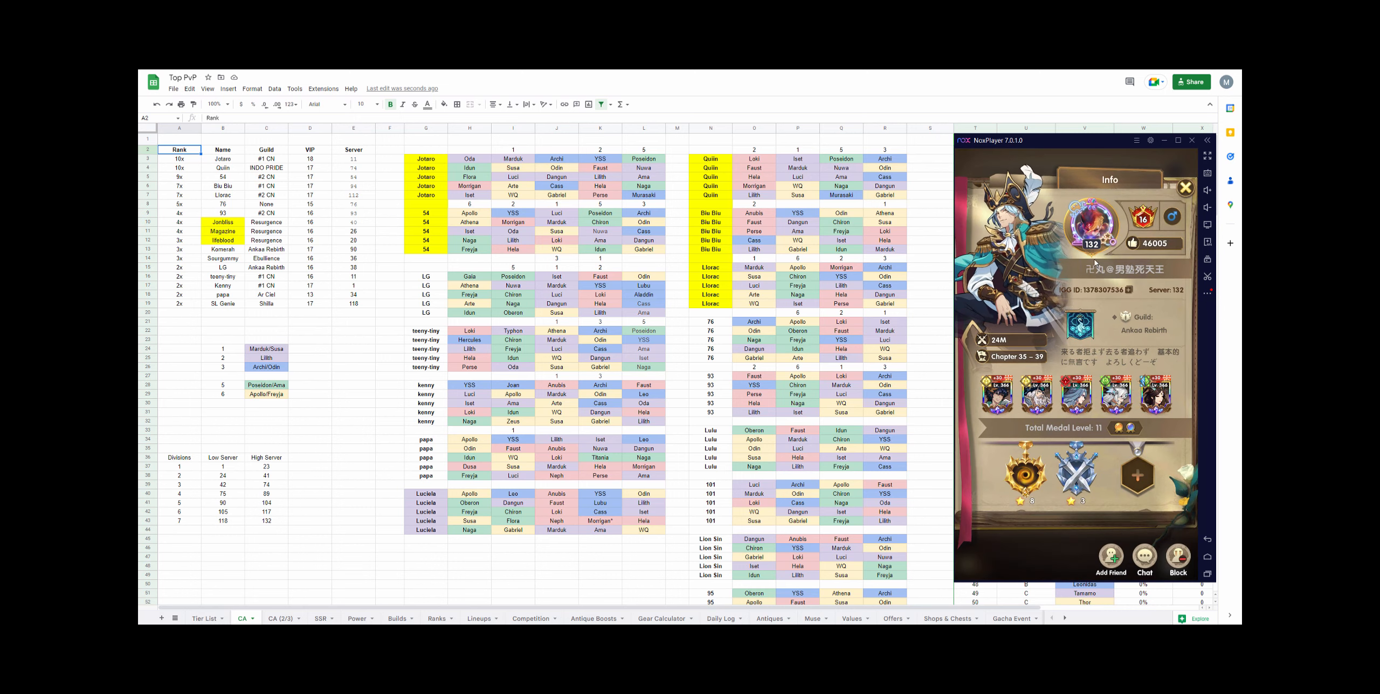
{"action": "mouse_move", "coordinate": [1008, 554]}
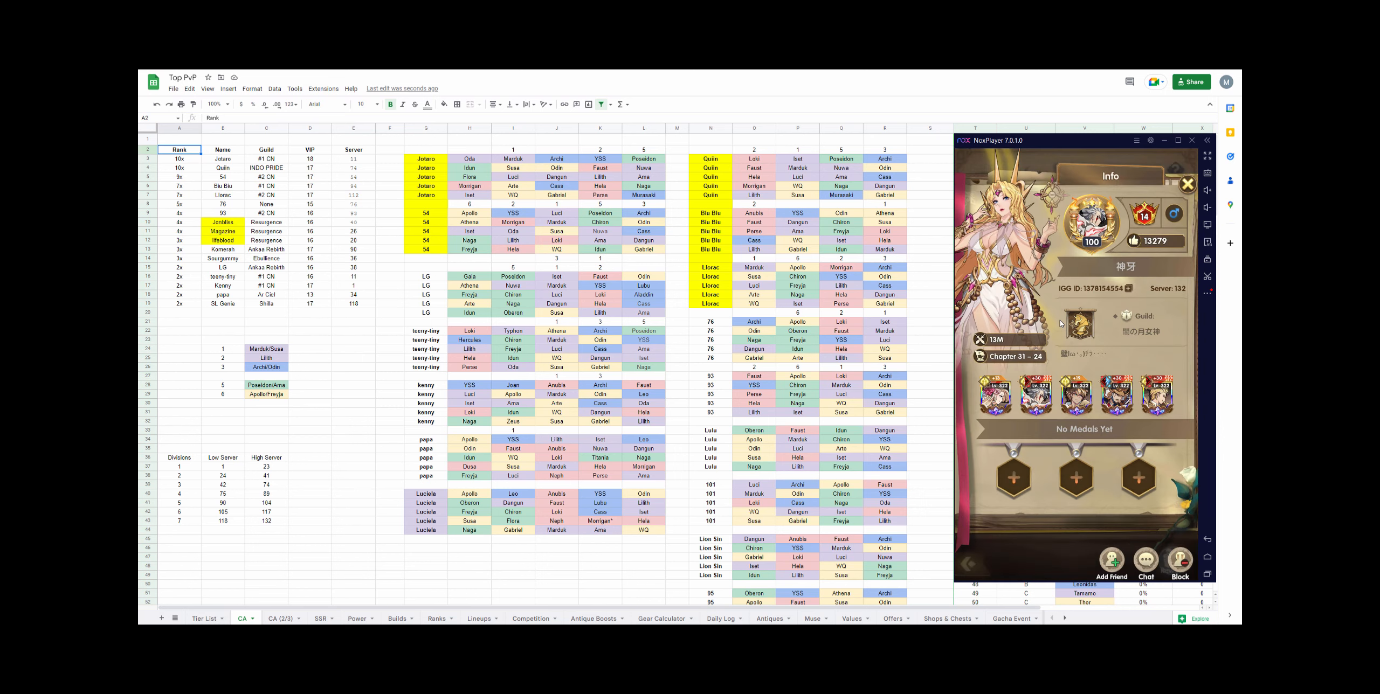
{"action": "left_click", "coordinate": [1187, 184]}
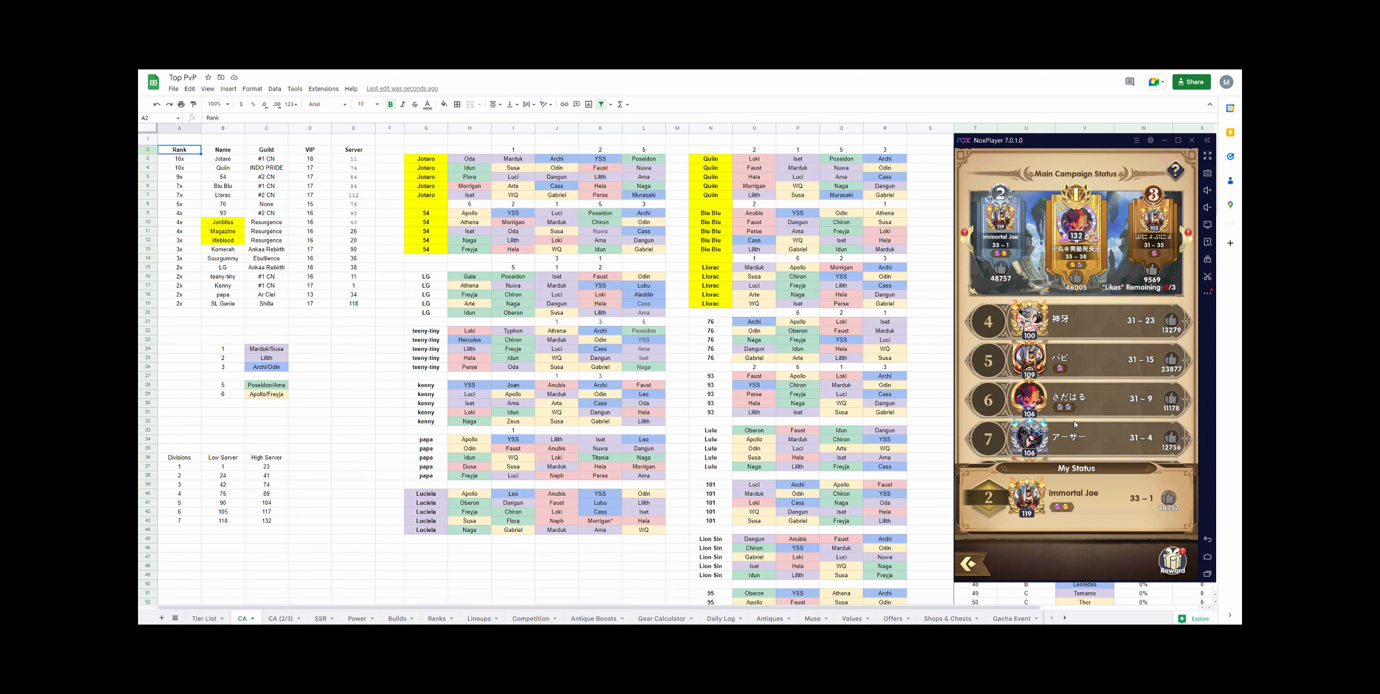
{"action": "scroll", "scroll_direction": "down", "scroll_amount": 3}
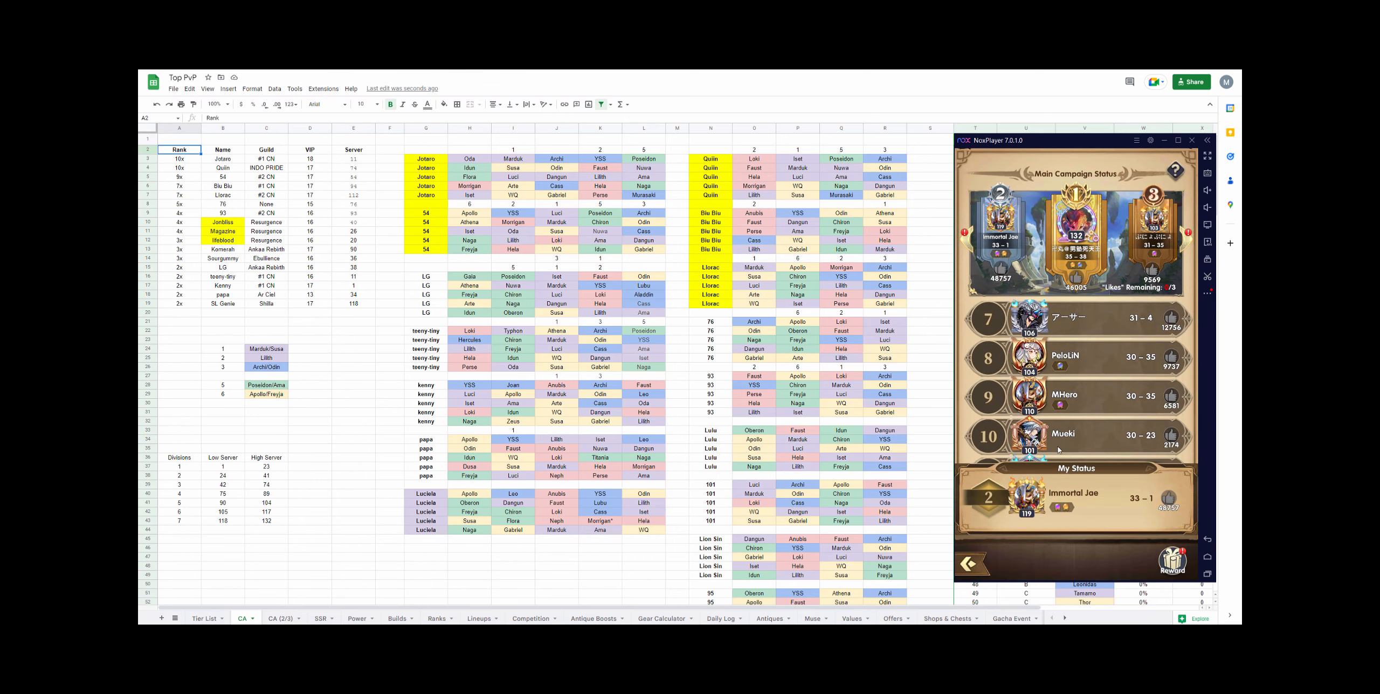
{"action": "scroll", "scroll_direction": "down", "scroll_amount": 3}
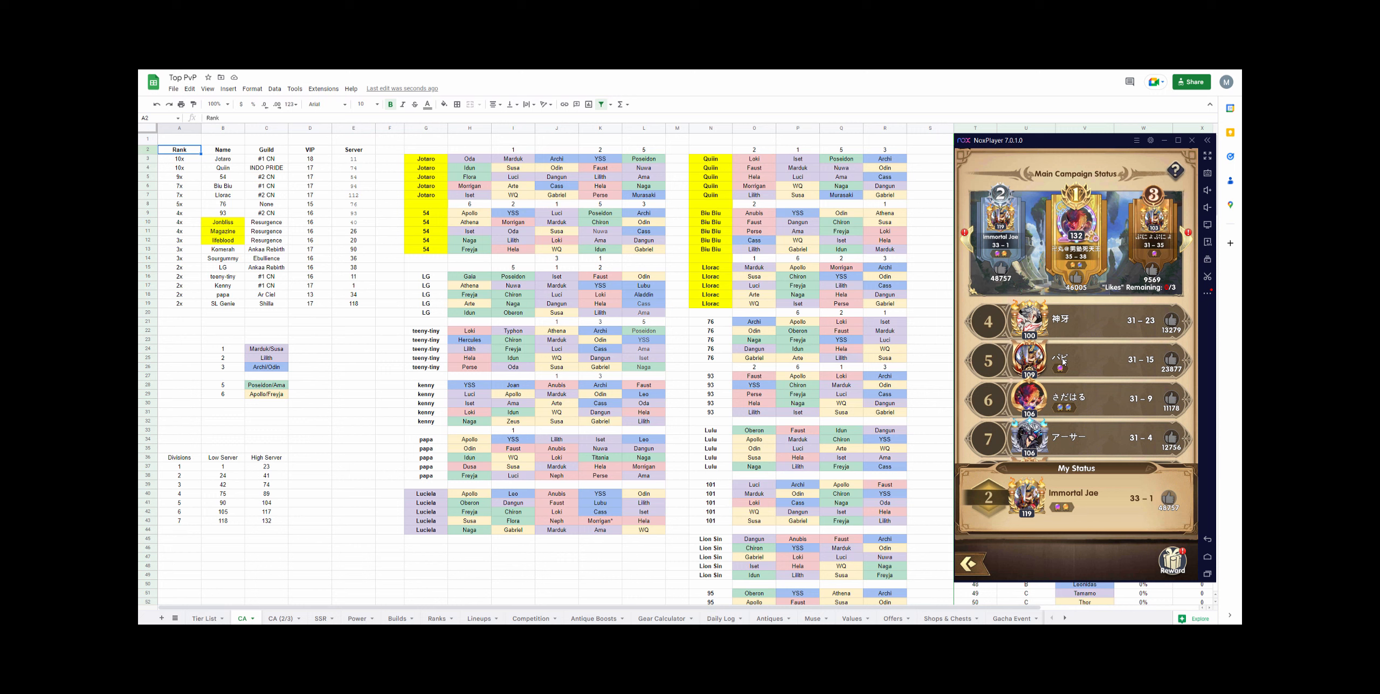
{"action": "left_click", "coordinate": [1075, 224]}
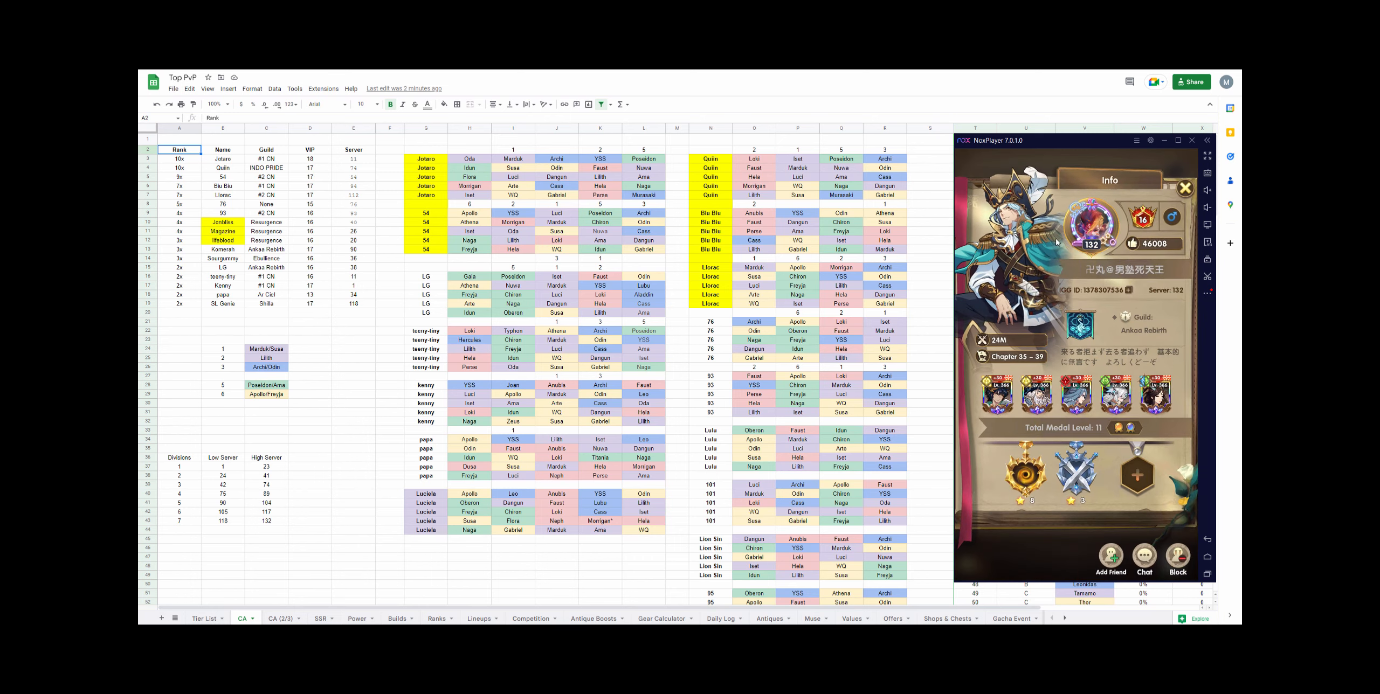
{"action": "mouse_move", "coordinate": [1027, 531]}
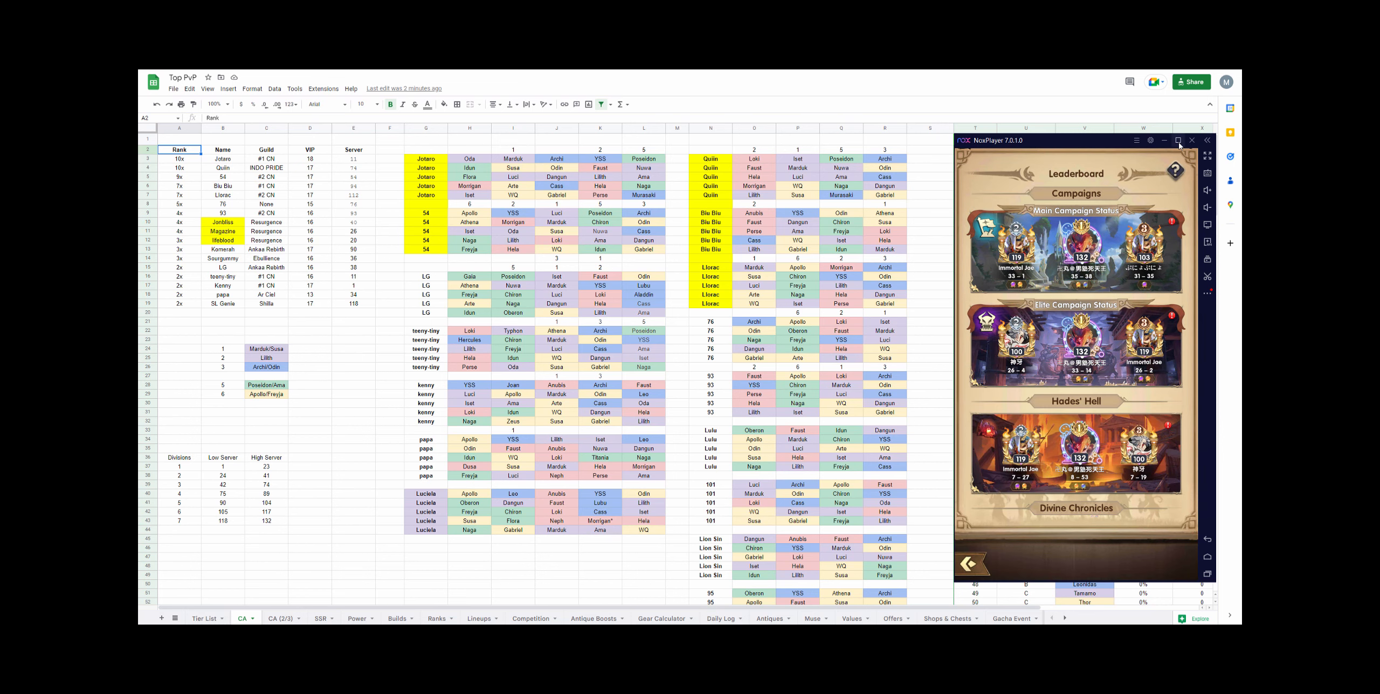
{"action": "left_click", "coordinate": [1192, 140]}
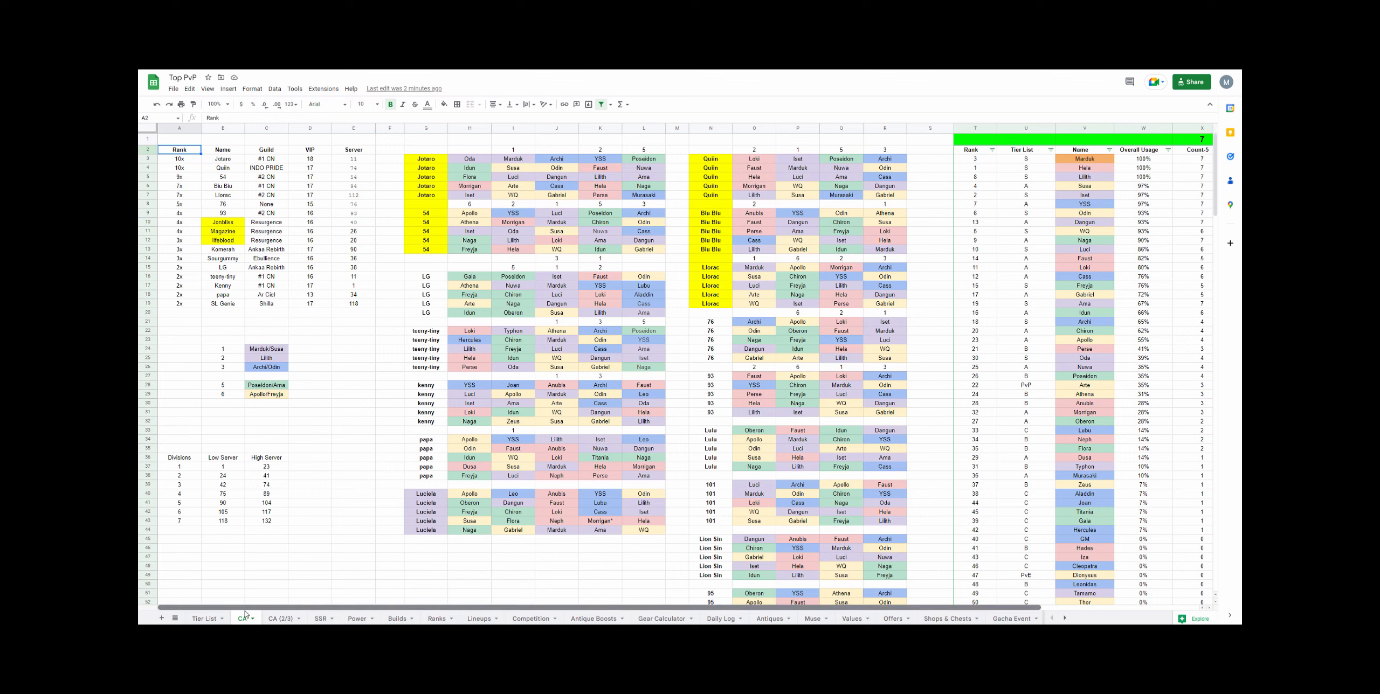
{"action": "mouse_move", "coordinate": [337, 481]}
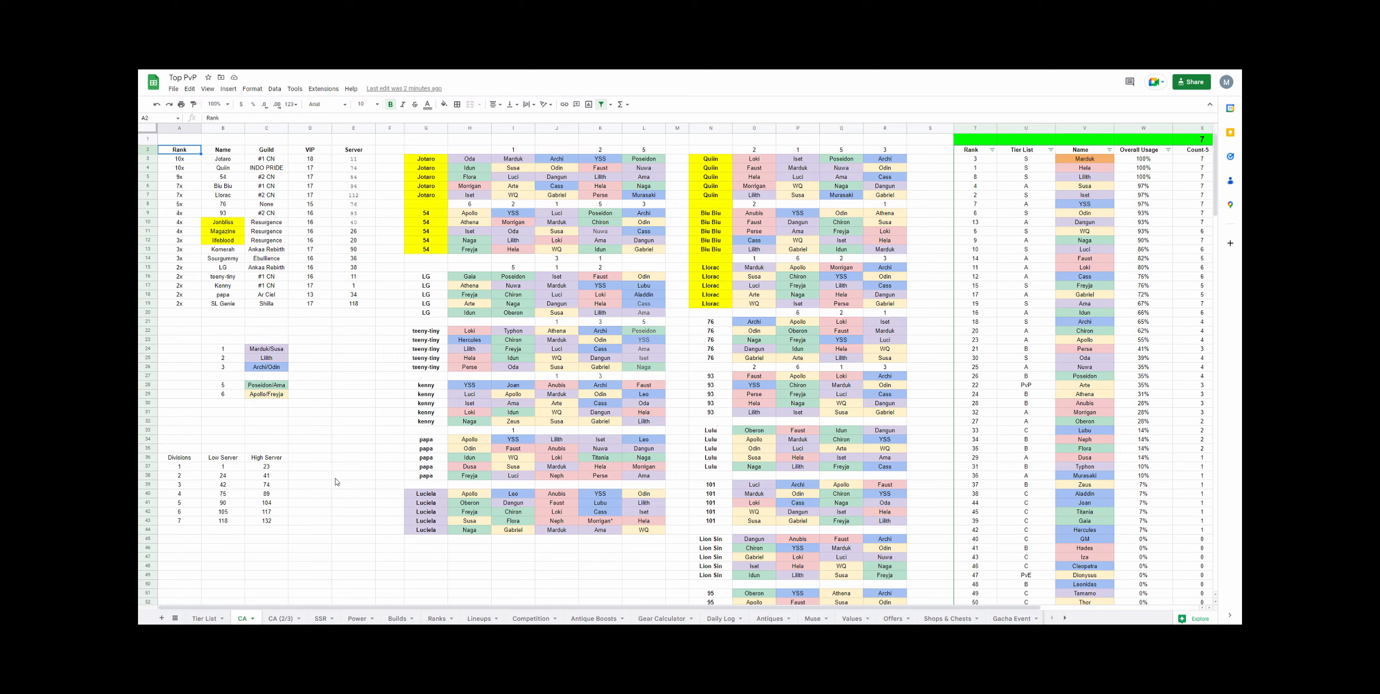
{"action": "mouse_move", "coordinate": [349, 520]}
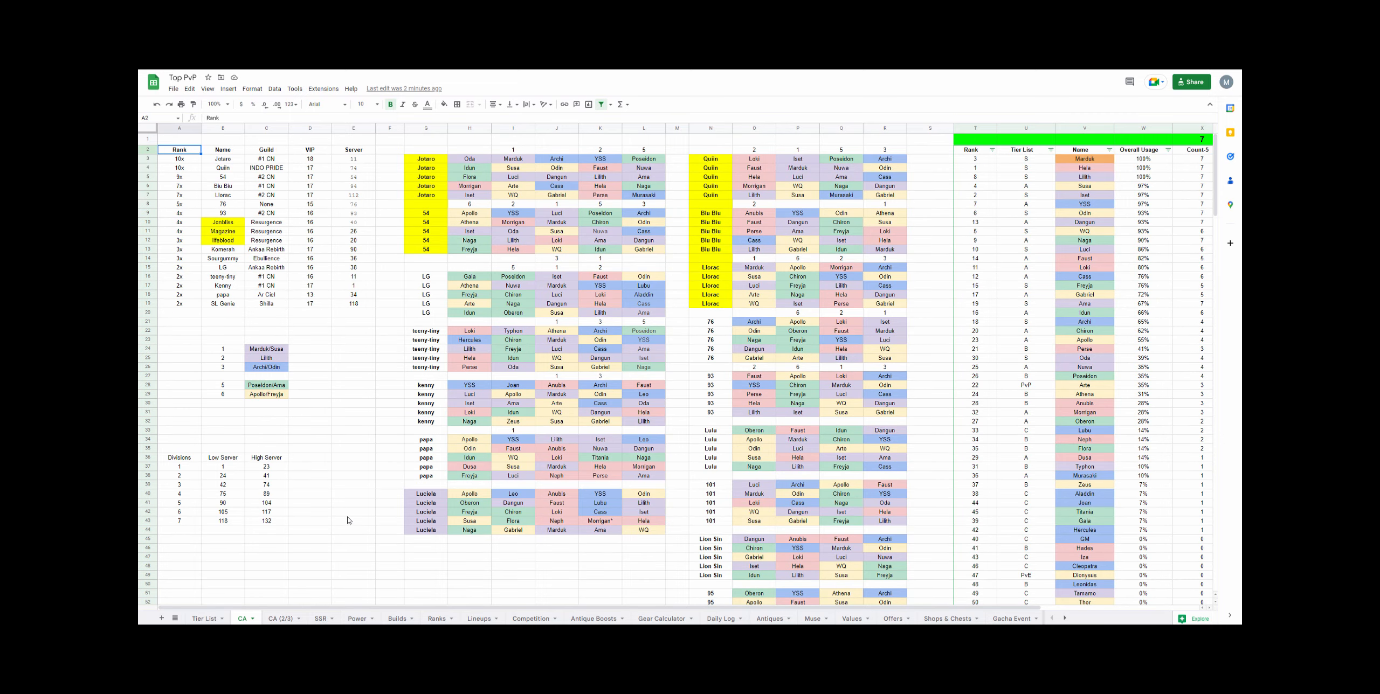
{"action": "mouse_move", "coordinate": [351, 553]}
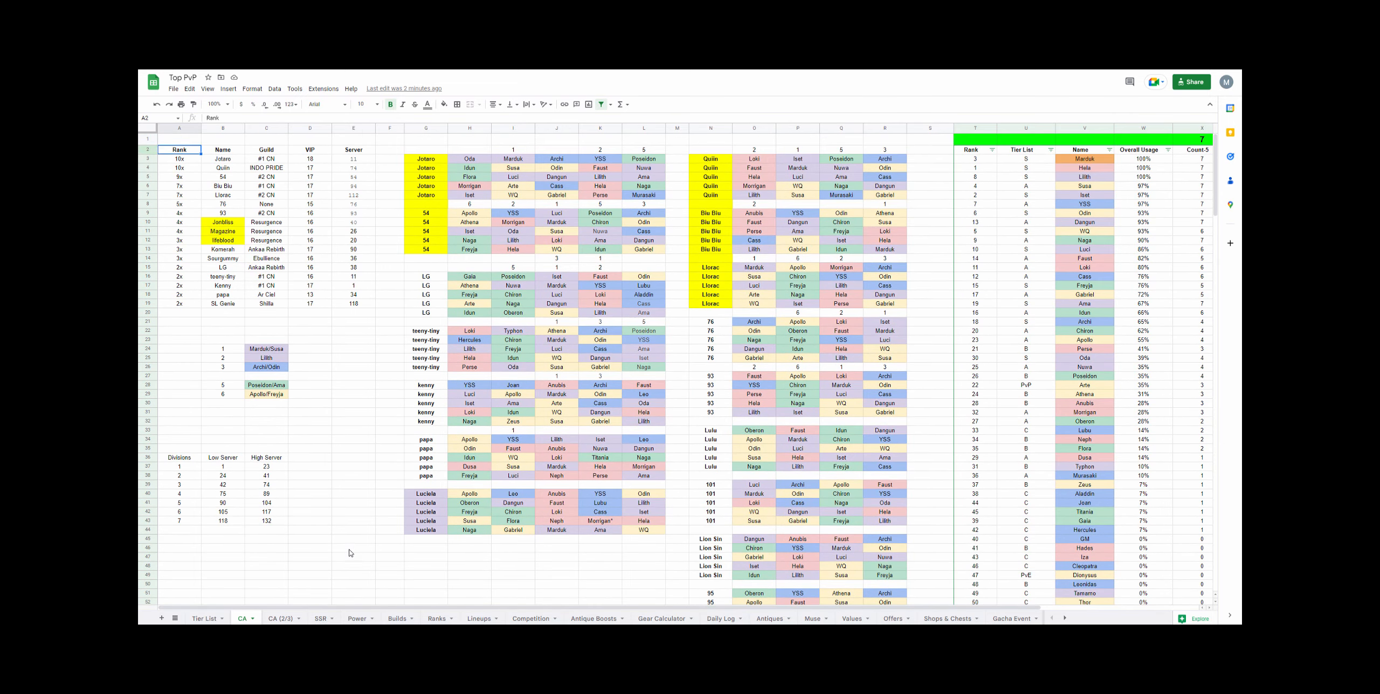
{"action": "left_click", "coordinate": [179, 530]}
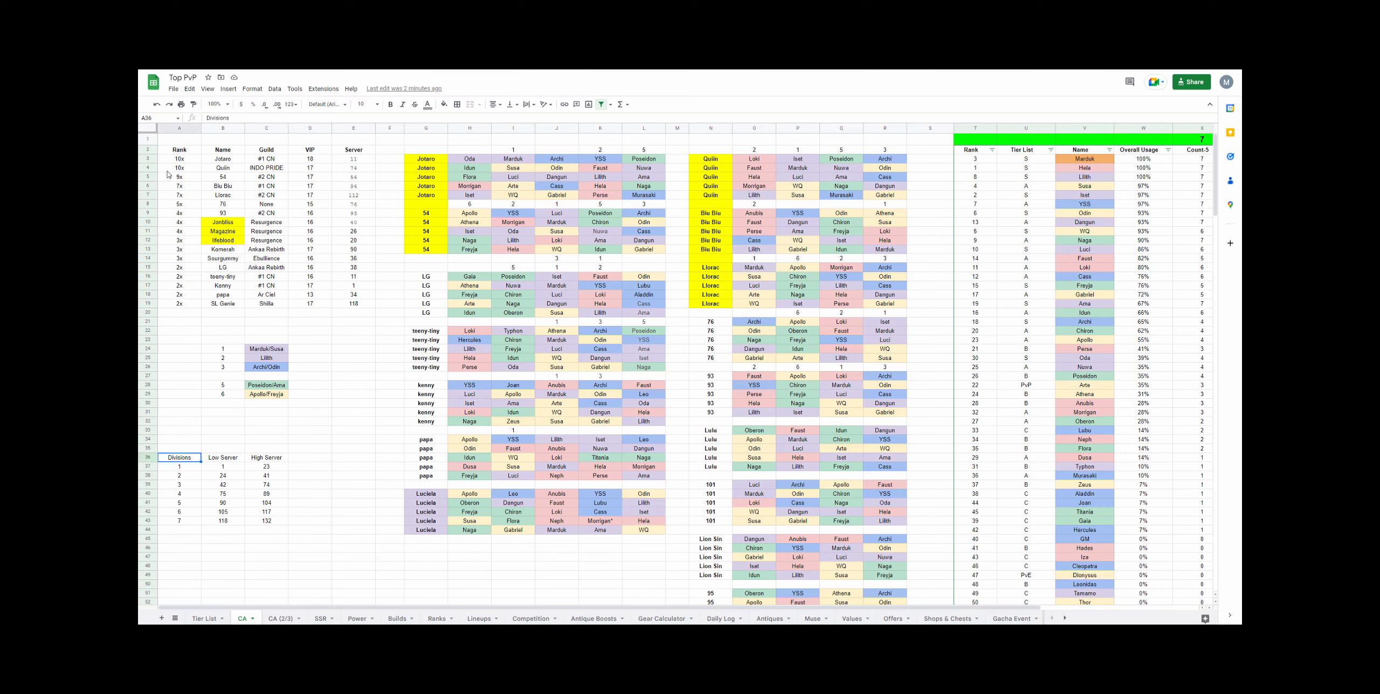
{"action": "left_click", "coordinate": [354, 159]}
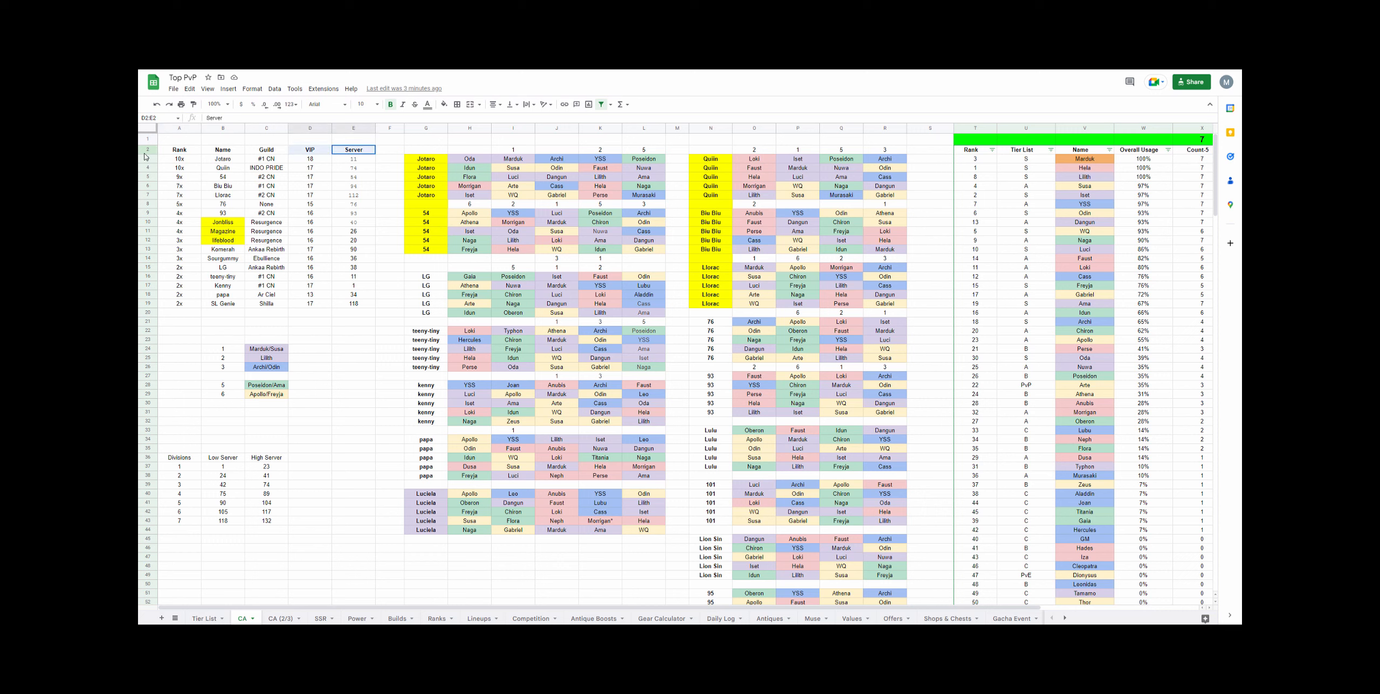
{"action": "left_click", "coordinate": [179, 303]}
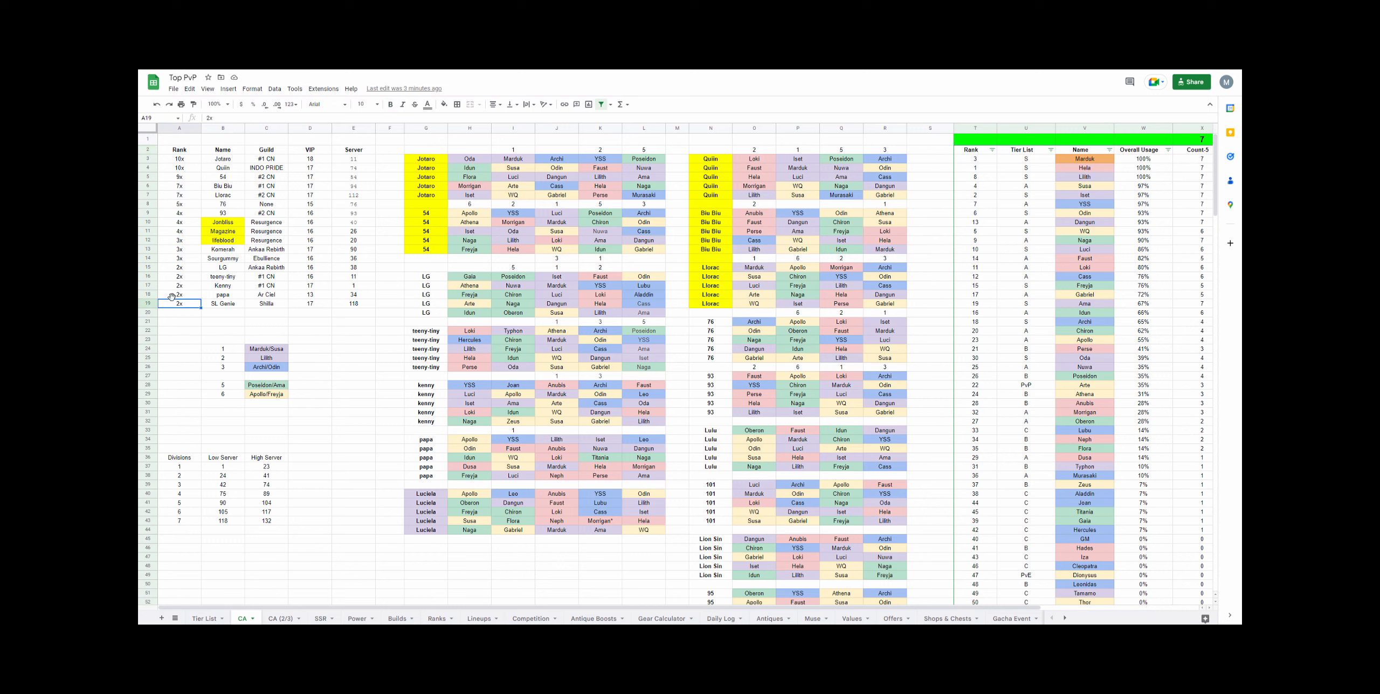
{"action": "left_click", "coordinate": [353, 340]}
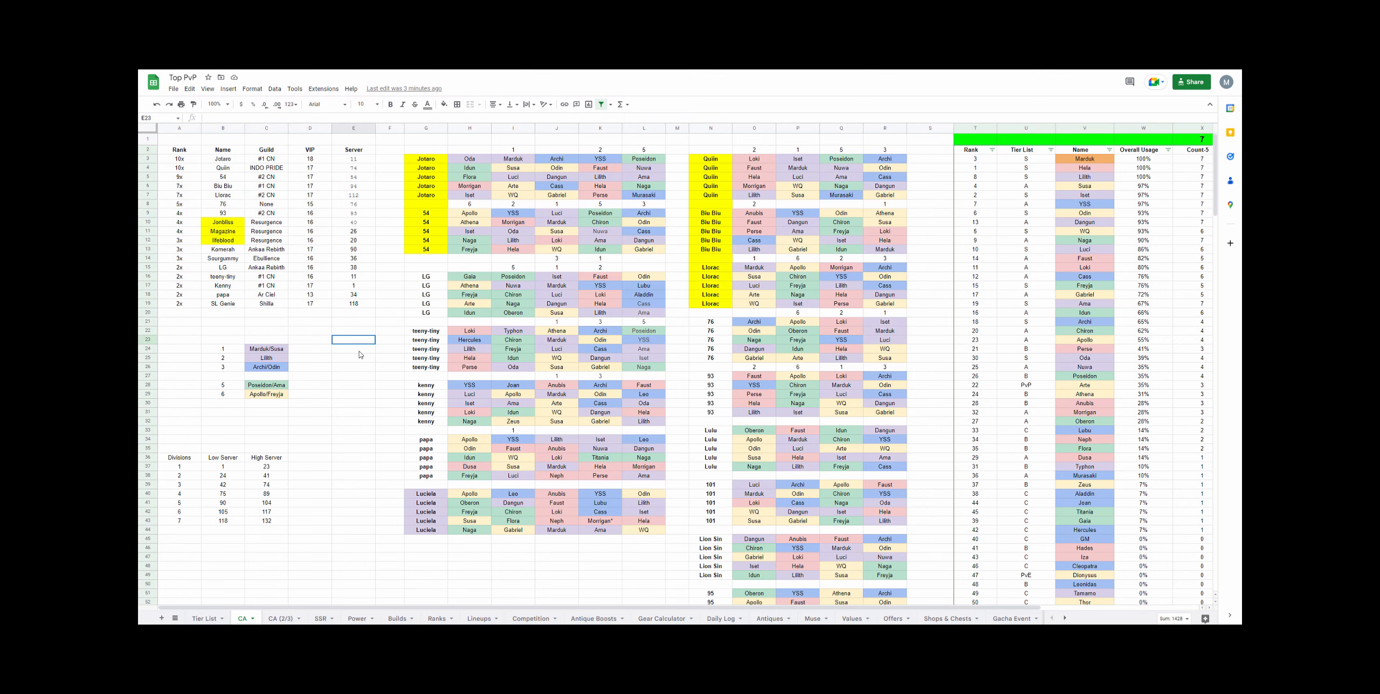
- On CA (2/3), select the Change heading and player roster ranges like I5:M9
{"action": "left_click", "coordinate": [281, 618]}
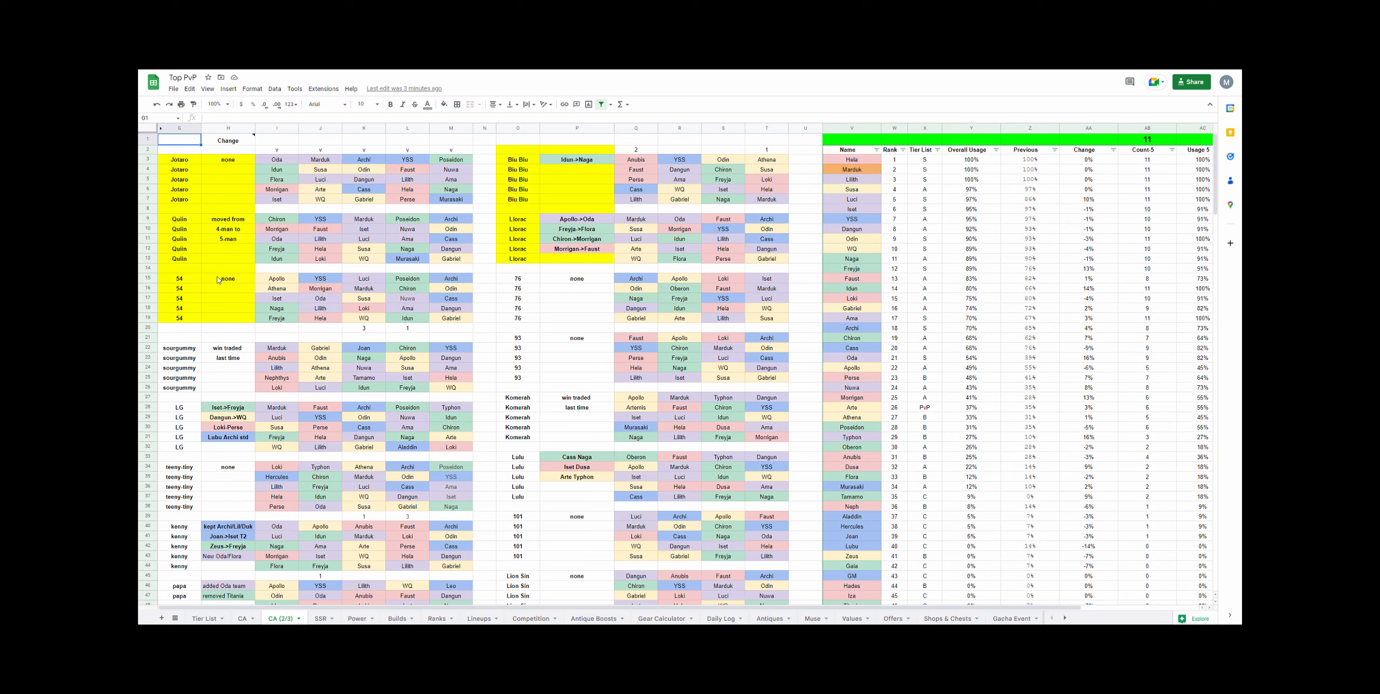
{"action": "left_click", "coordinate": [228, 141]}
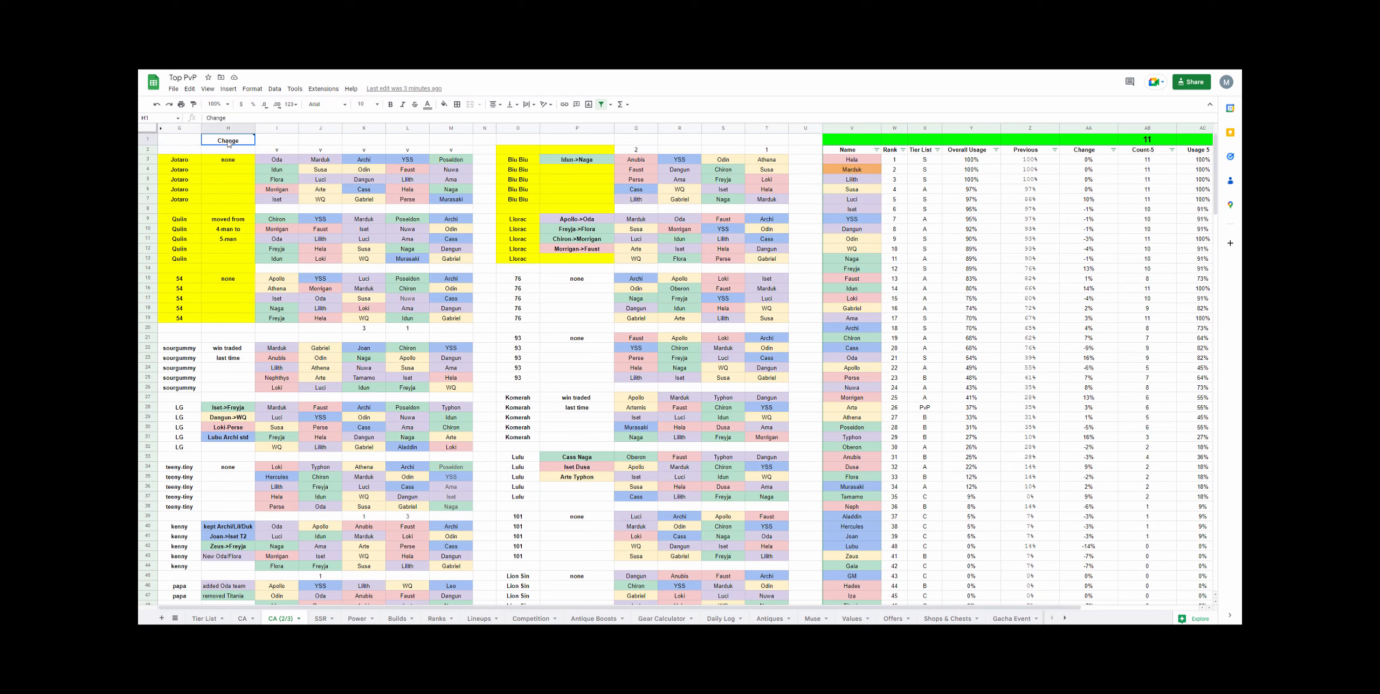
{"action": "left_click", "coordinate": [320, 159]}
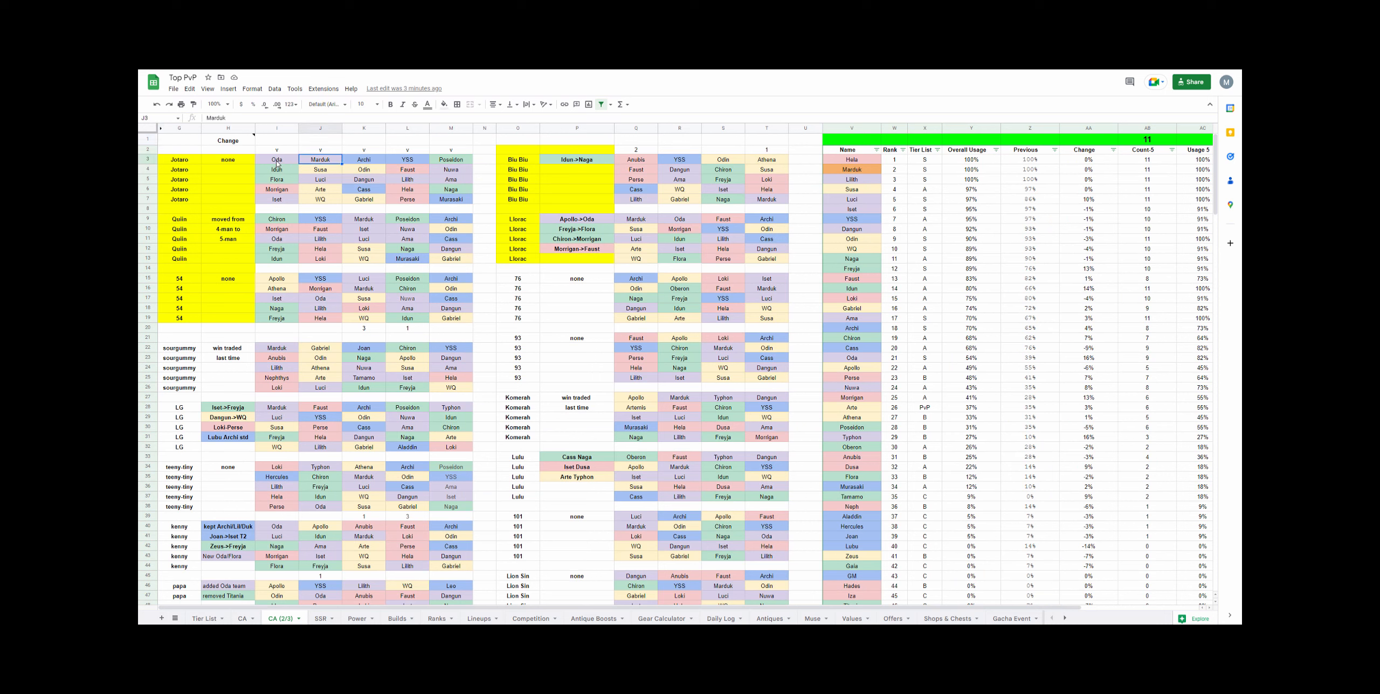
{"action": "left_click_drag", "start_coordinate": [277, 159], "coordinate": [449, 199]}
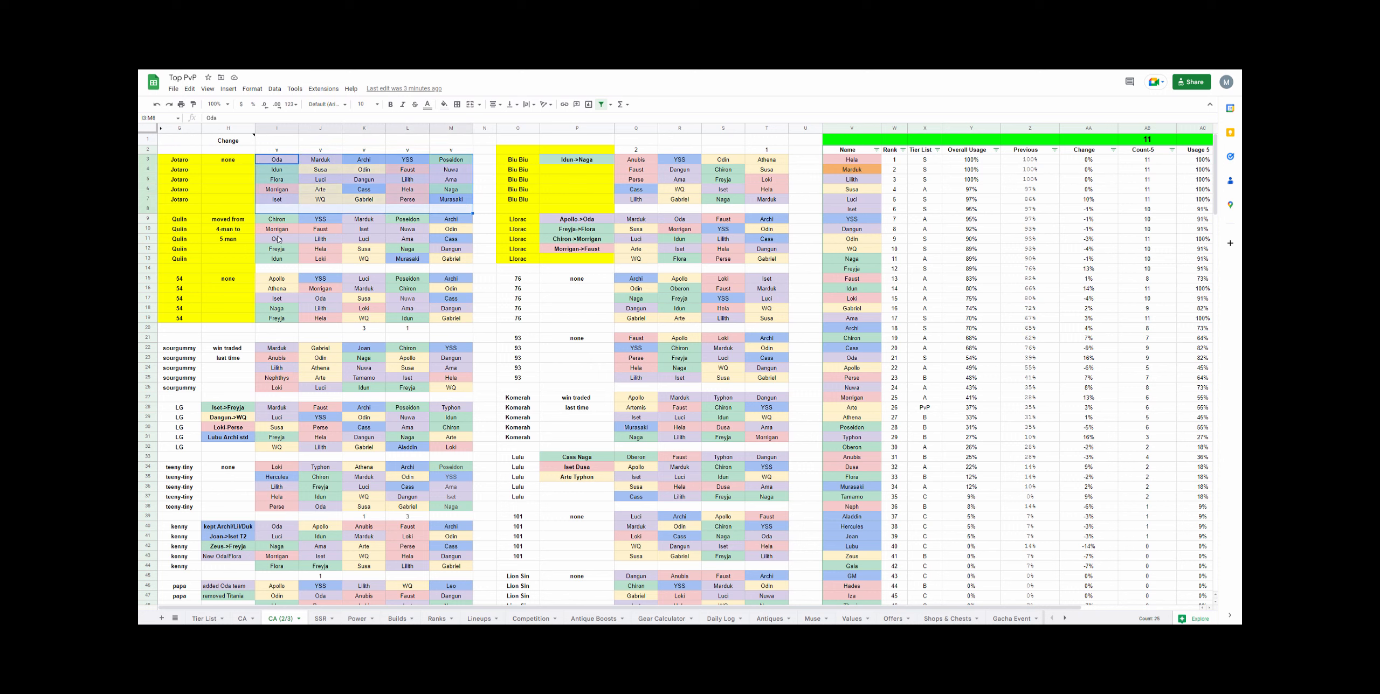
{"action": "left_click", "coordinate": [277, 278]}
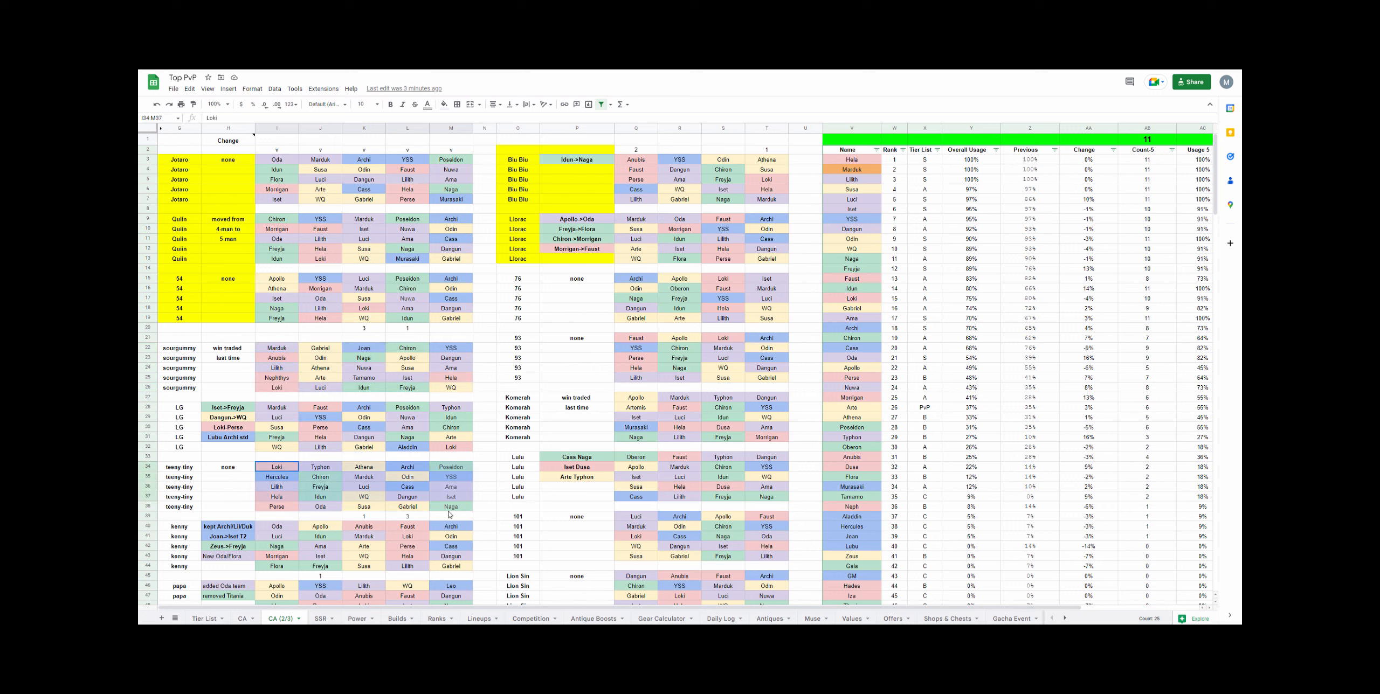
{"action": "left_click", "coordinate": [1089, 139]}
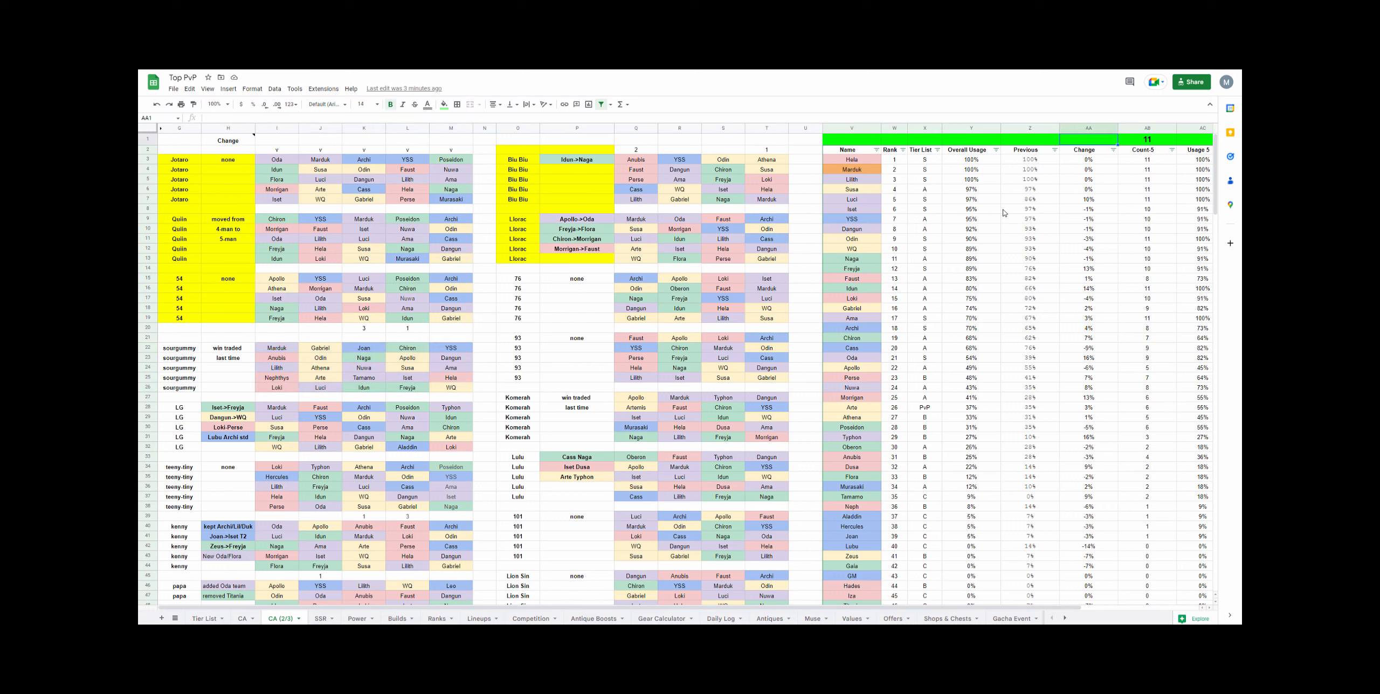
{"action": "scroll", "scroll_direction": "right", "scroll_amount": 3}
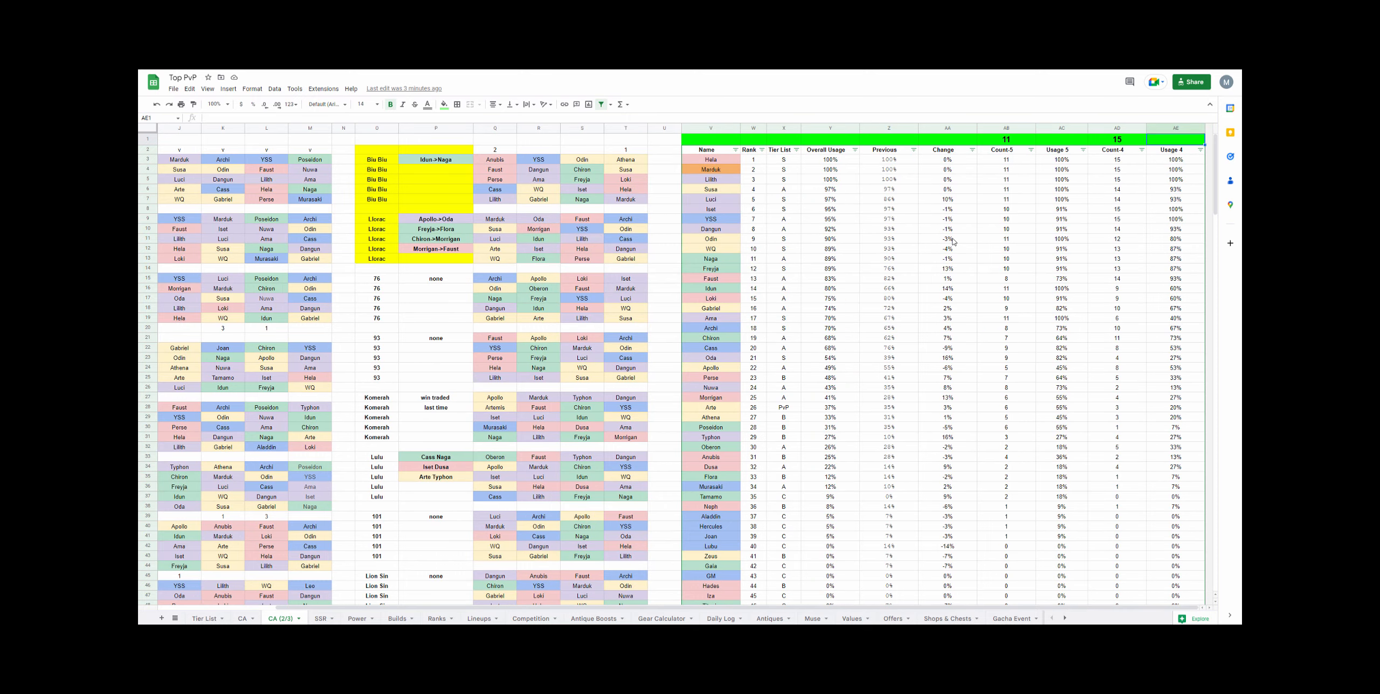
{"action": "left_click", "coordinate": [753, 149]}
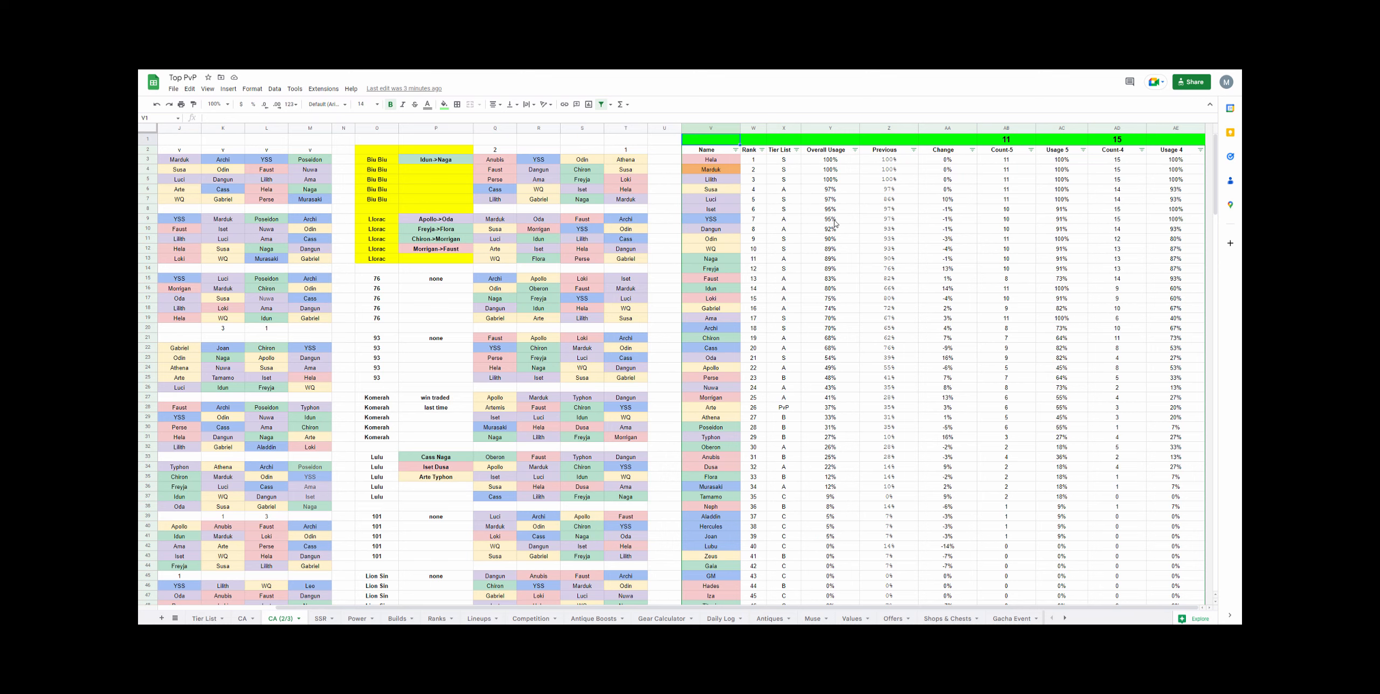
{"action": "mouse_move", "coordinate": [297, 610]}
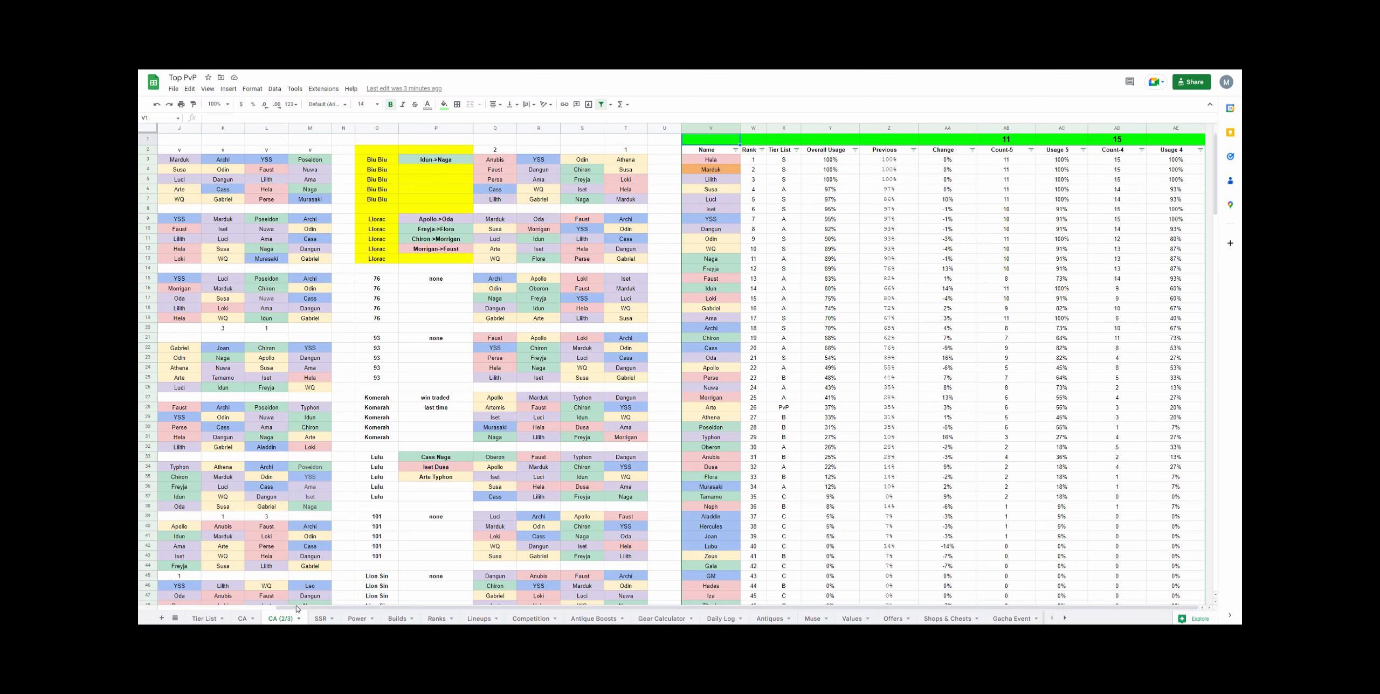
{"action": "scroll", "scroll_direction": "left", "scroll_amount": 3}
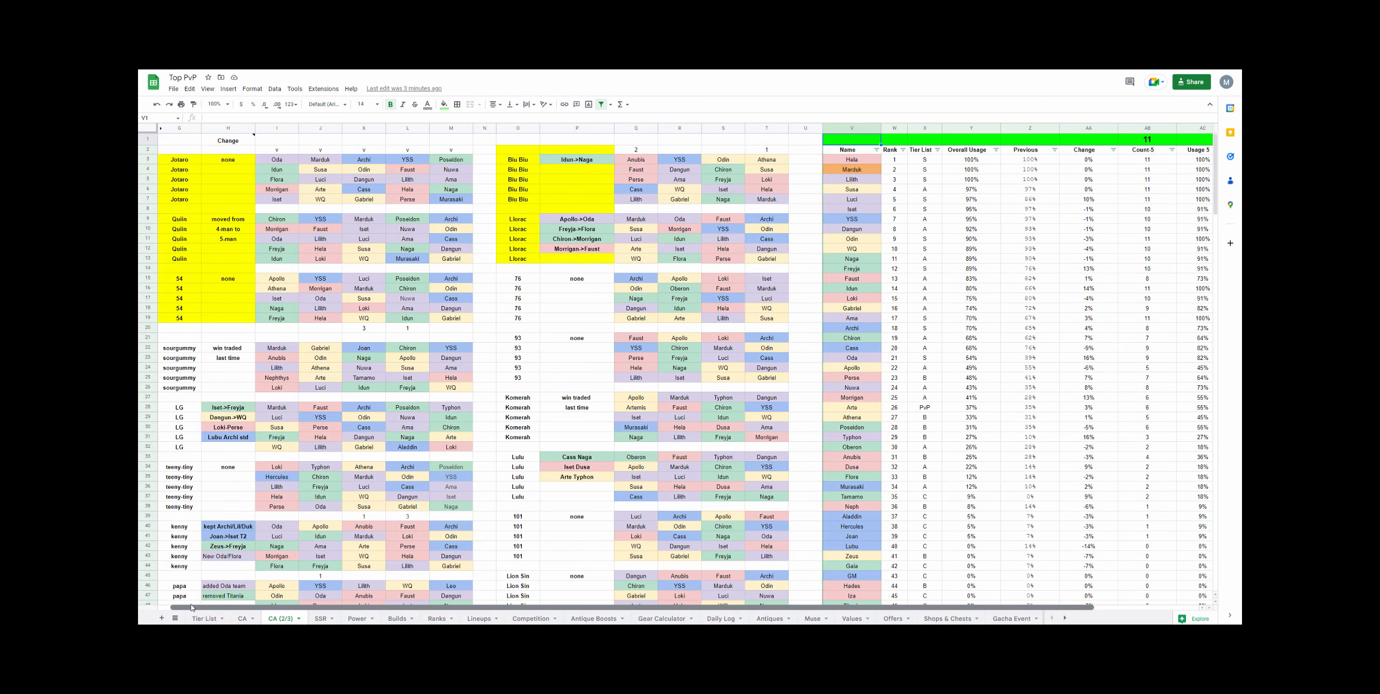
{"action": "scroll", "scroll_direction": "right", "scroll_amount": 3}
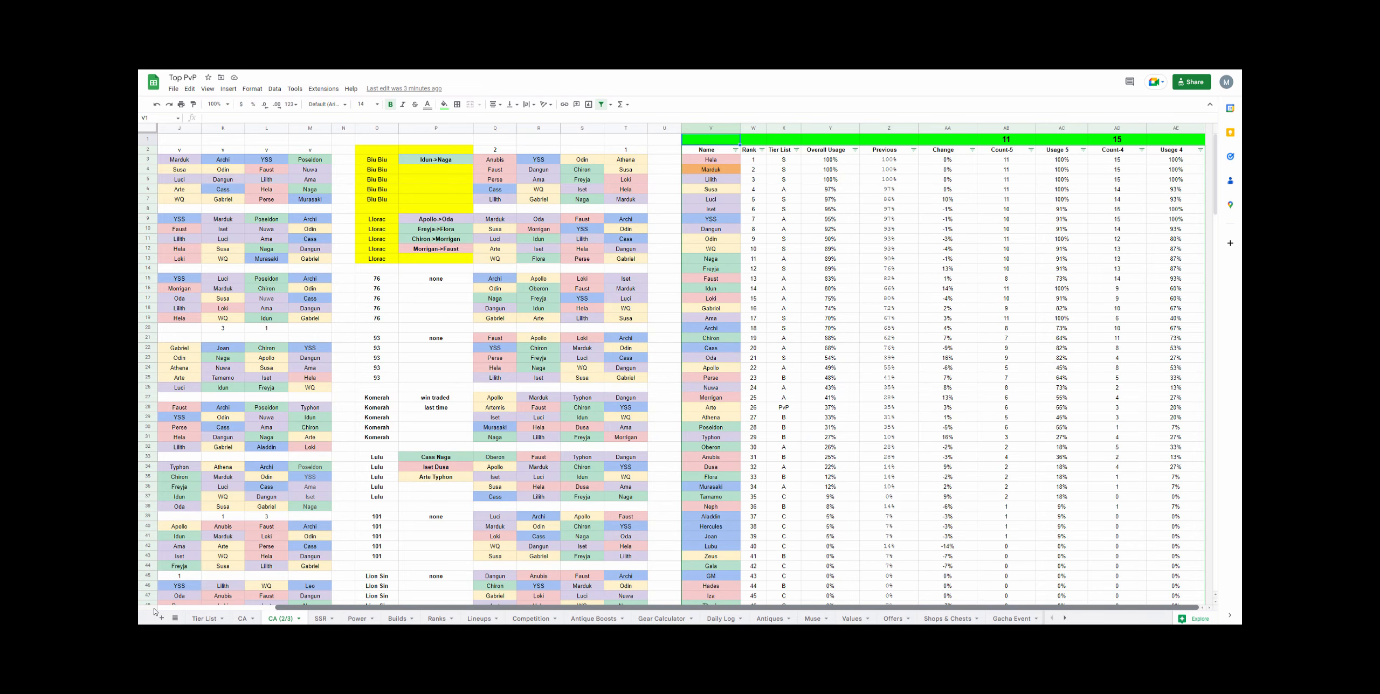
{"action": "mouse_move", "coordinate": [1020, 193]}
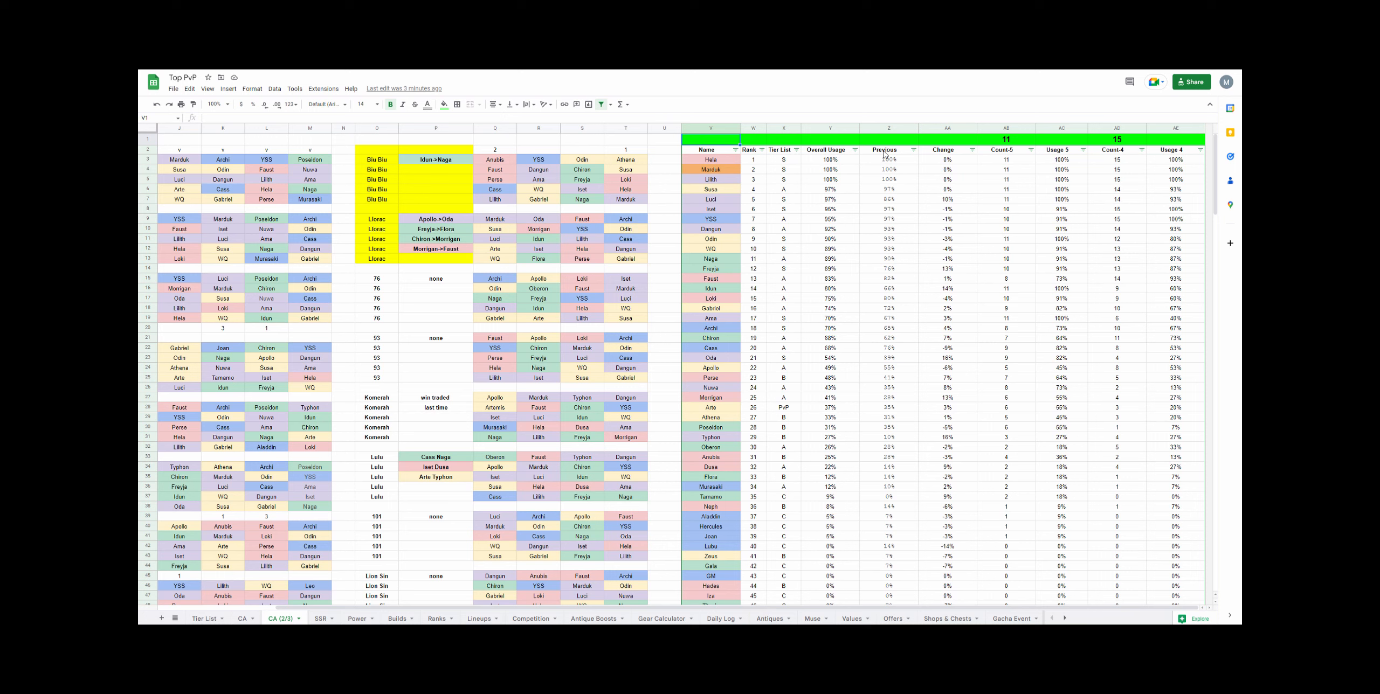
{"action": "mouse_move", "coordinate": [397, 584]}
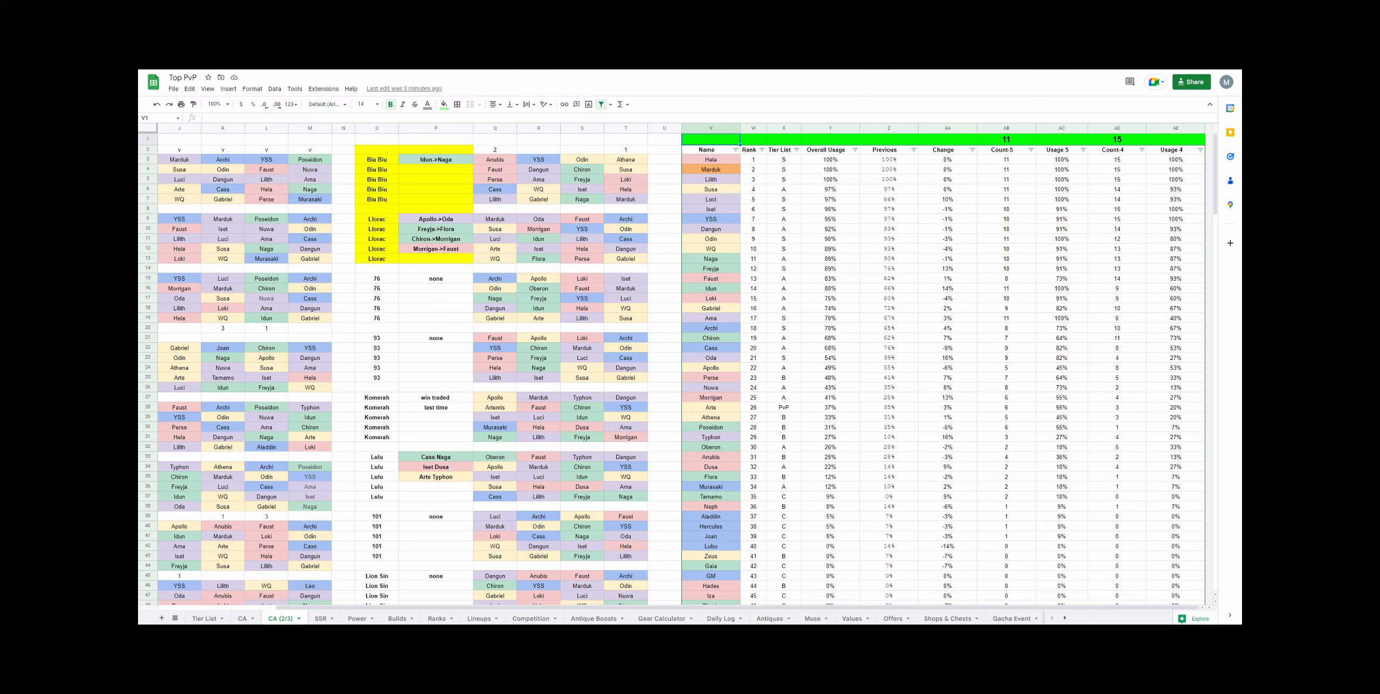
{"action": "mouse_move", "coordinate": [989, 603]}
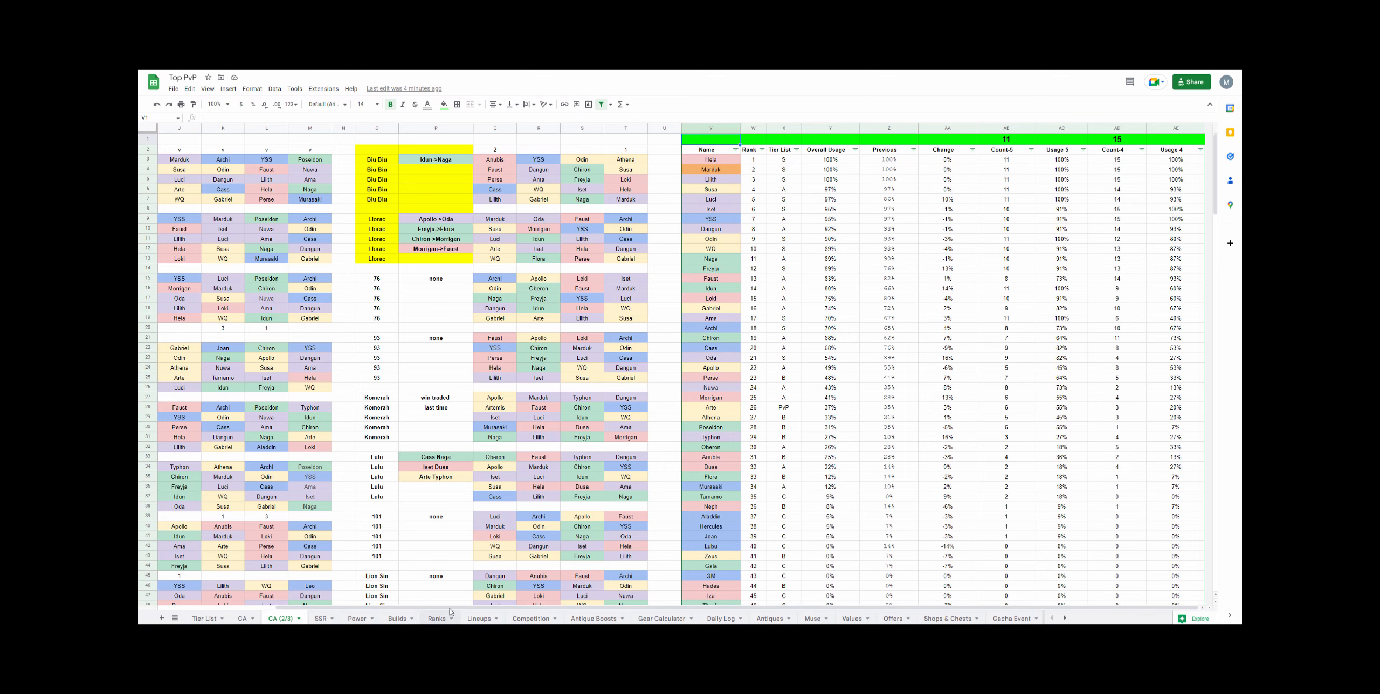
{"action": "scroll", "scroll_direction": "left", "scroll_amount": 3}
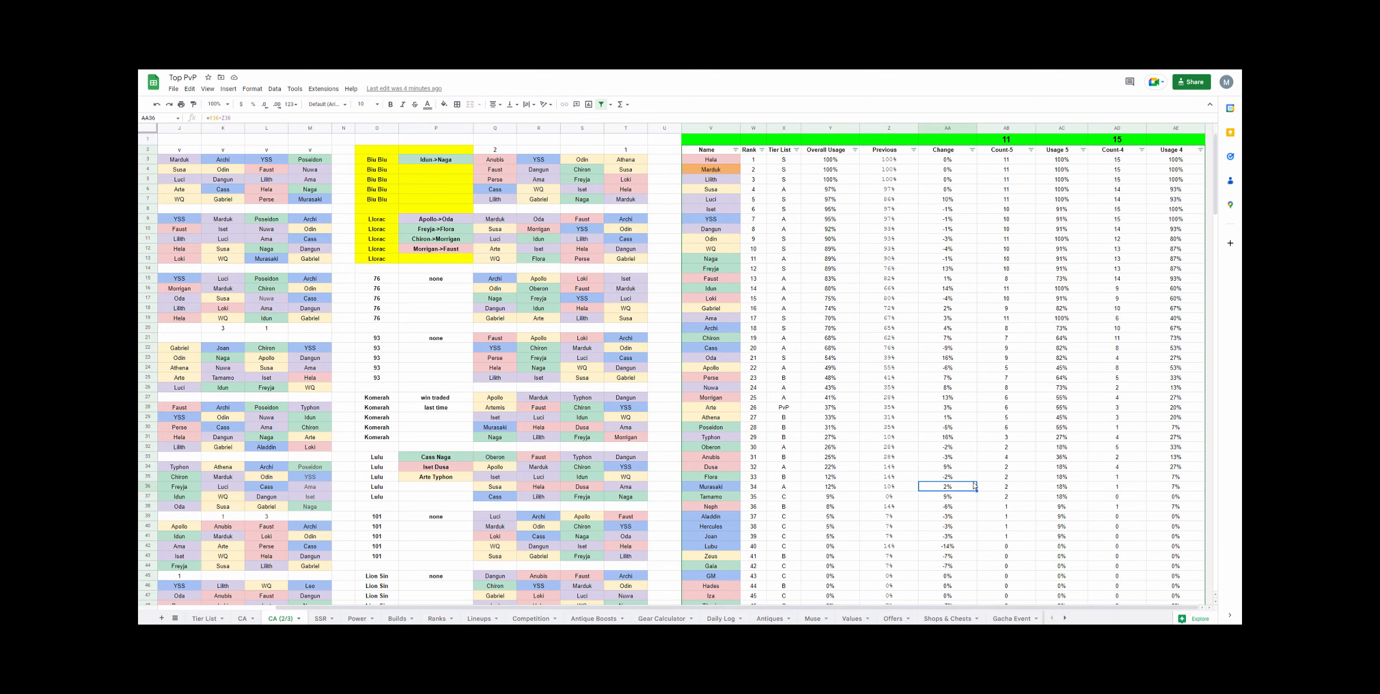
{"action": "left_click", "coordinate": [710, 388]}
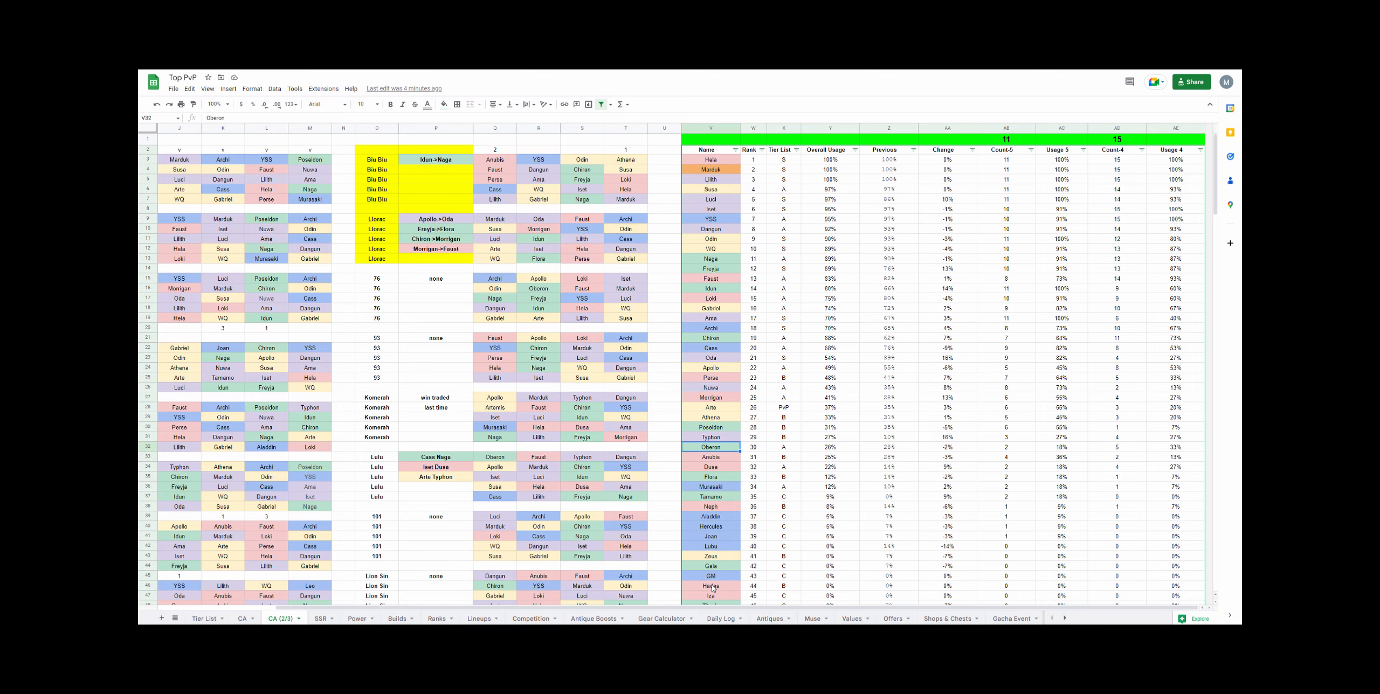
{"action": "left_click", "coordinate": [710, 219]}
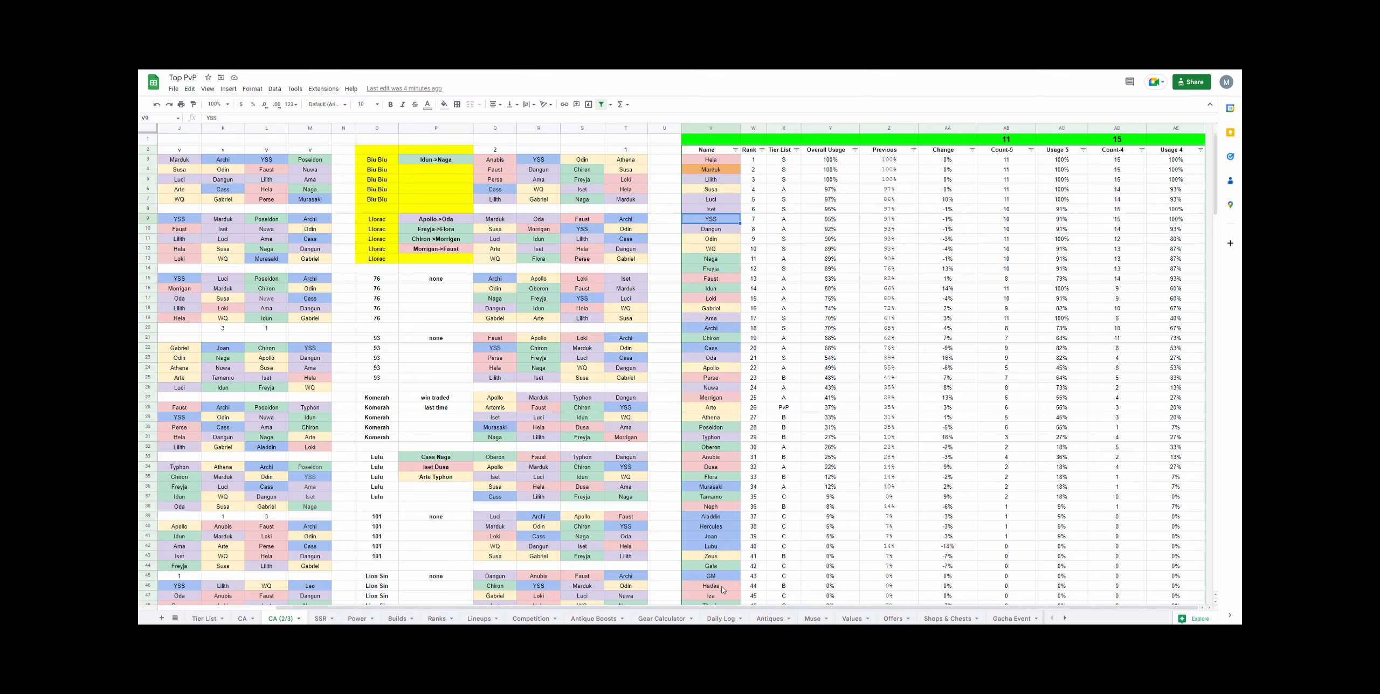
{"action": "scroll", "scroll_direction": "down", "scroll_amount": 3}
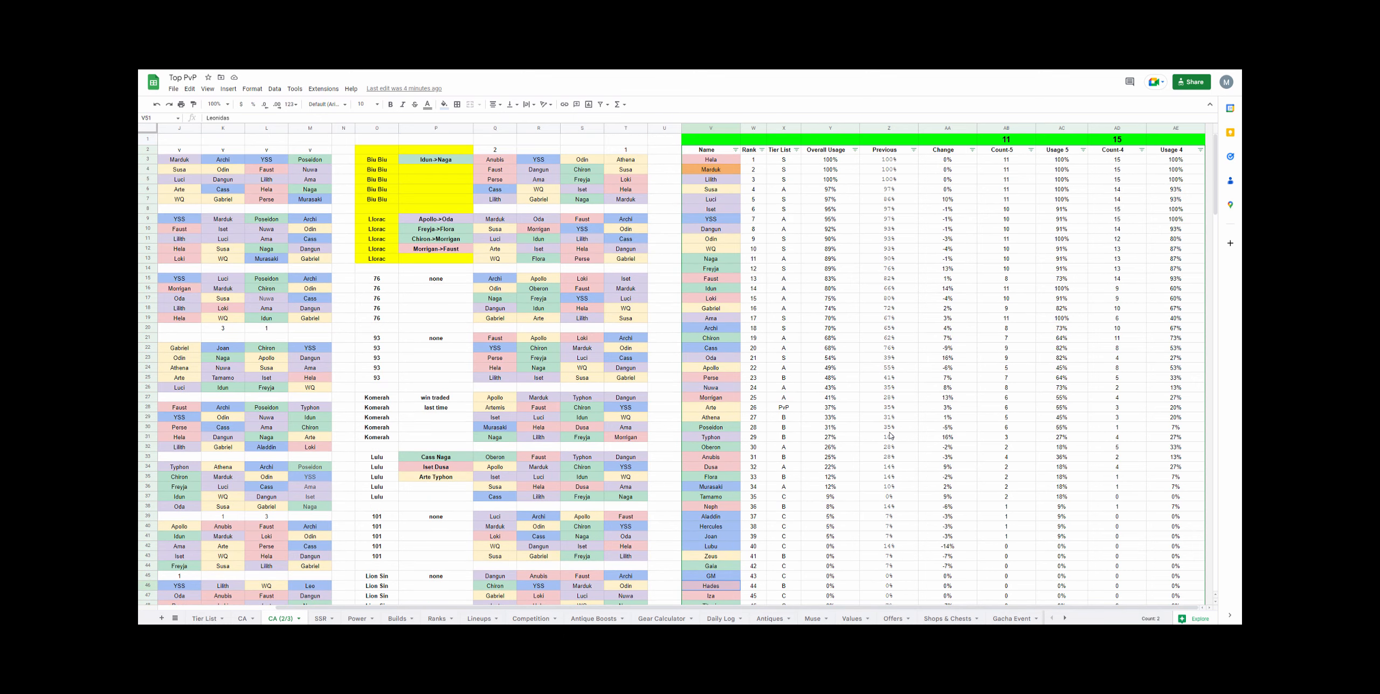
{"action": "scroll", "scroll_direction": "down", "scroll_amount": 3}
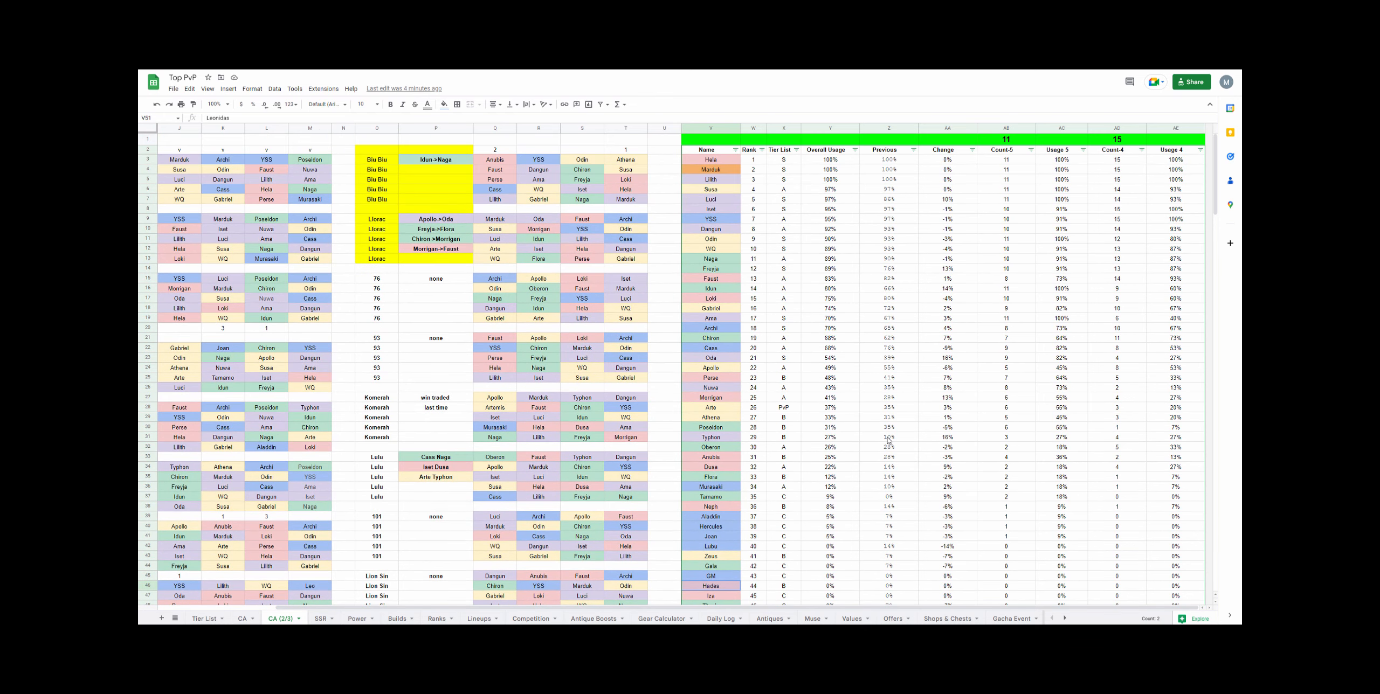
{"action": "scroll", "scroll_direction": "down", "scroll_amount": 3}
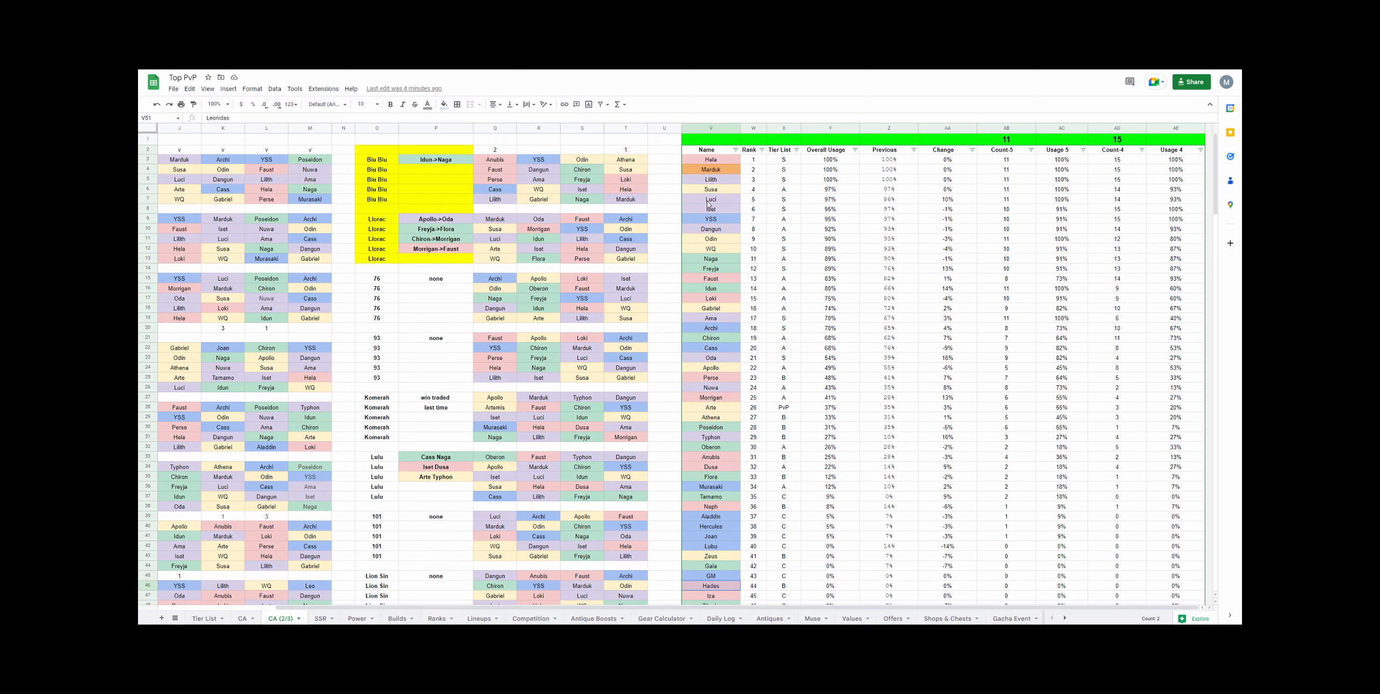
{"action": "left_click", "coordinate": [711, 219]}
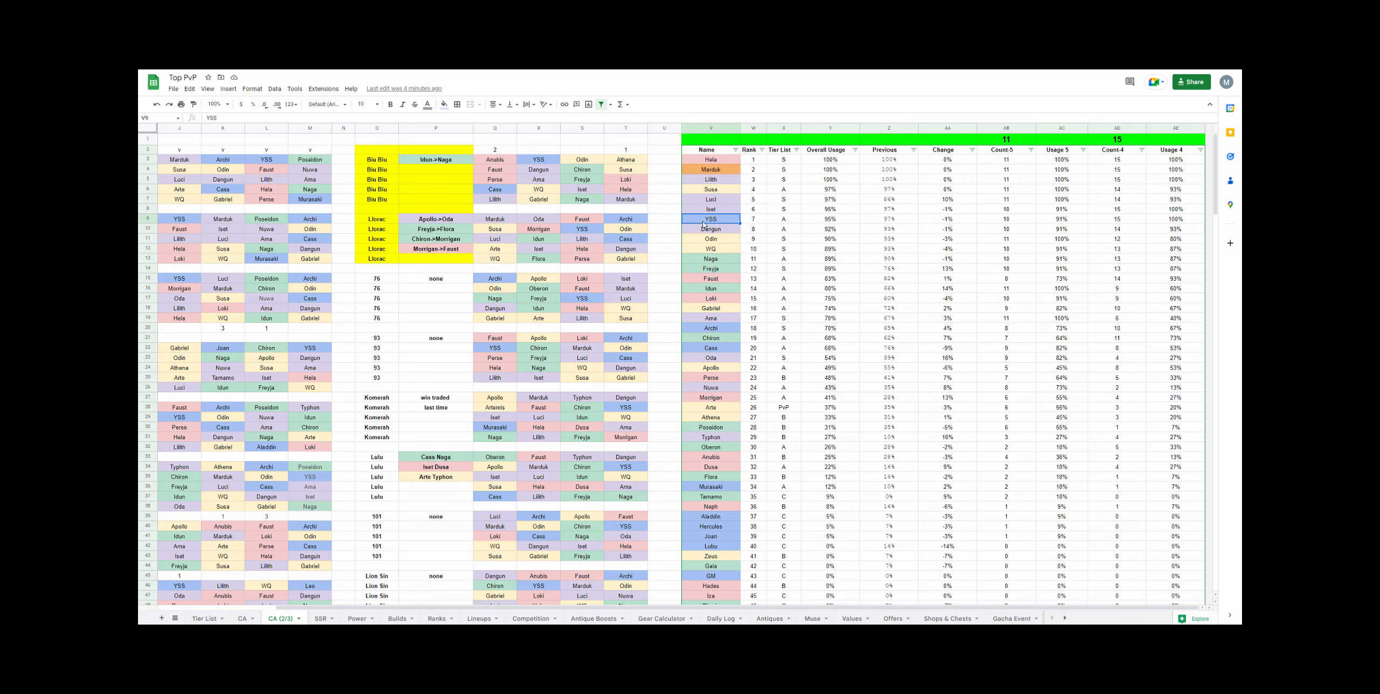
{"action": "scroll", "scroll_direction": "down", "scroll_amount": 3}
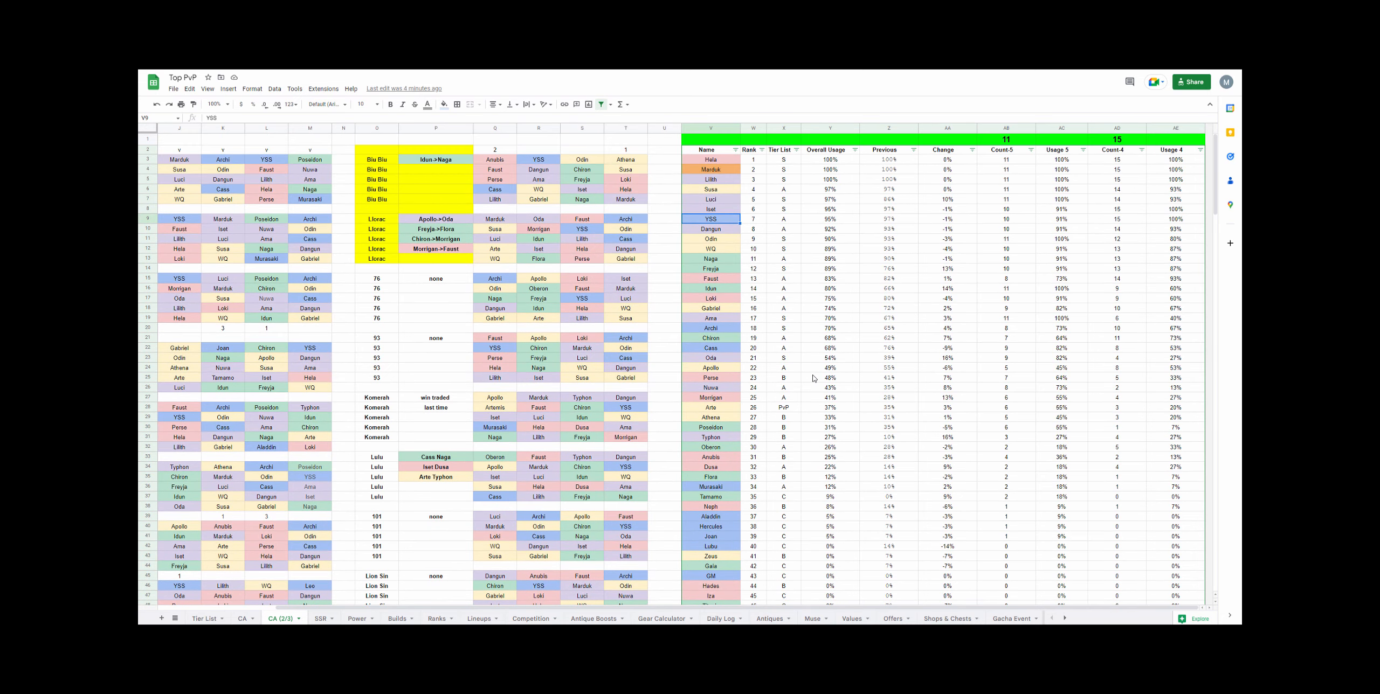
{"action": "scroll", "scroll_direction": "down", "scroll_amount": 3}
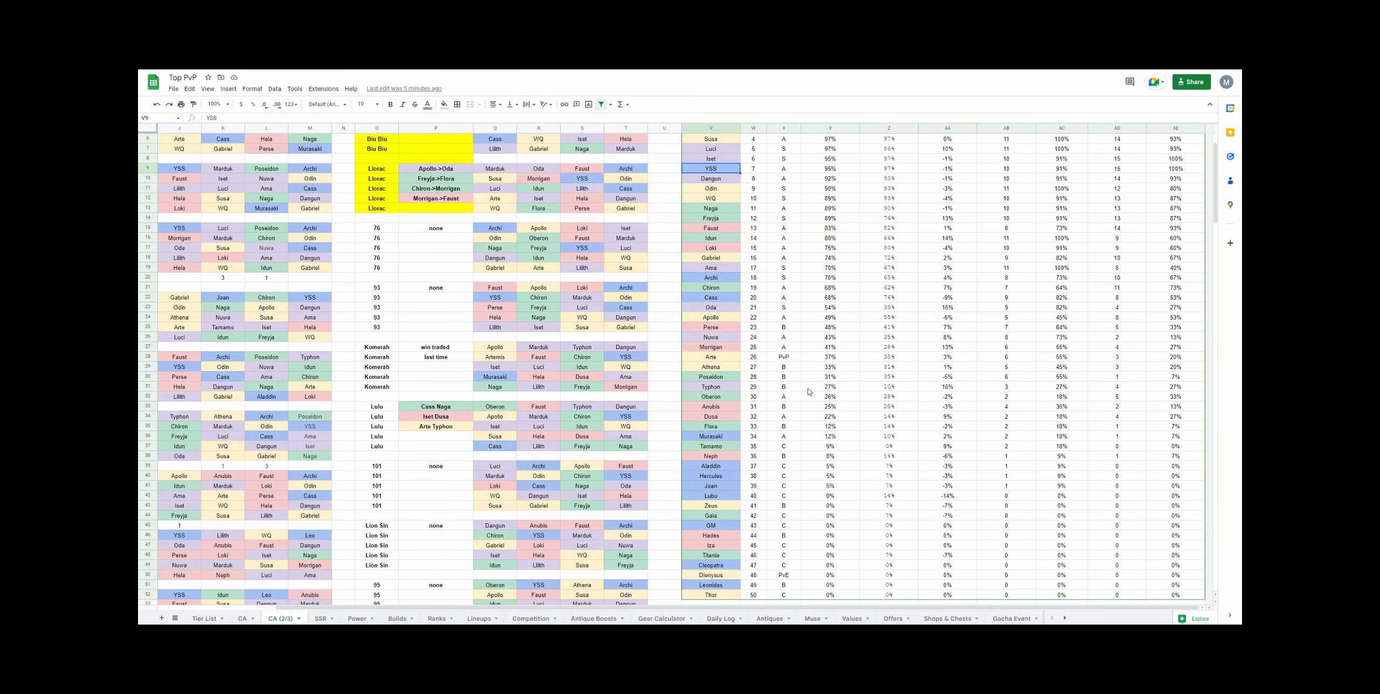
- Replace Leonidas with Leo in usage-table row 49 and check the entry
{"action": "left_click", "coordinate": [711, 525]}
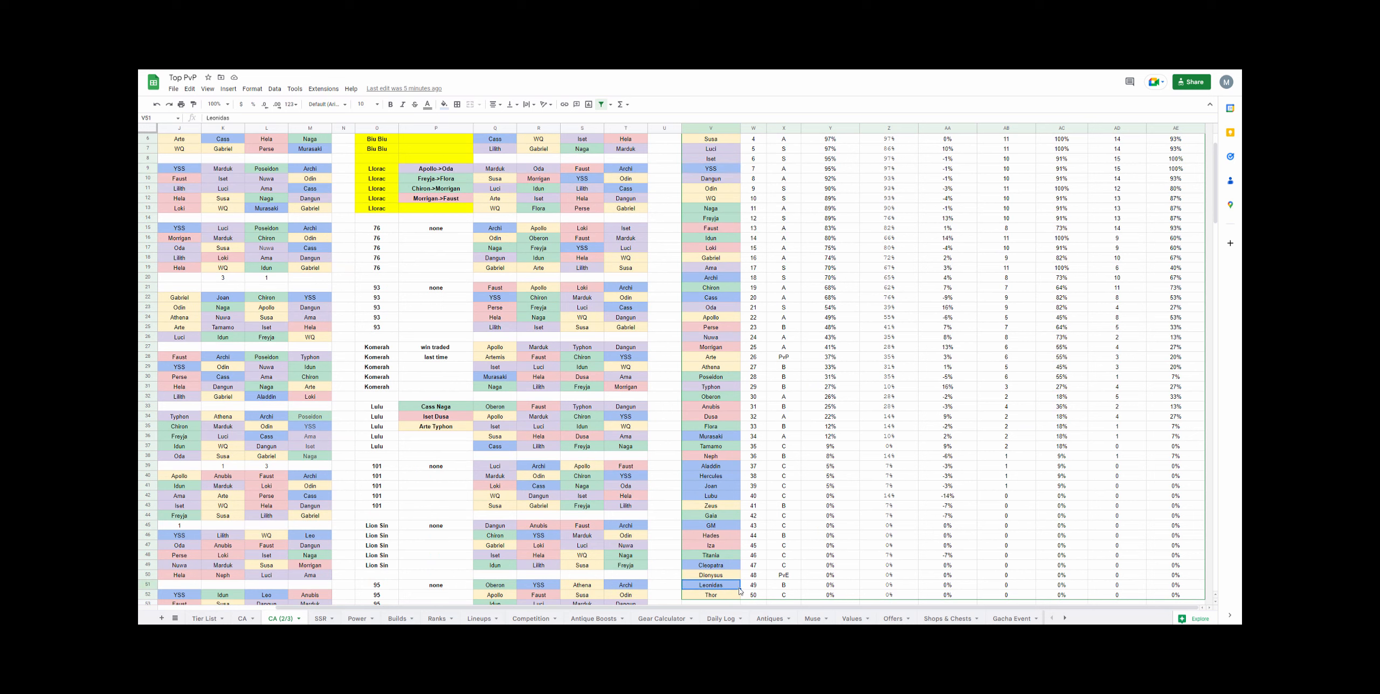
{"action": "mouse_move", "coordinate": [767, 576]}
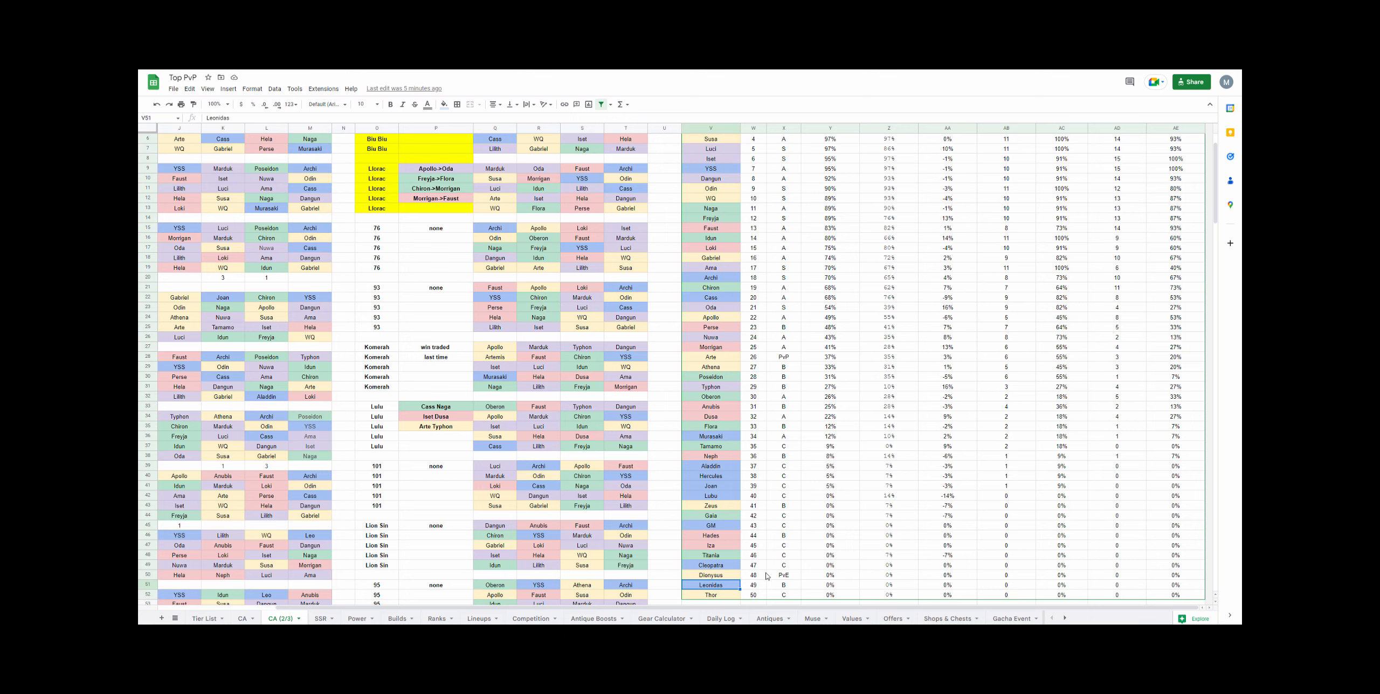
{"action": "mouse_move", "coordinate": [458, 608]}
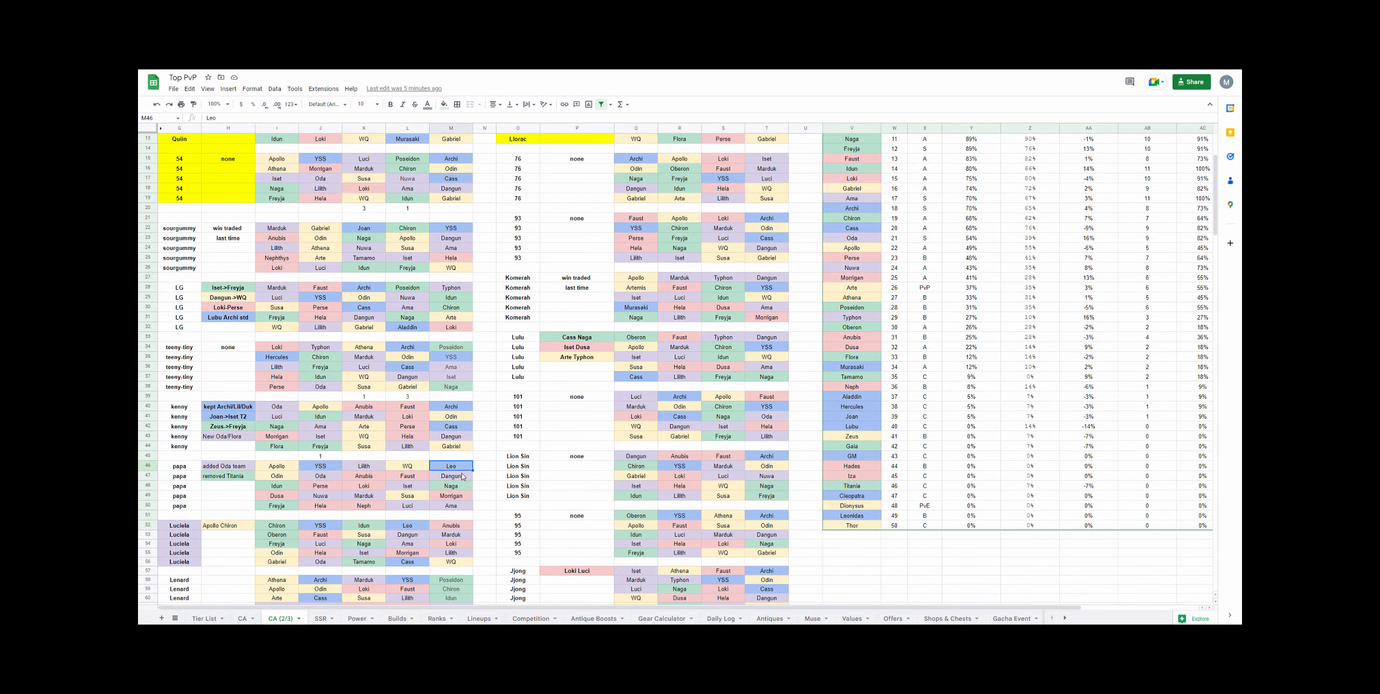
{"action": "mouse_move", "coordinate": [587, 493]}
{"action": "type", "text": "Leo"}
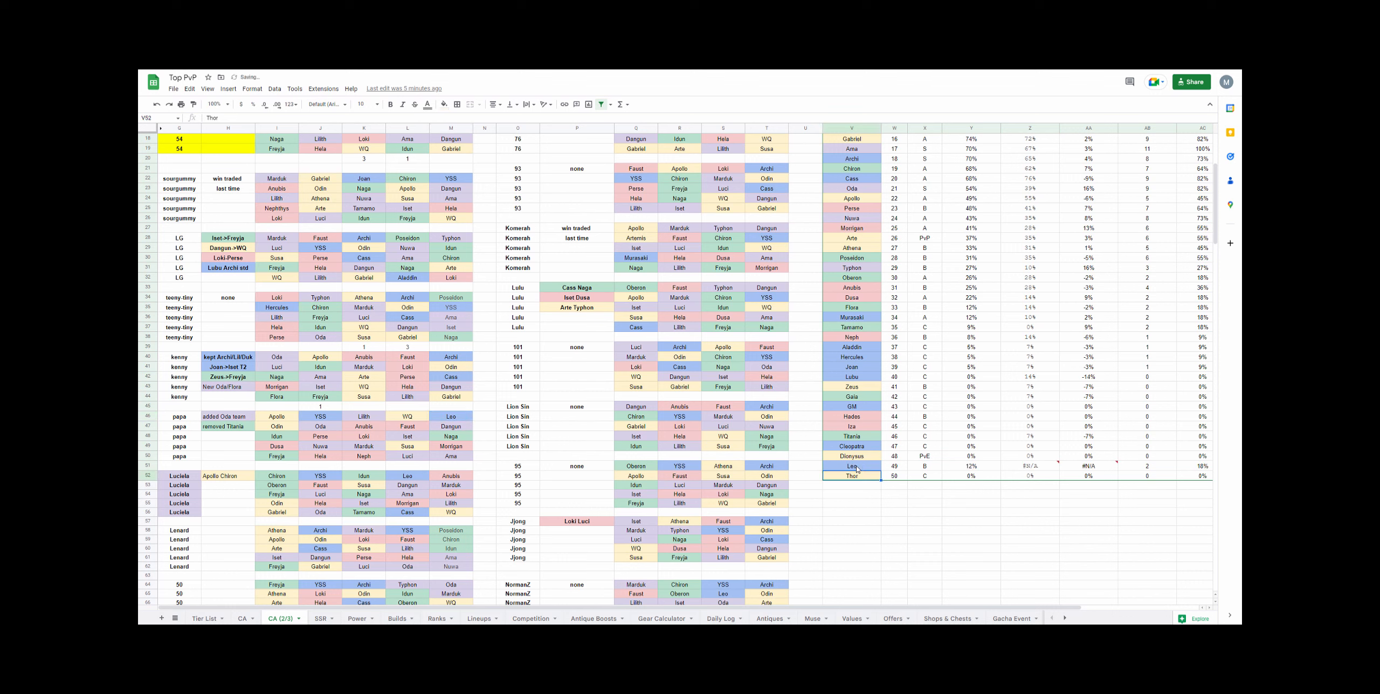
{"action": "left_click", "coordinate": [1029, 466]}
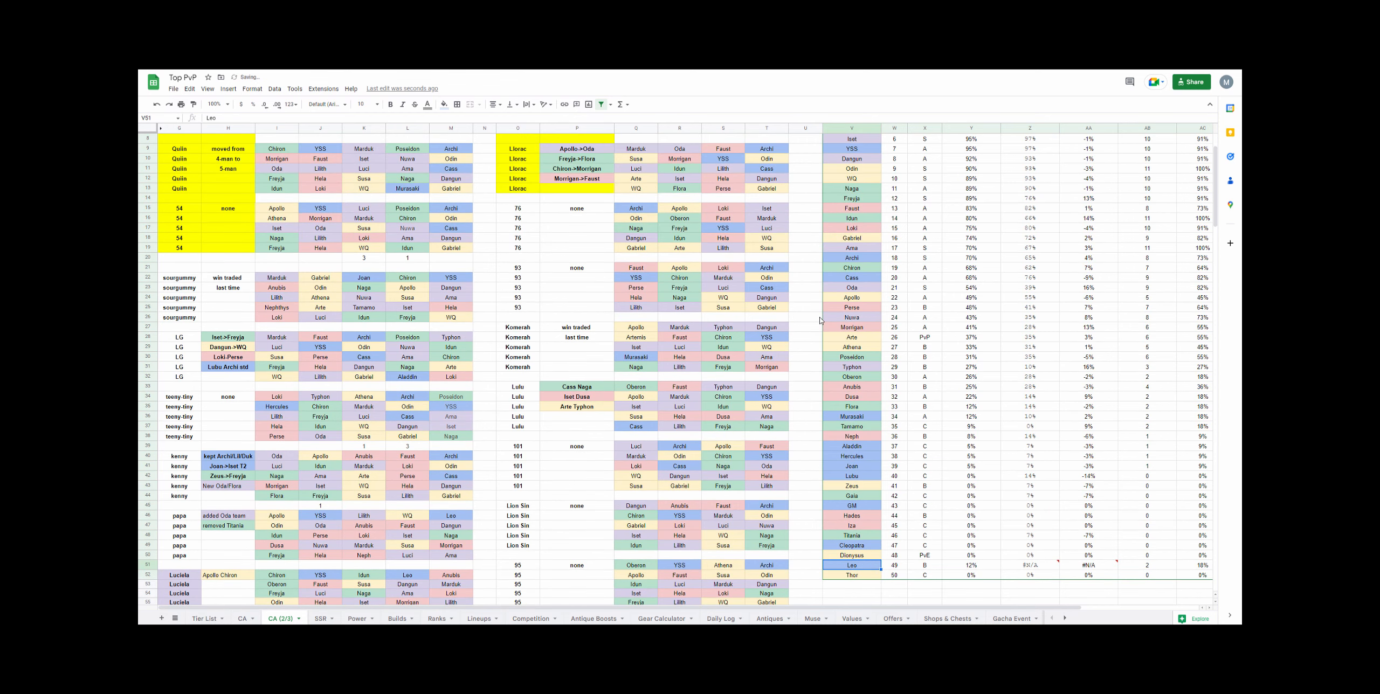
{"action": "scroll", "scroll_direction": "down", "scroll_amount": 3}
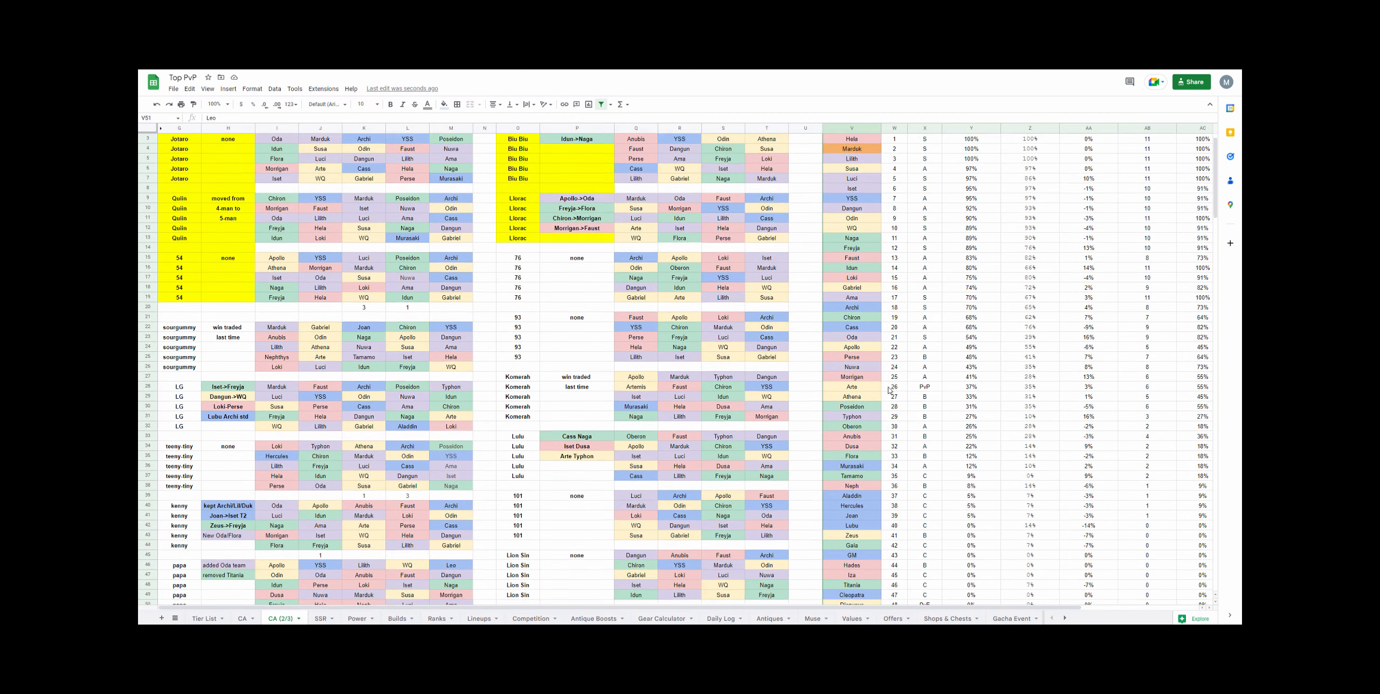
{"action": "scroll", "scroll_direction": "down", "scroll_amount": 3}
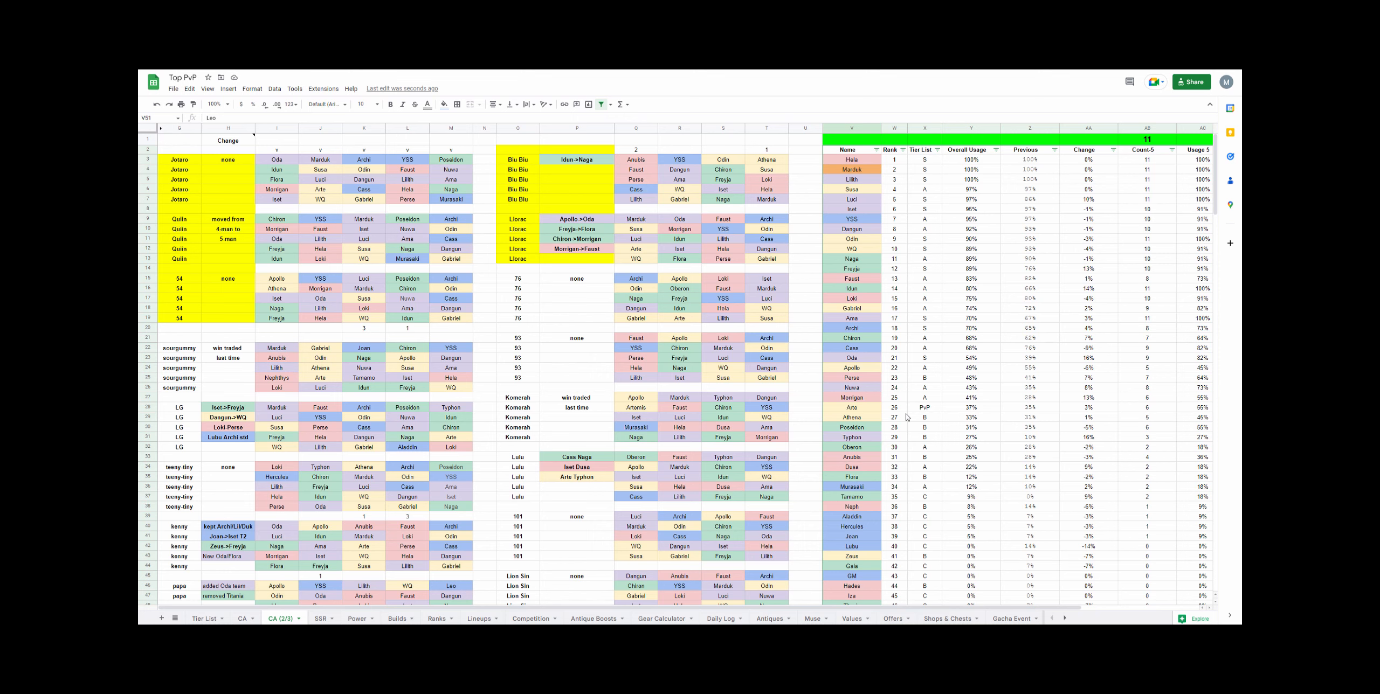
{"action": "scroll", "scroll_direction": "down", "scroll_amount": 3}
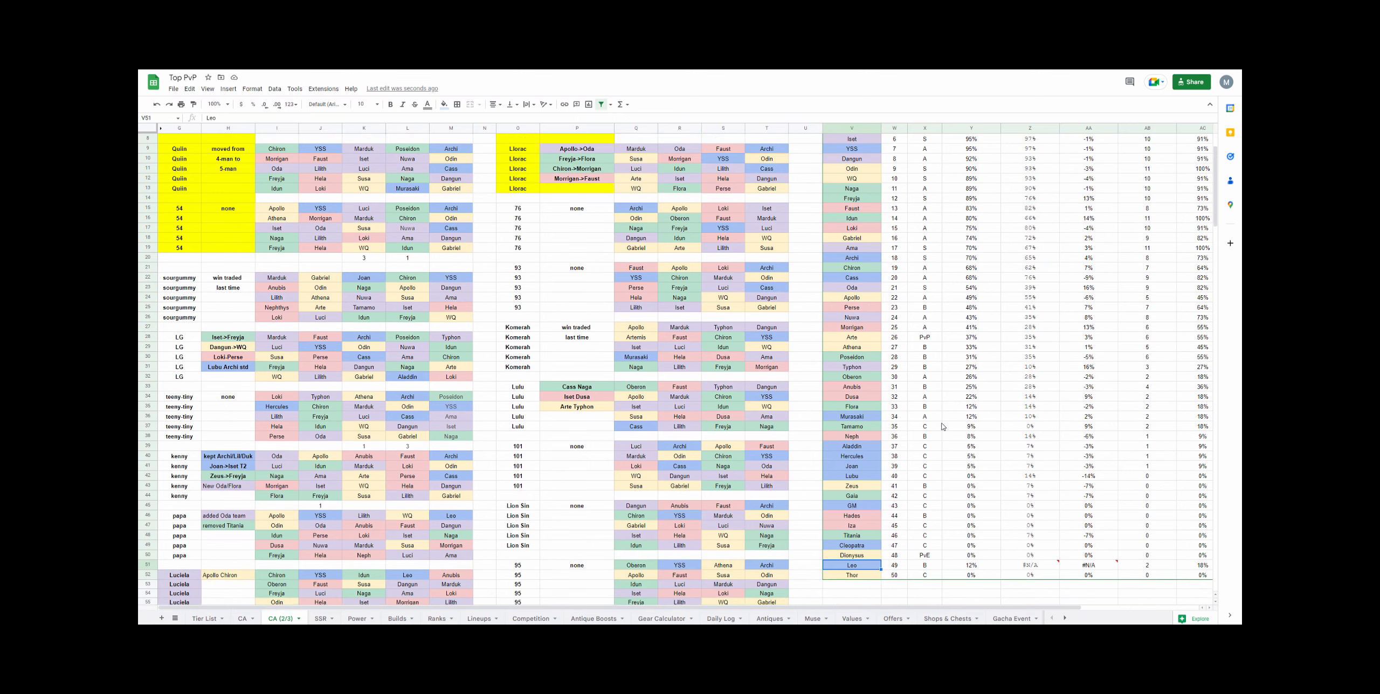
{"action": "scroll", "scroll_direction": "down", "scroll_amount": 3}
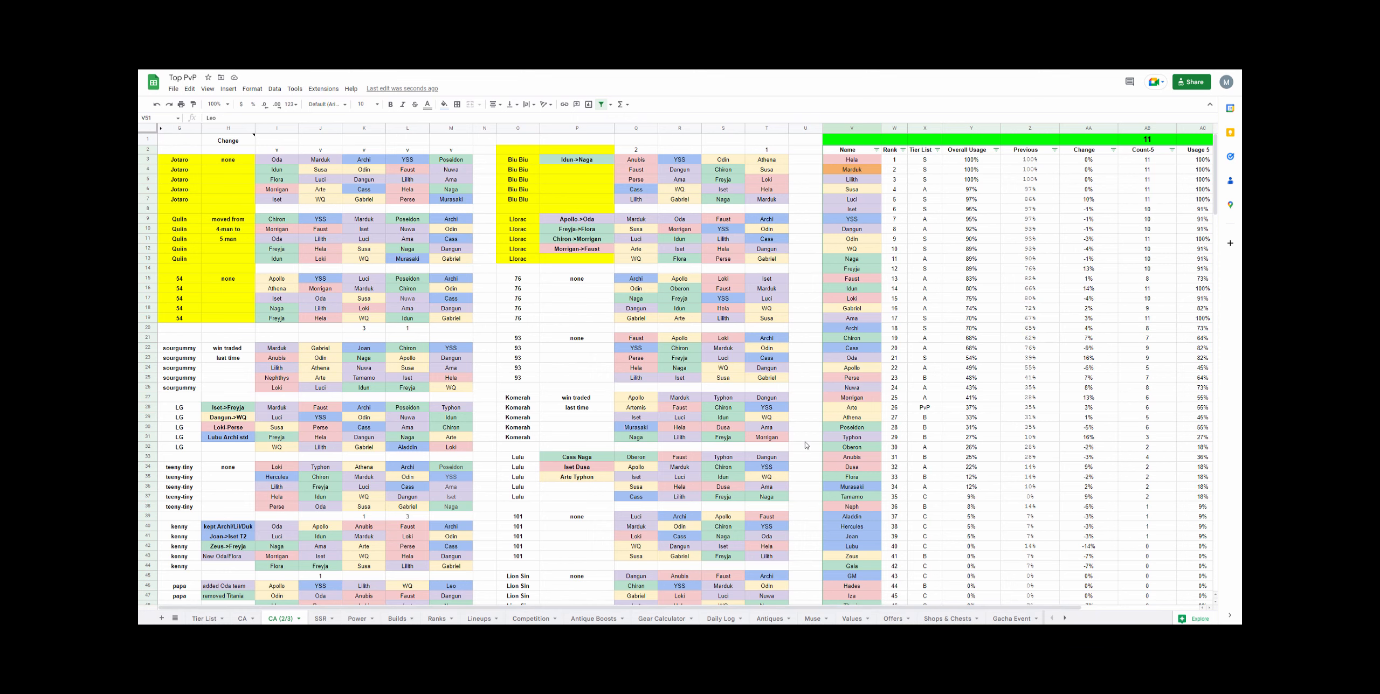
{"action": "mouse_move", "coordinate": [970, 438]}
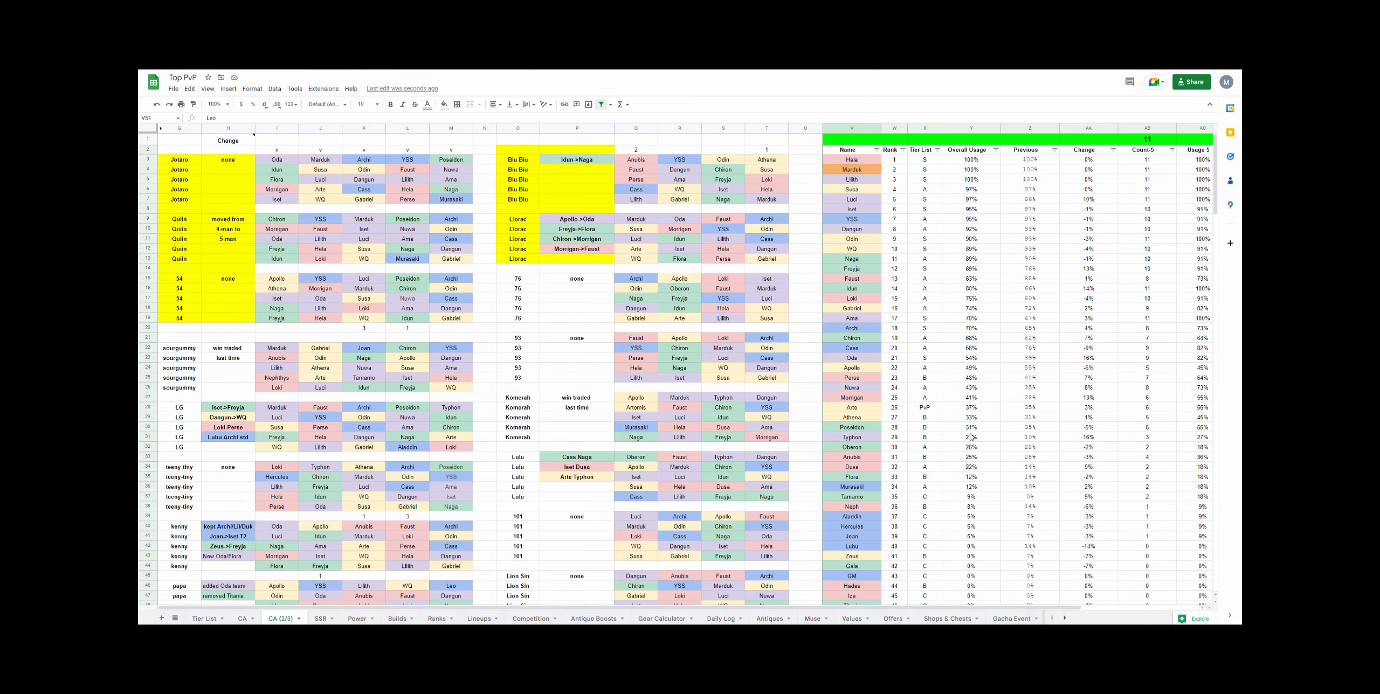
{"action": "scroll", "scroll_direction": "down", "scroll_amount": 3}
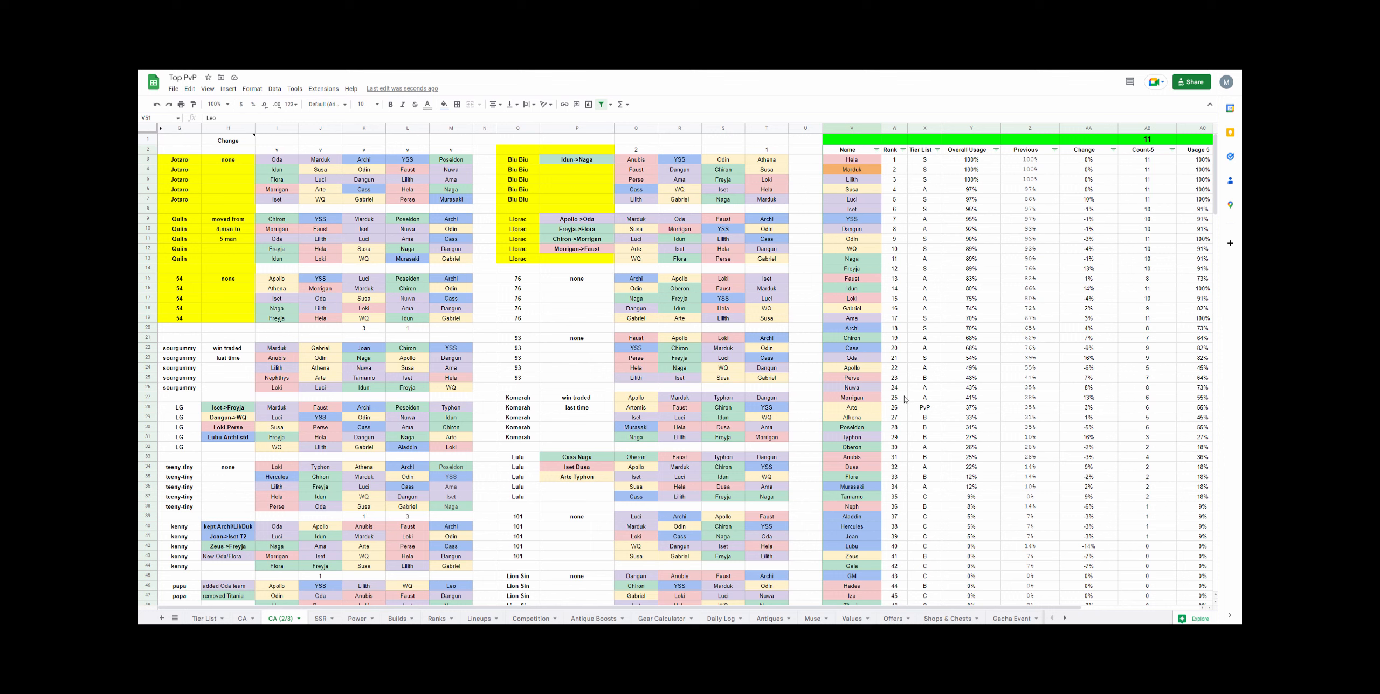
{"action": "left_click", "coordinate": [851, 150]}
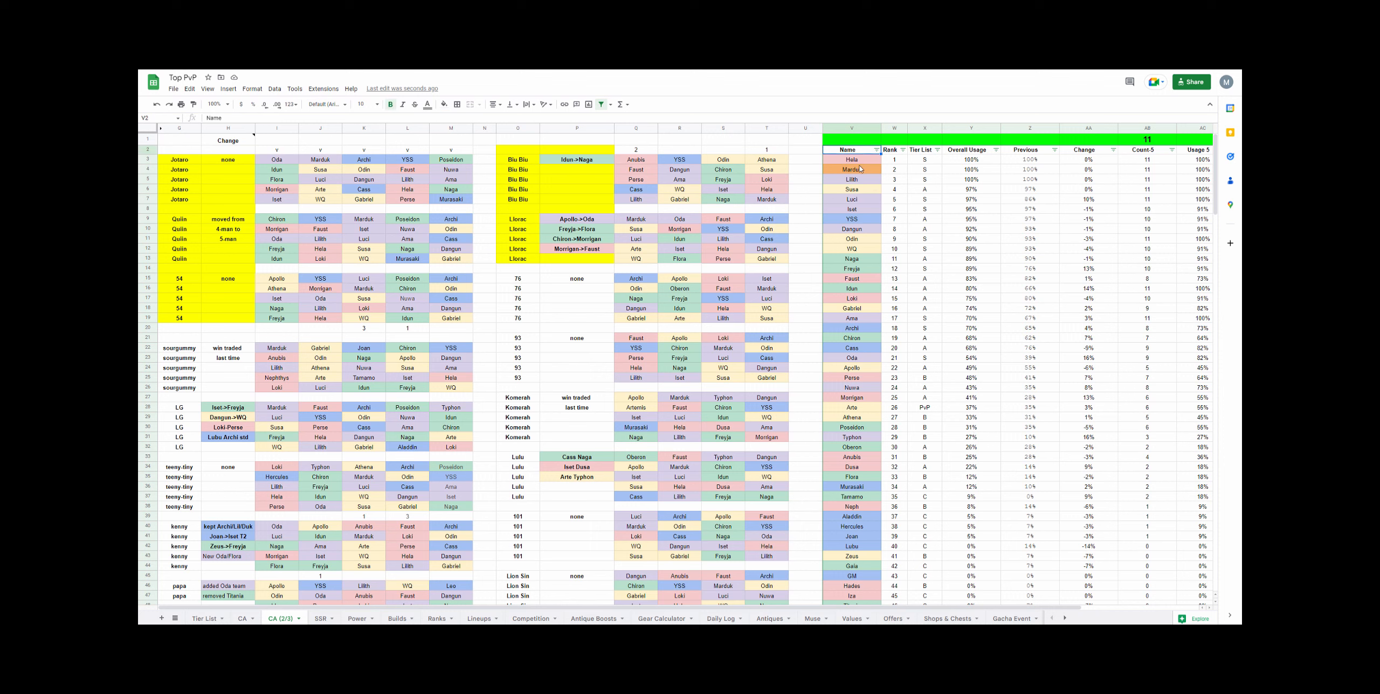
{"action": "left_click", "coordinate": [229, 170]}
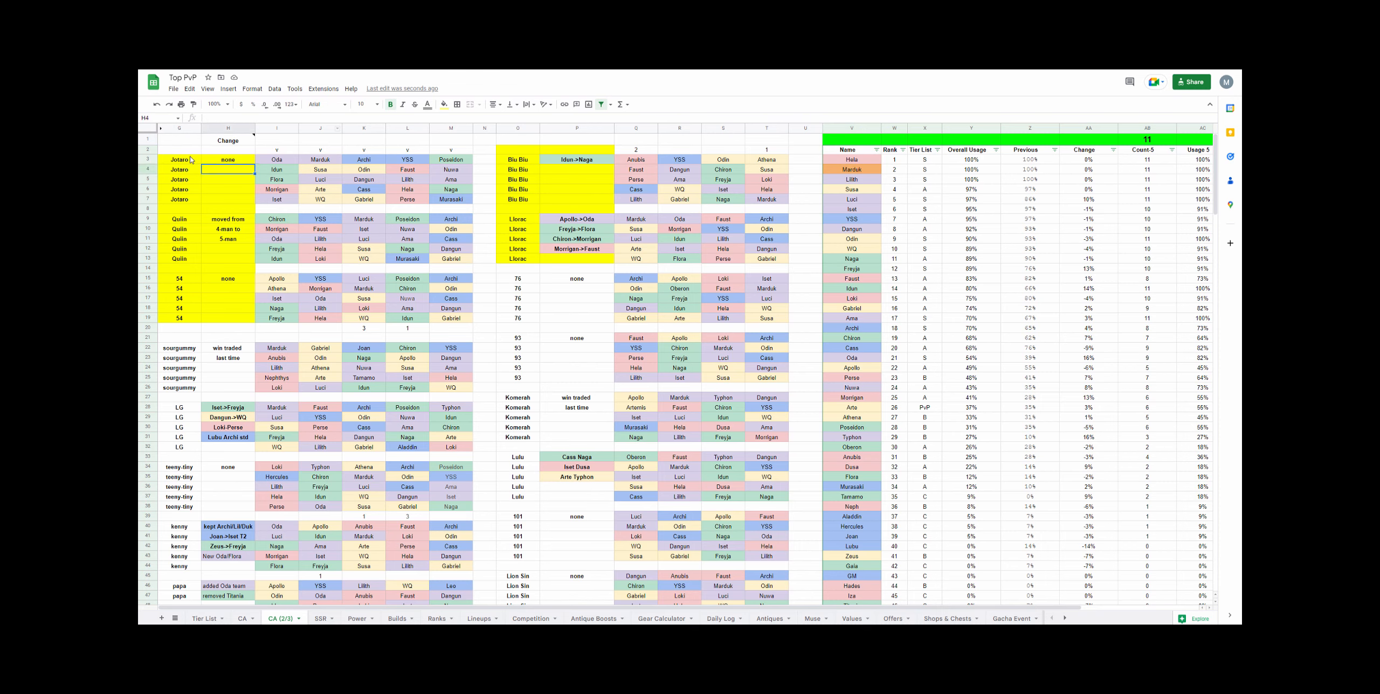
{"action": "scroll", "scroll_direction": "down", "scroll_amount": 3}
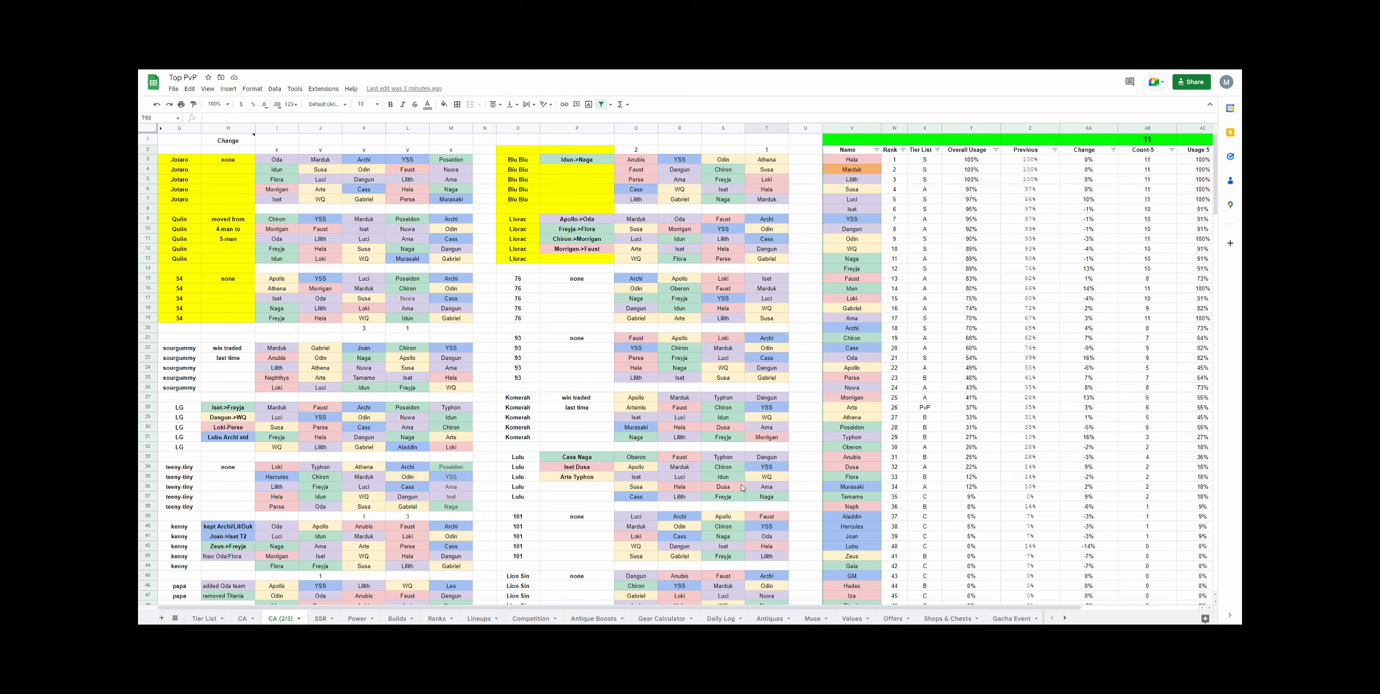
{"action": "mouse_move", "coordinate": [802, 412]}
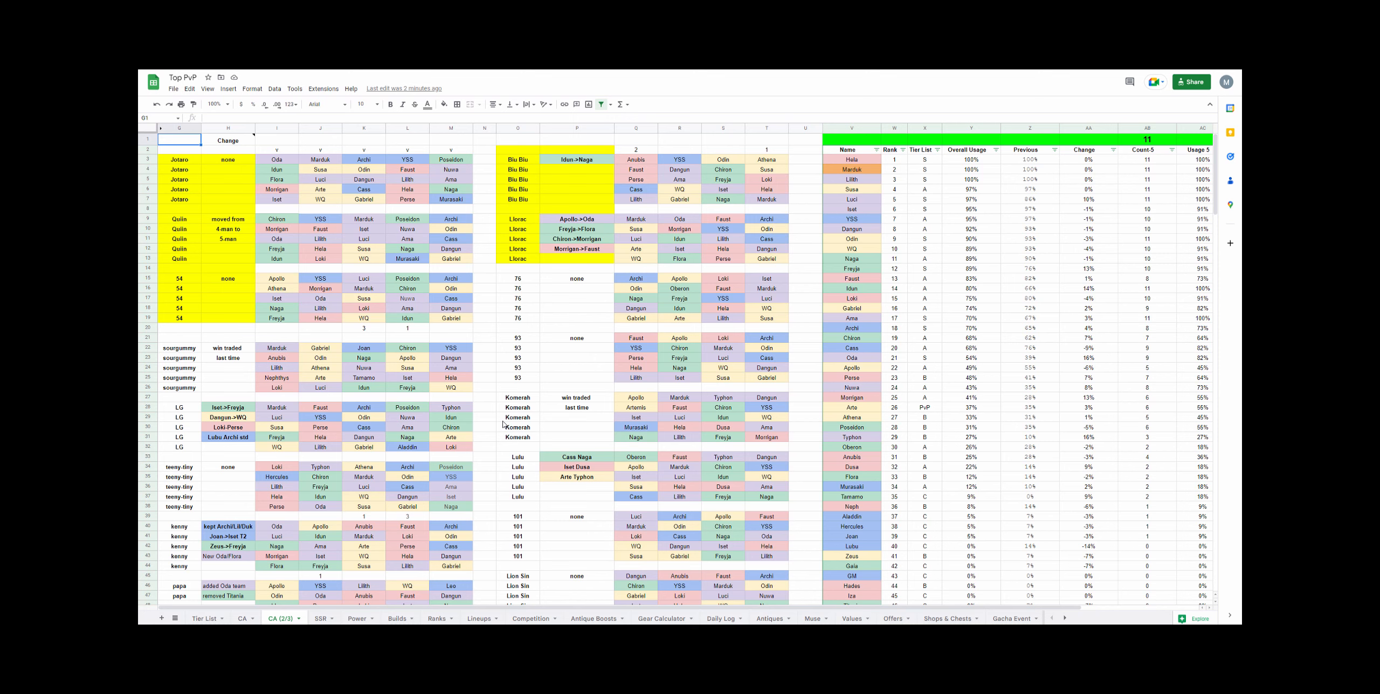
{"action": "mouse_move", "coordinate": [544, 398]}
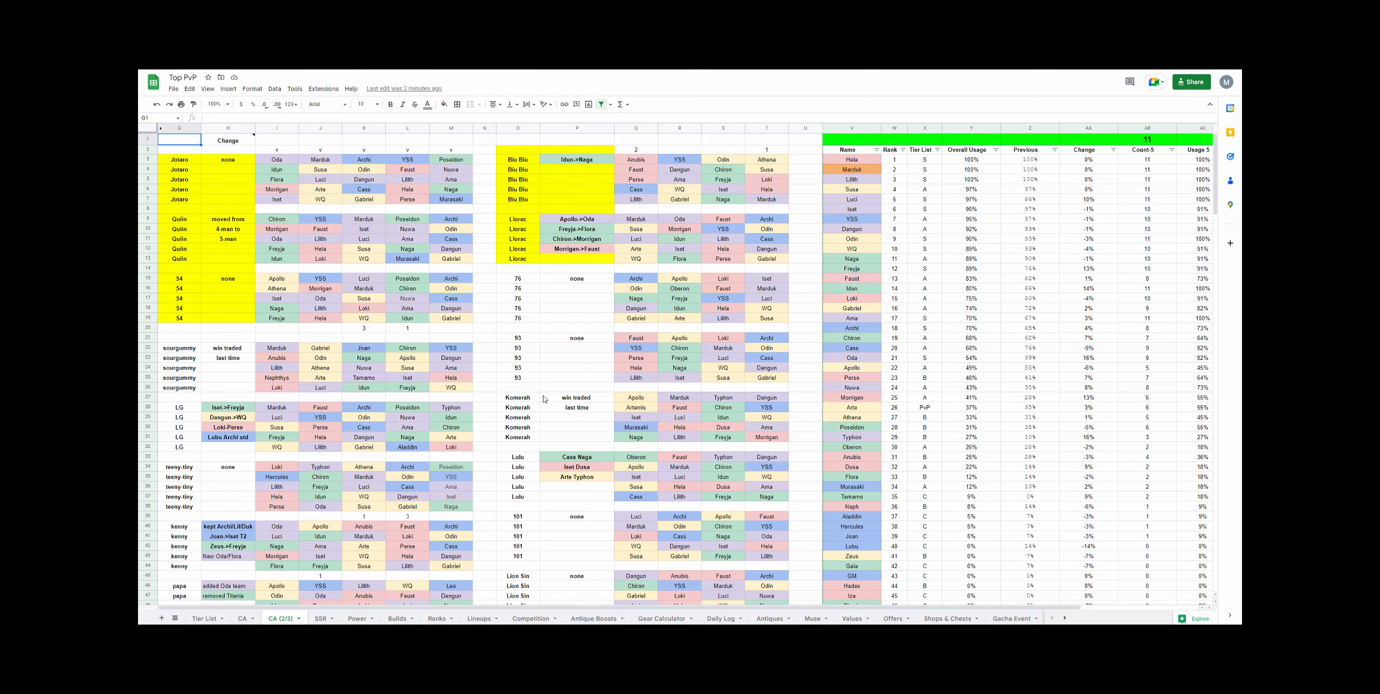
{"action": "scroll", "scroll_direction": "down", "scroll_amount": 3}
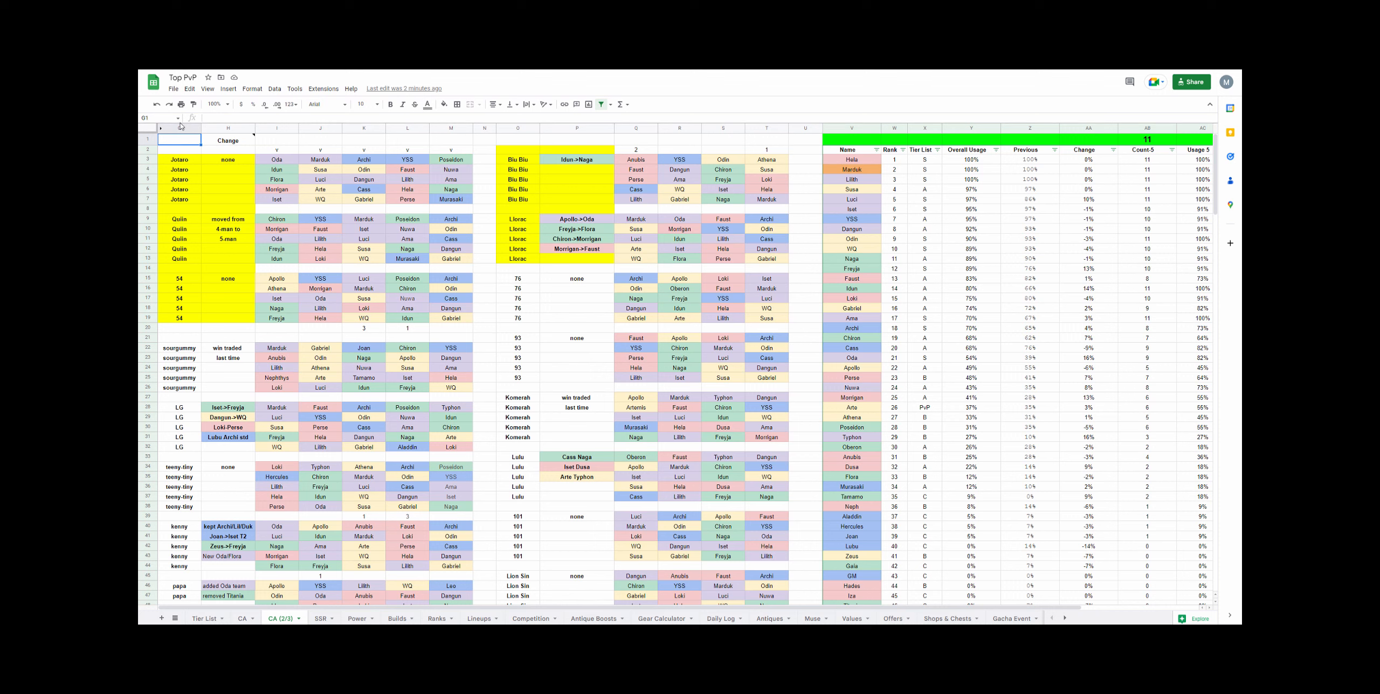
{"action": "left_click", "coordinate": [229, 140]}
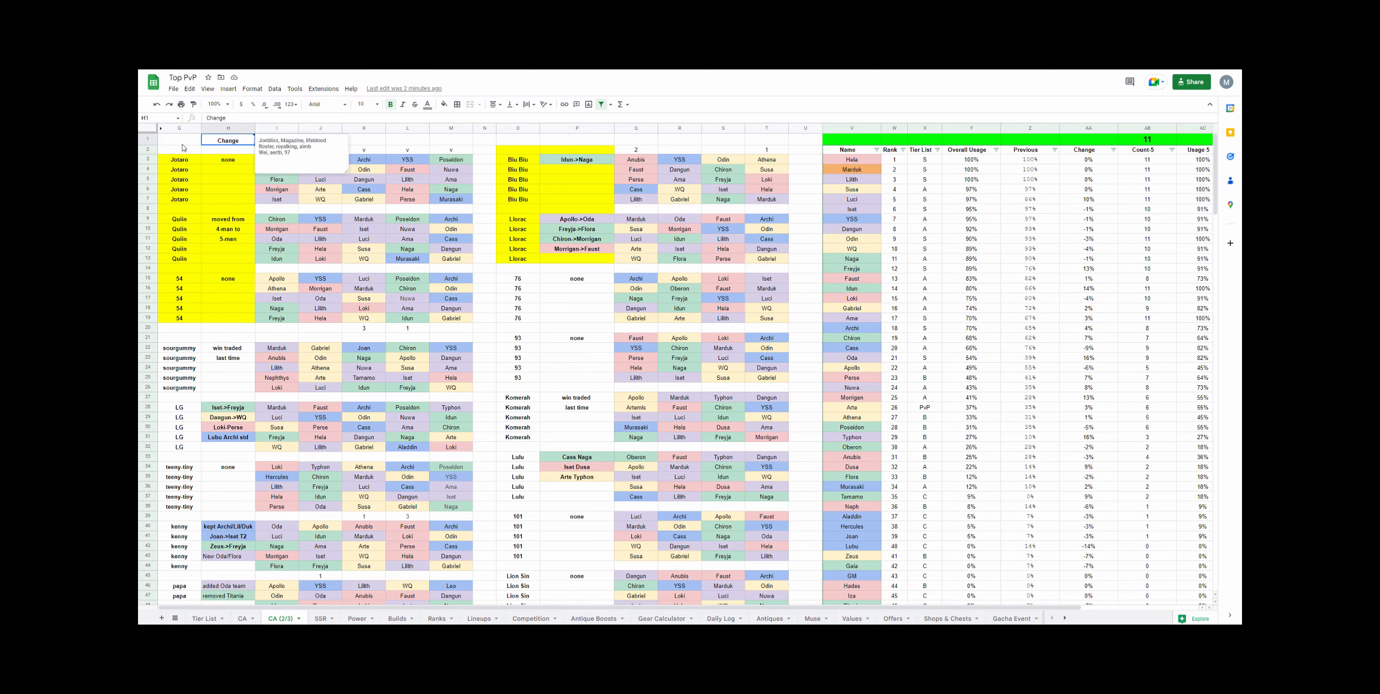